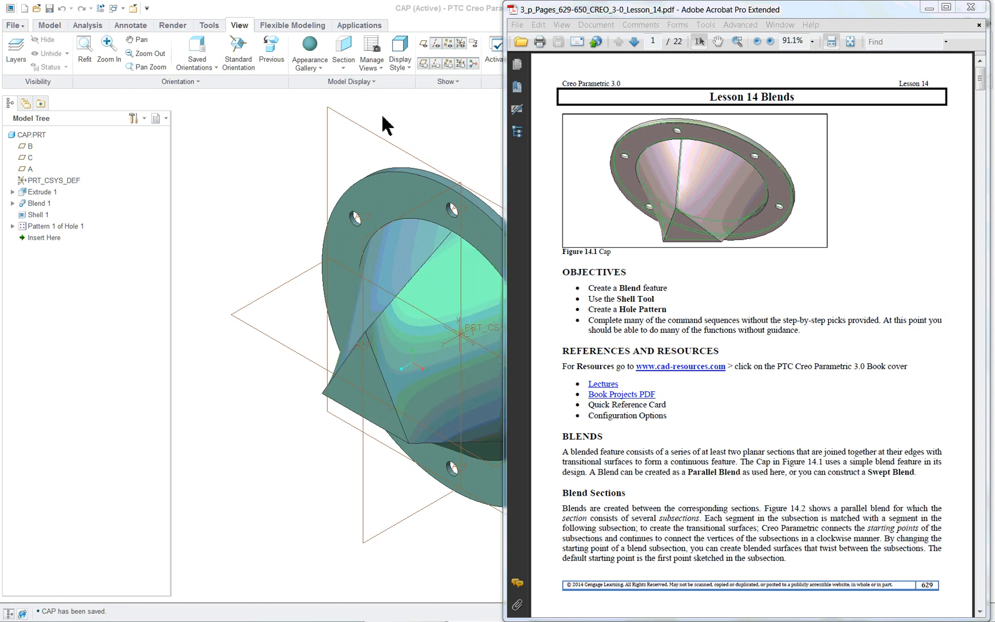
mouse_move(464, 66)
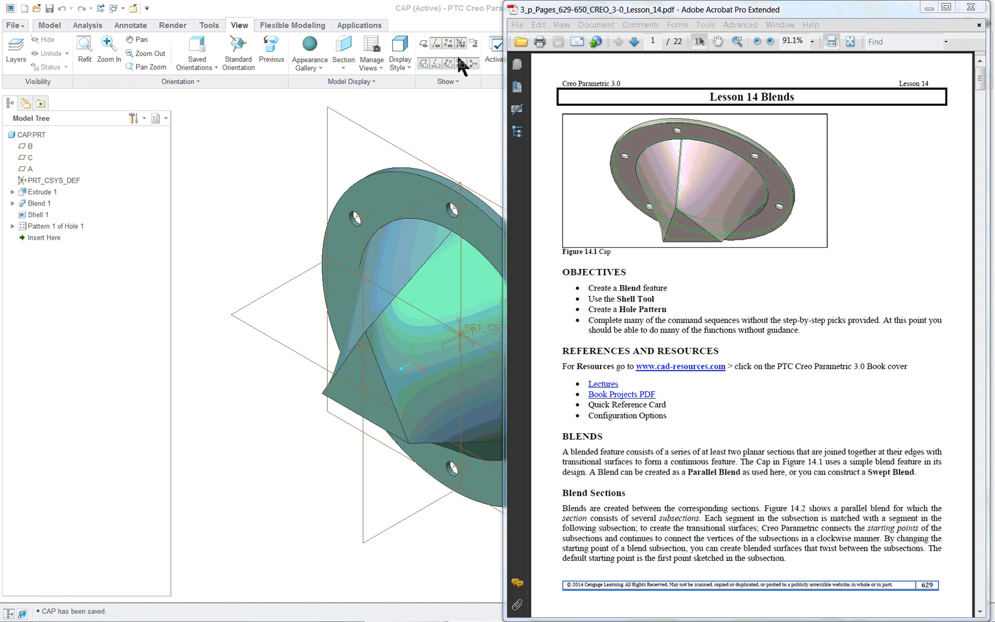
mouse_move(453, 129)
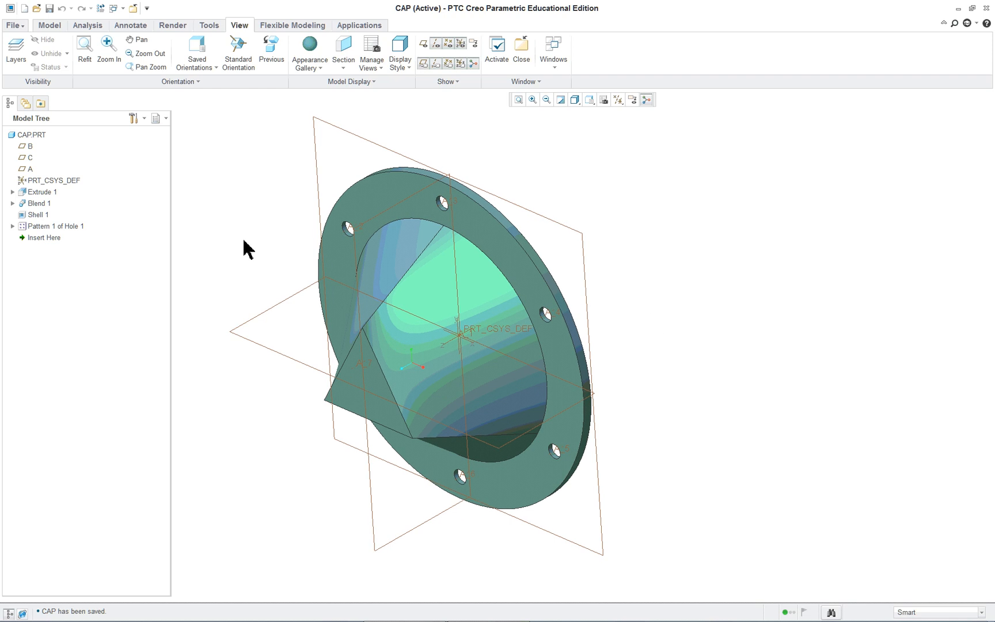
mouse_move(35, 214)
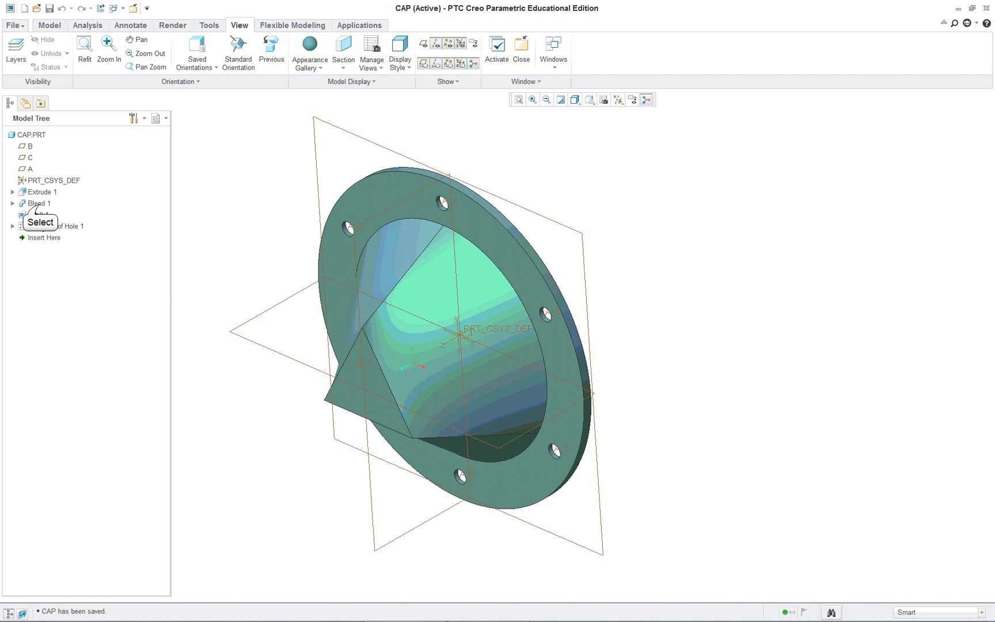
Delete Blend 1 with its dependent shell and hole pattern, then show Extrude 1's dimensions.
left_click(39, 203)
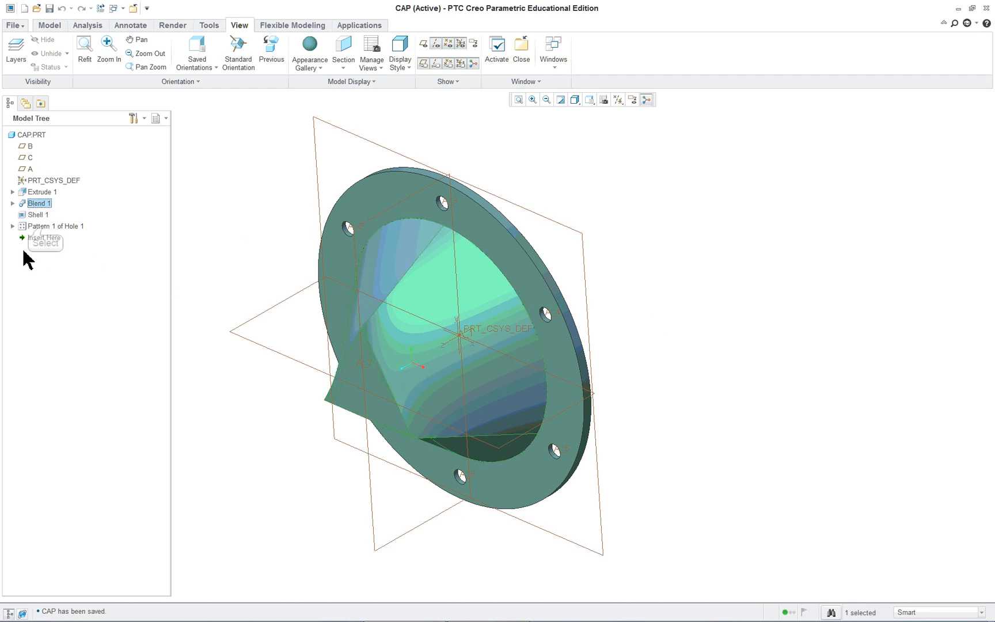
right_click(40, 203)
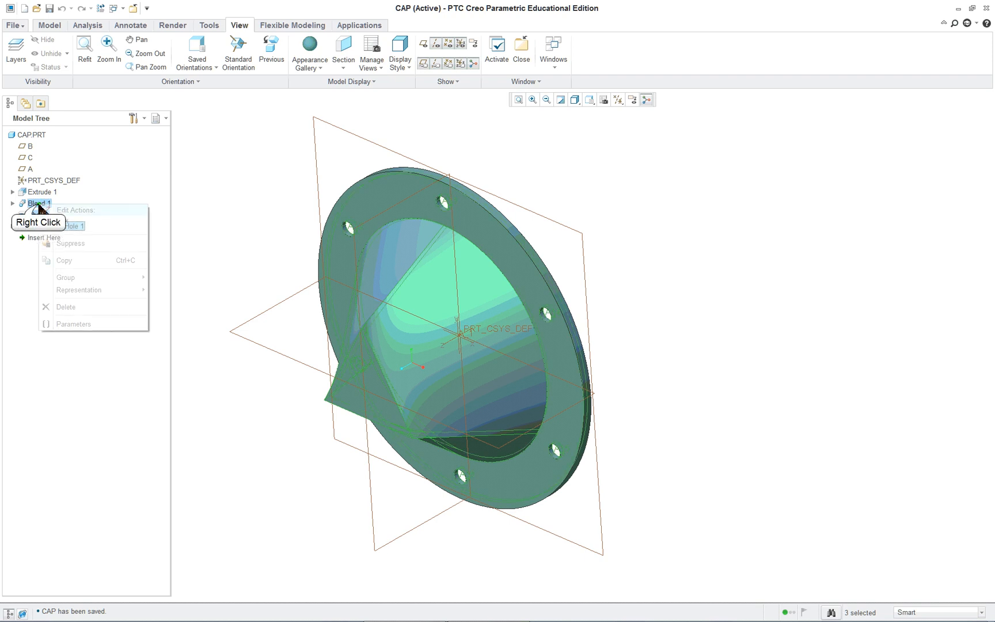
left_click(66, 307)
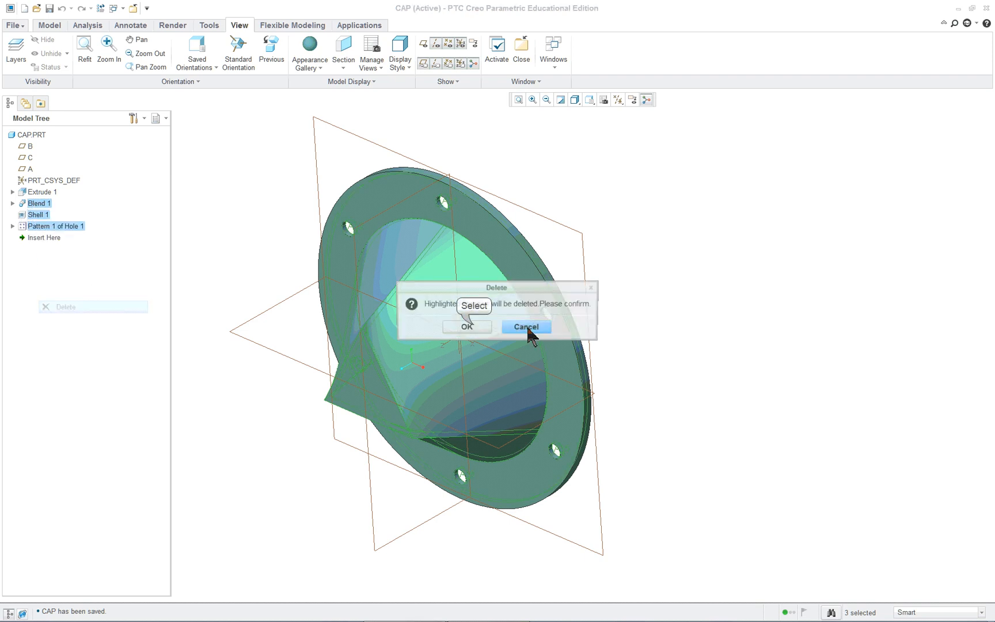
left_click(466, 326)
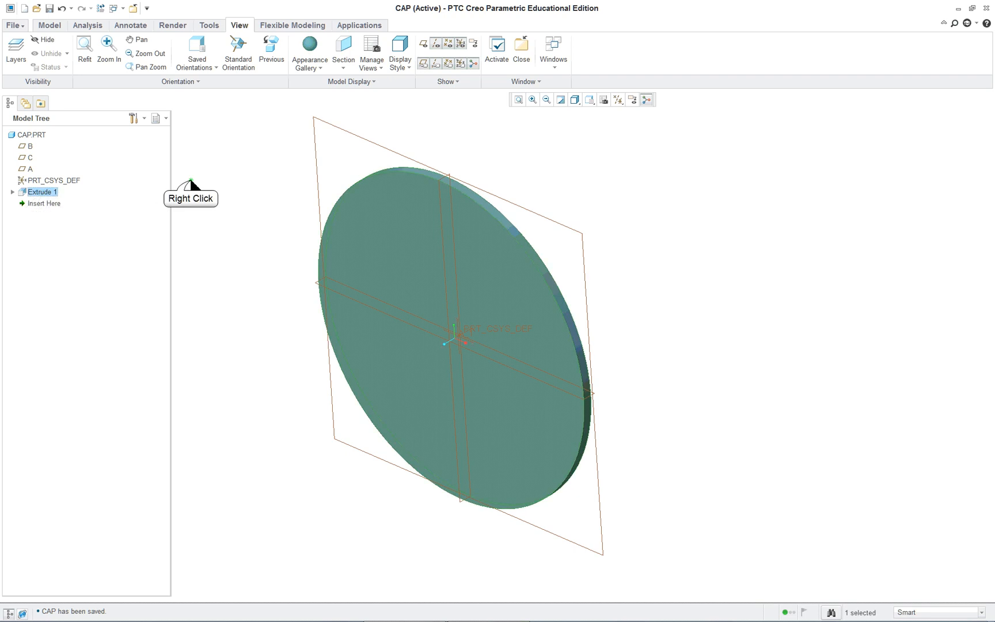
double_click(42, 192)
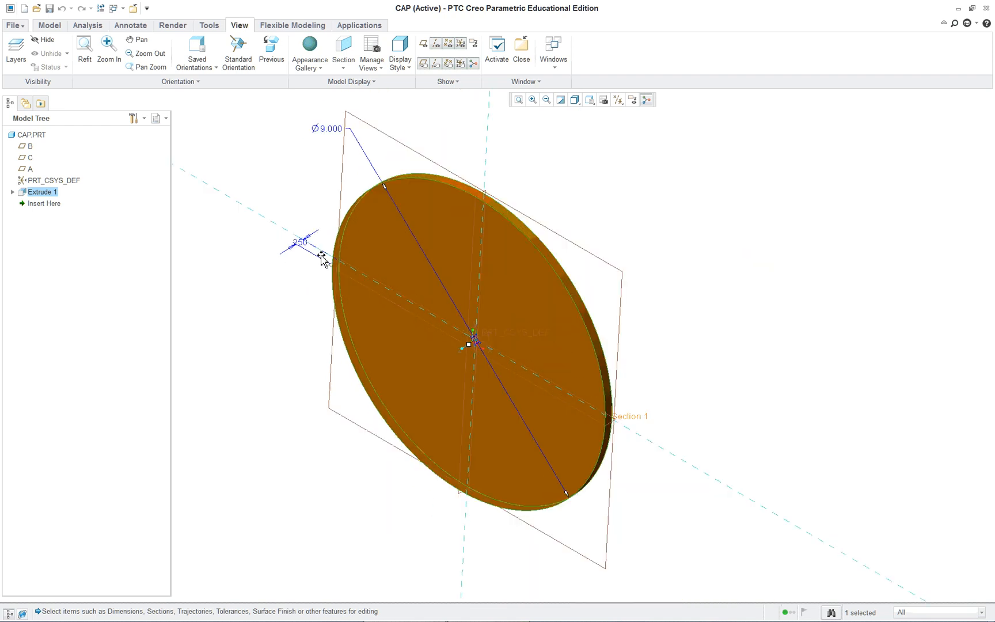
mouse_move(321, 151)
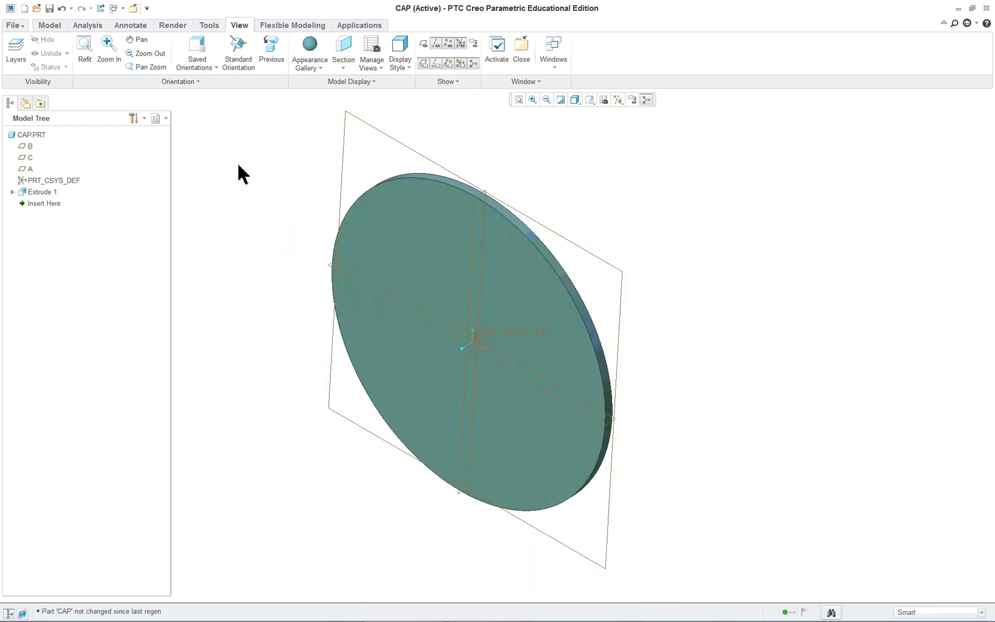
Start a new Blend from Shapes and open the Section 1 sketch on the flange face.
left_click(350, 82)
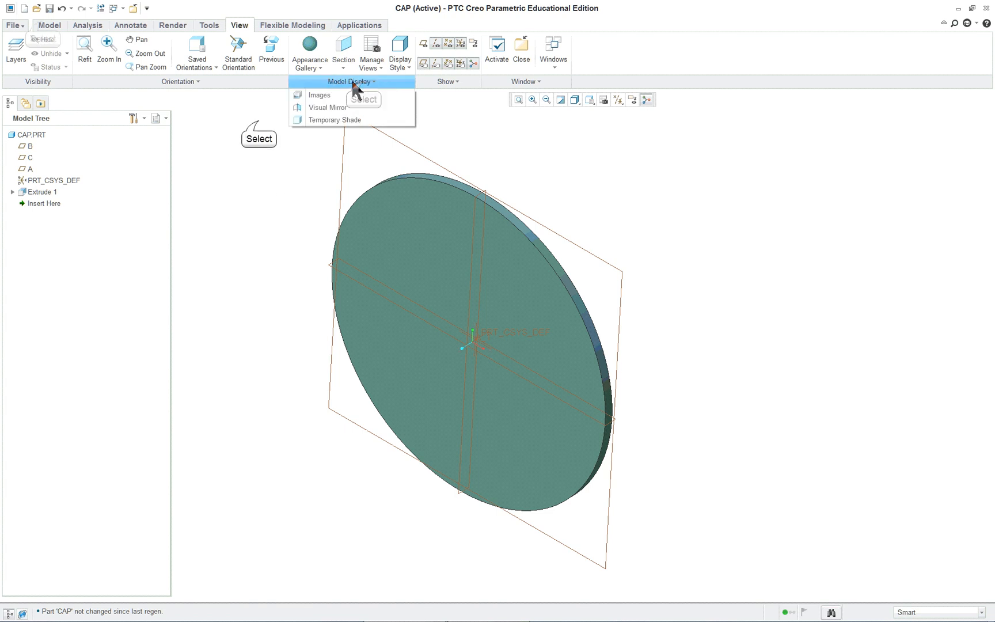
left_click(48, 25)
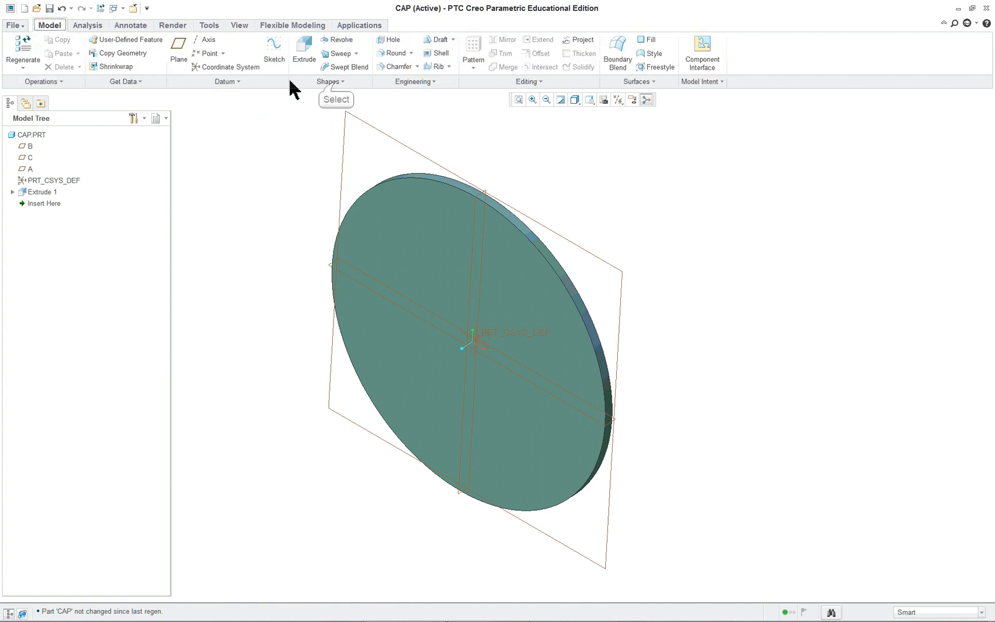
left_click(329, 81)
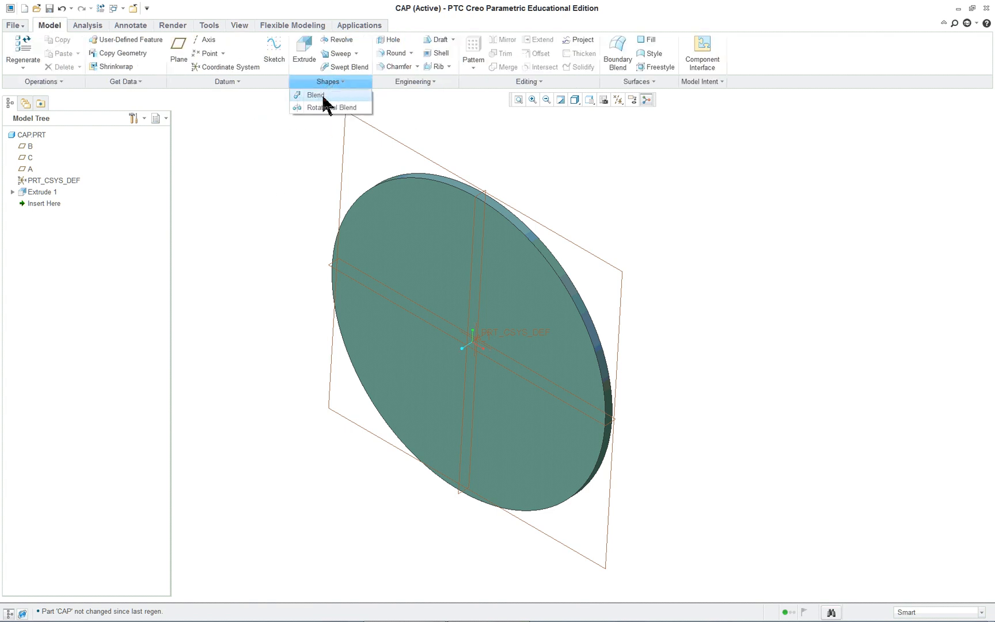
mouse_move(316, 95)
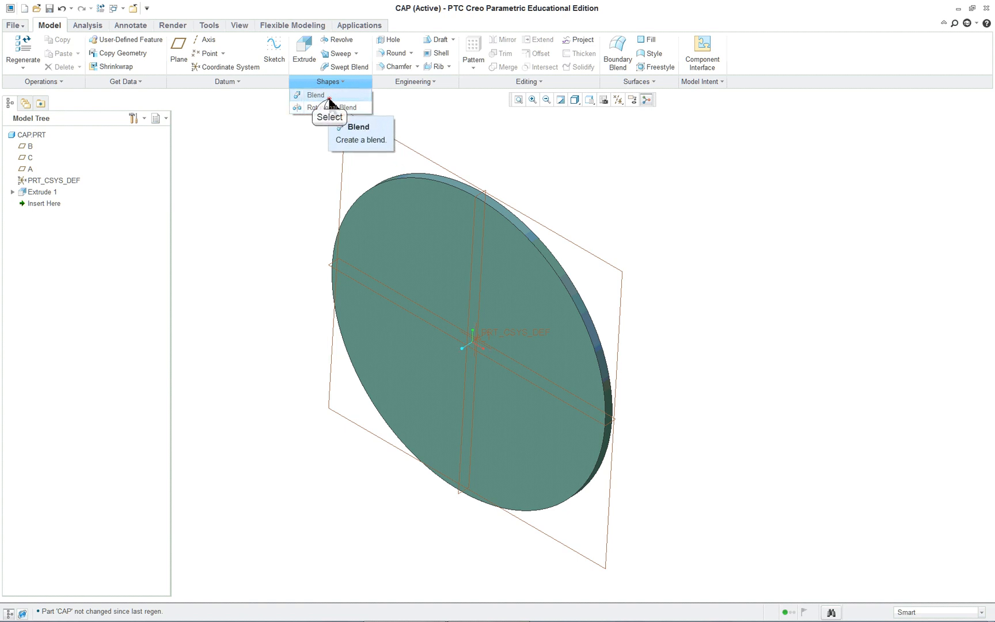
left_click(315, 95)
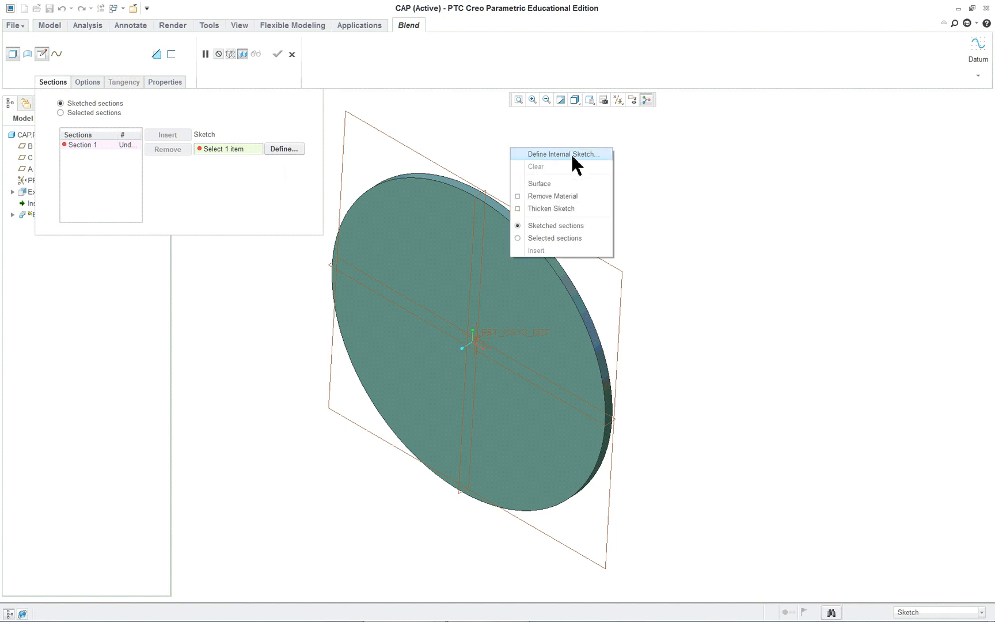
mouse_move(577, 160)
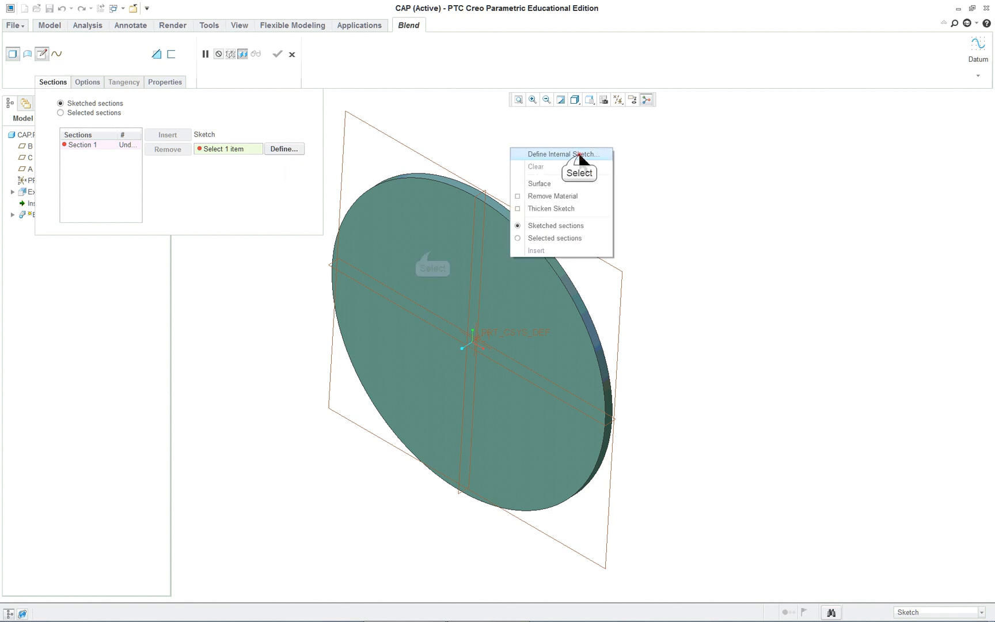
left_click(561, 154)
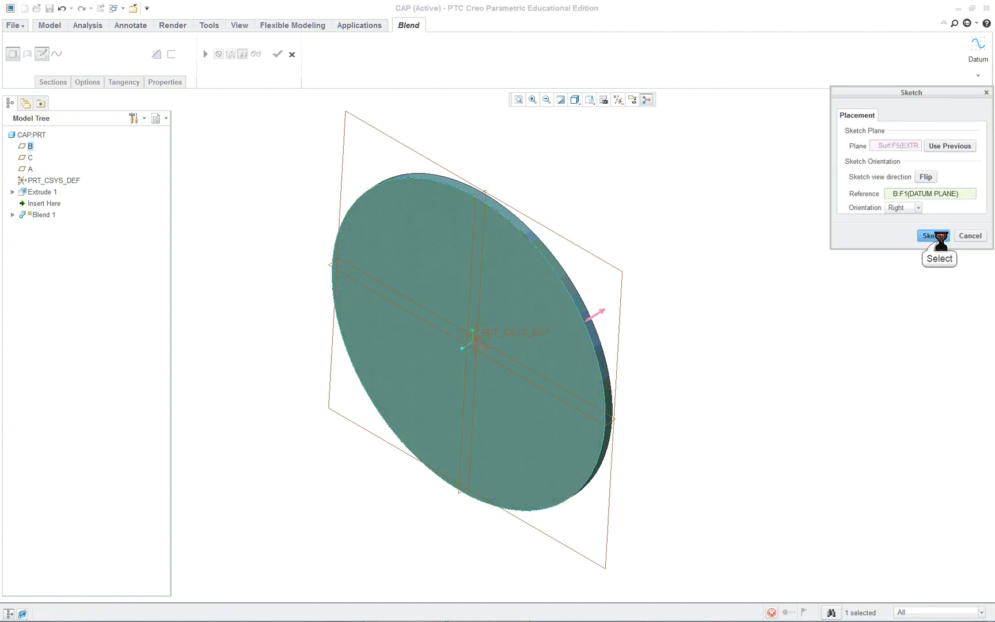
left_click(933, 236)
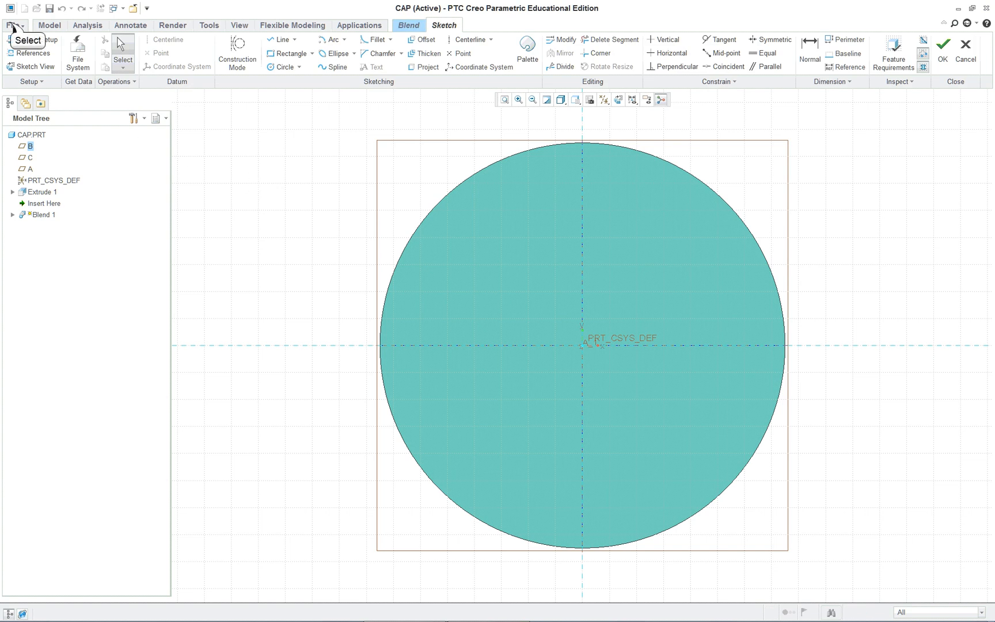
Set Grid type to Polar in Sketcher options without saving the configuration.
left_click(13, 25)
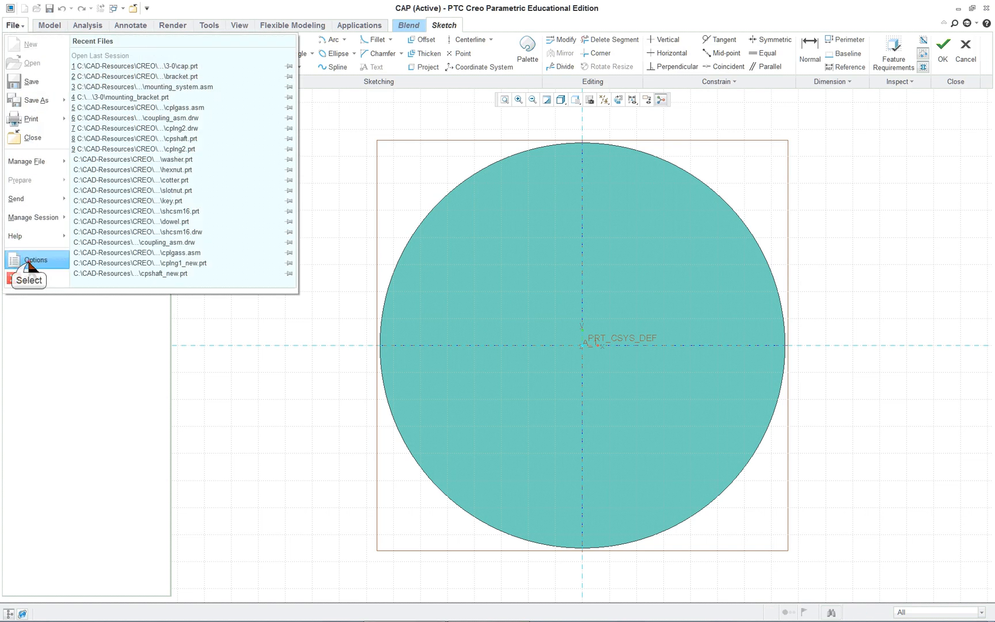
left_click(36, 260)
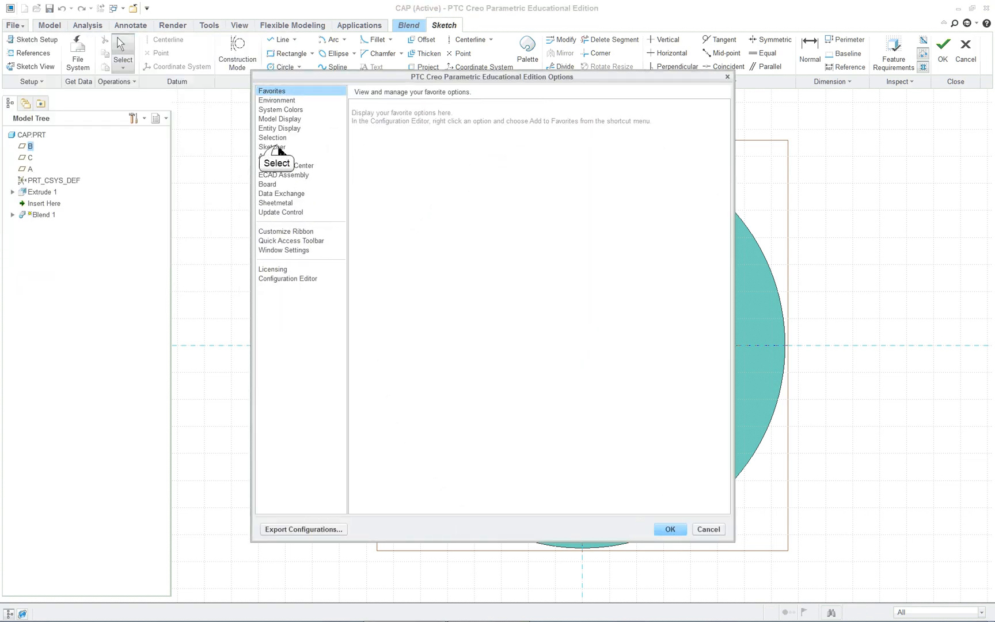
left_click(272, 147)
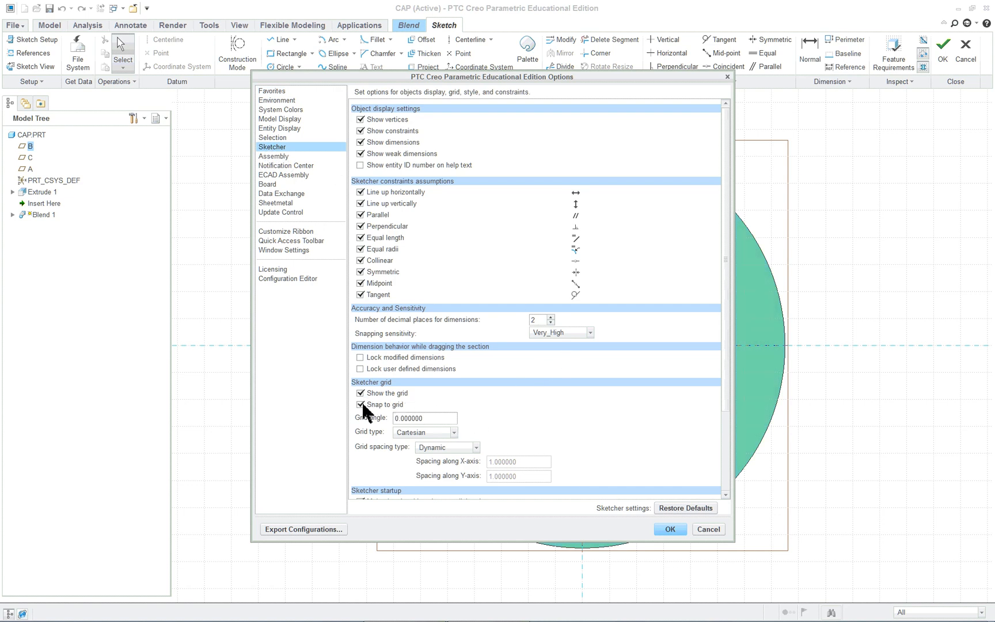
mouse_move(377, 400)
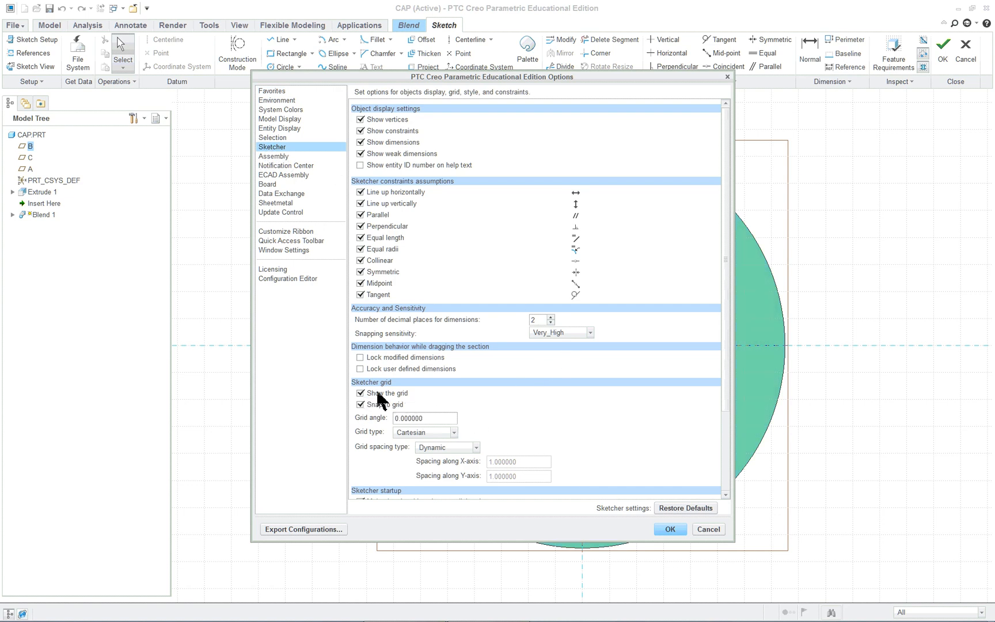
mouse_move(367, 434)
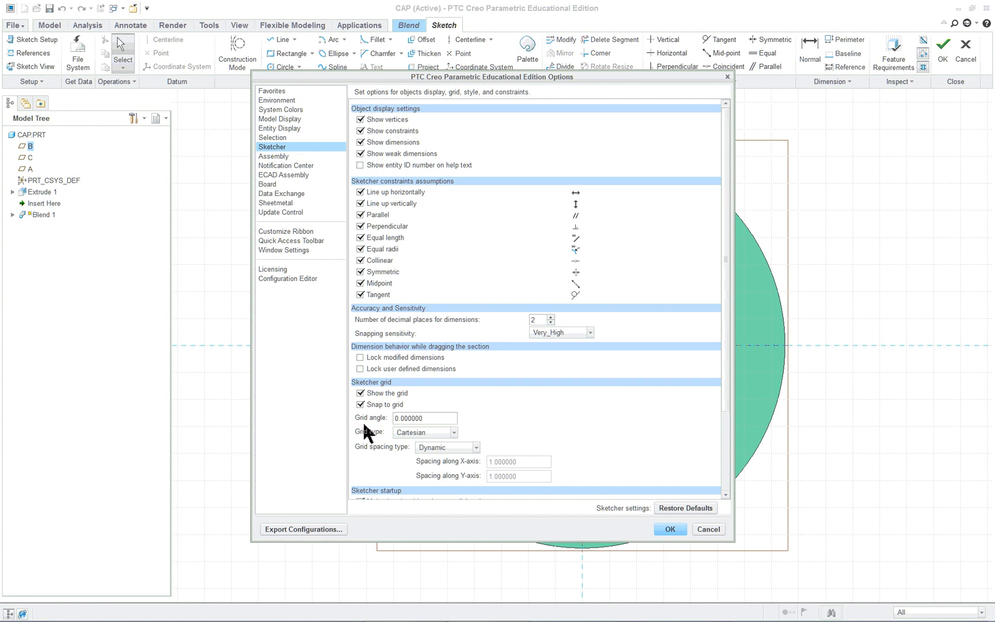
scroll("down", 3)
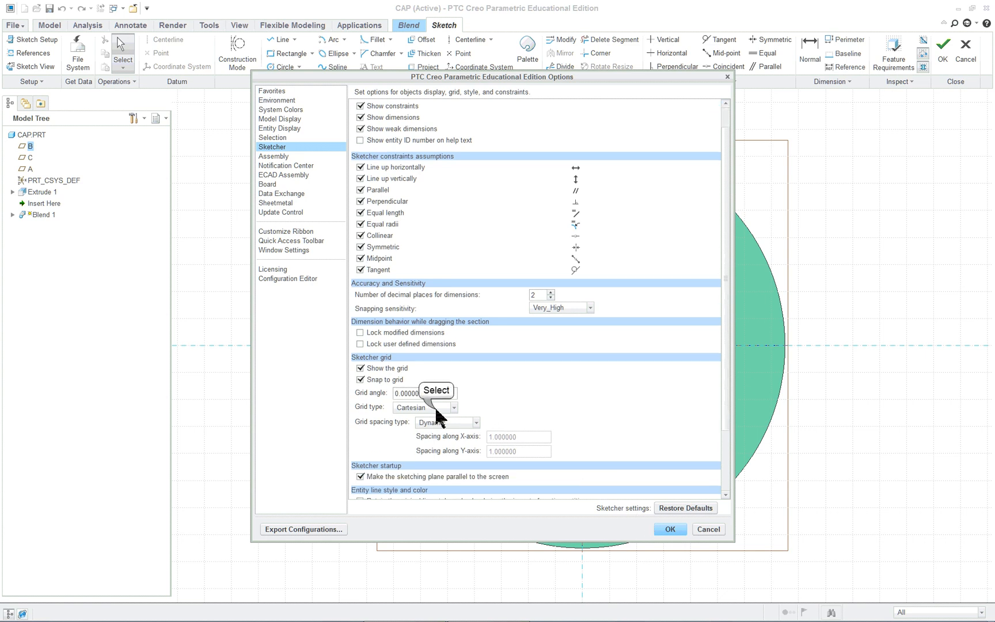
left_click(453, 406)
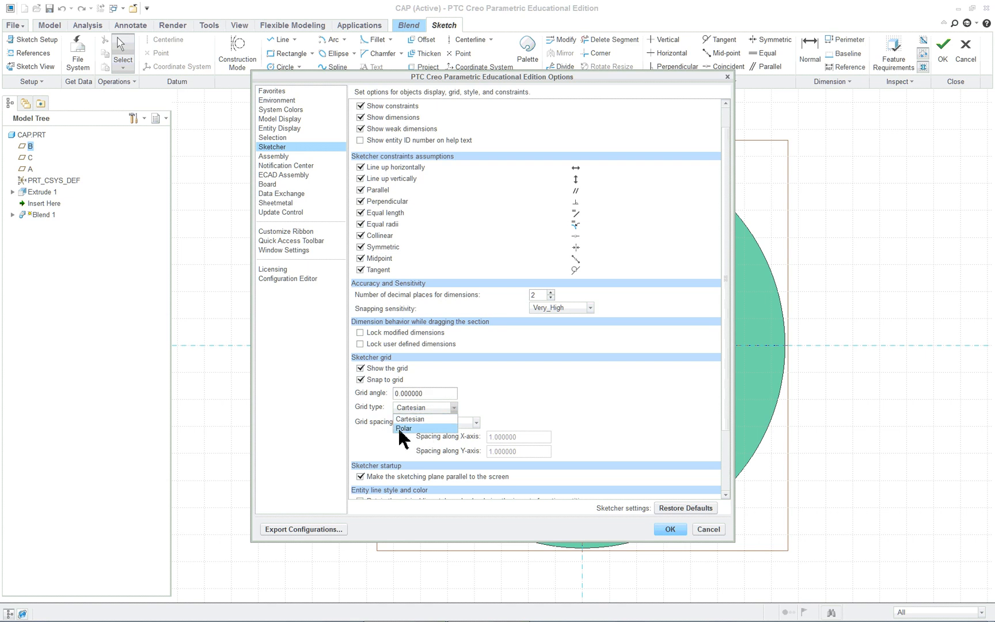
mouse_move(424, 442)
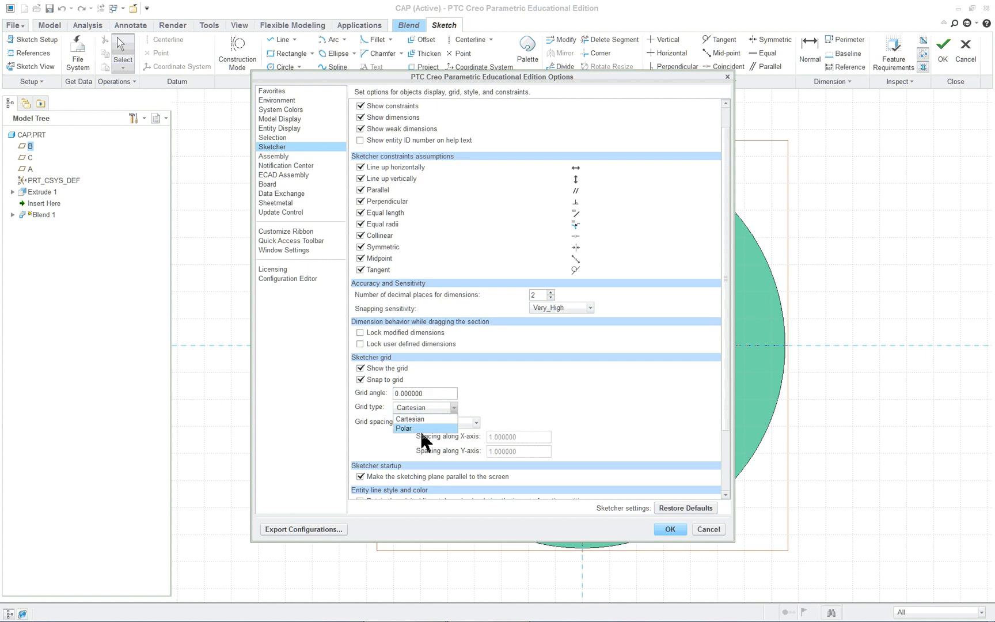
left_click(404, 428)
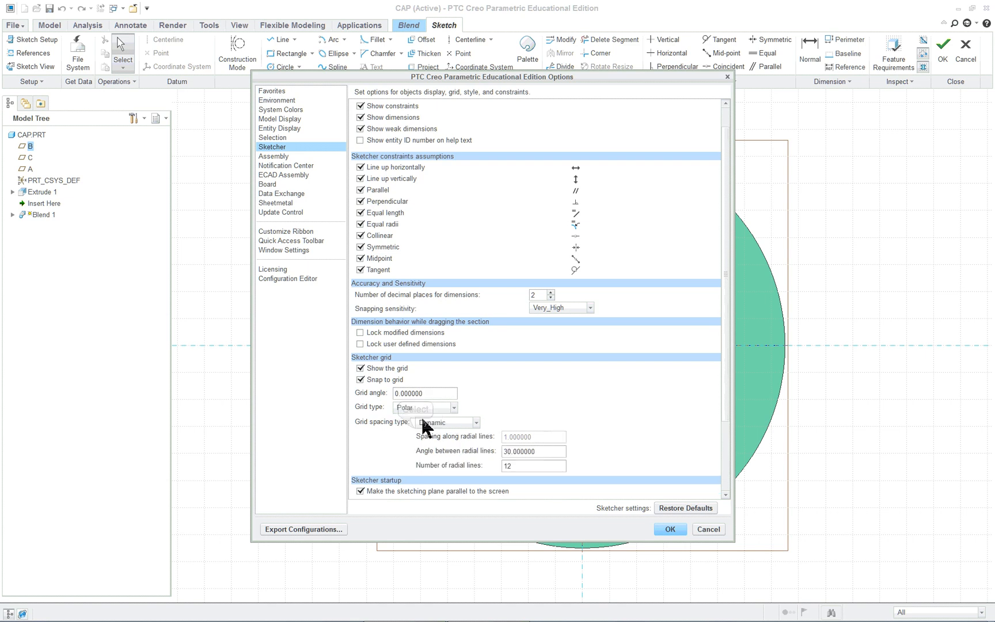
left_click(669, 529)
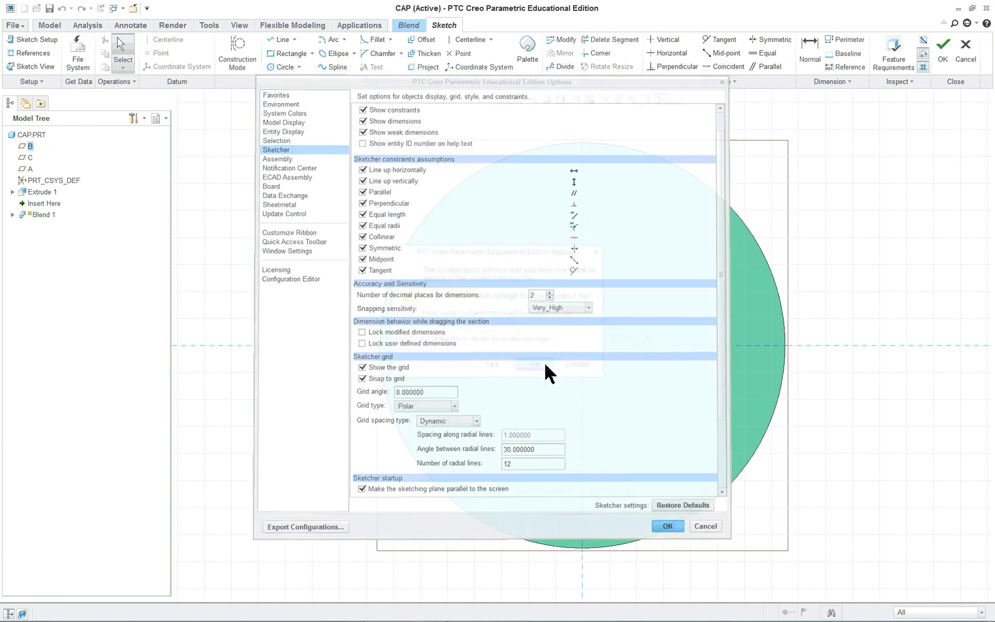
left_click(667, 525)
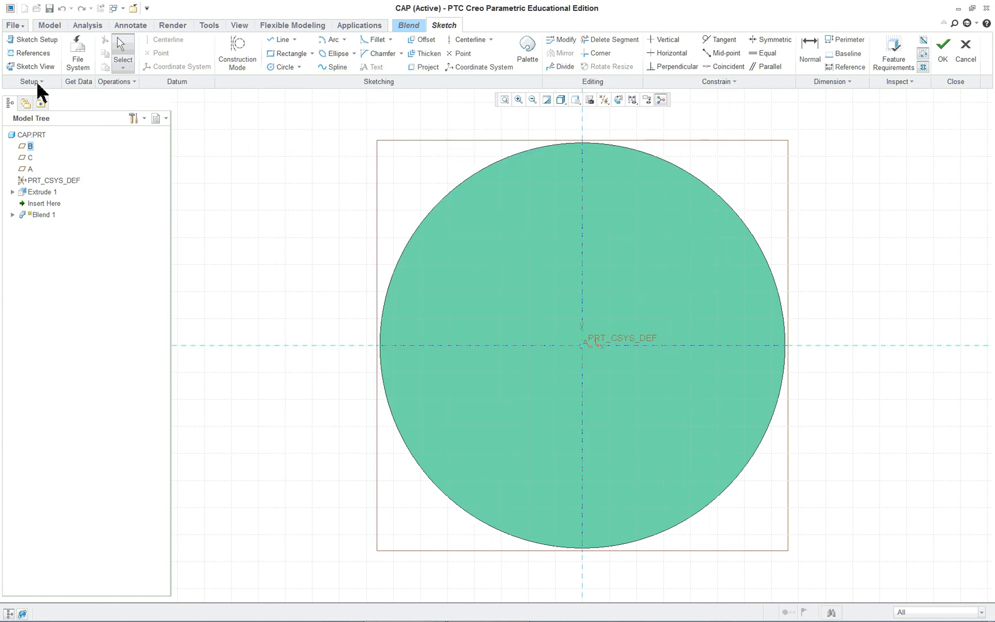
mouse_move(122, 47)
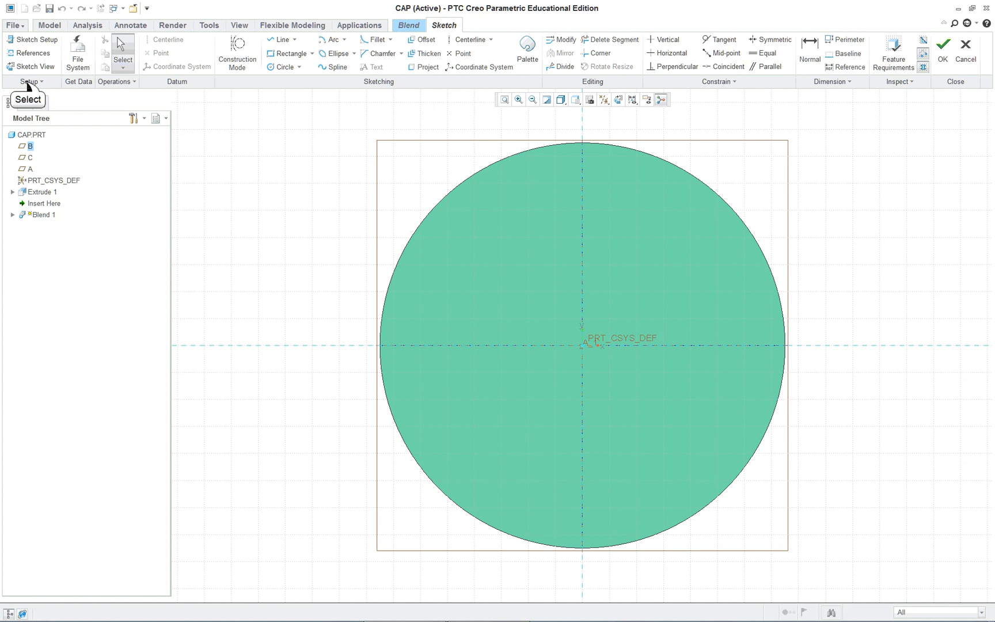
Set the sketch's Grid Settings type to Polar.
left_click(30, 81)
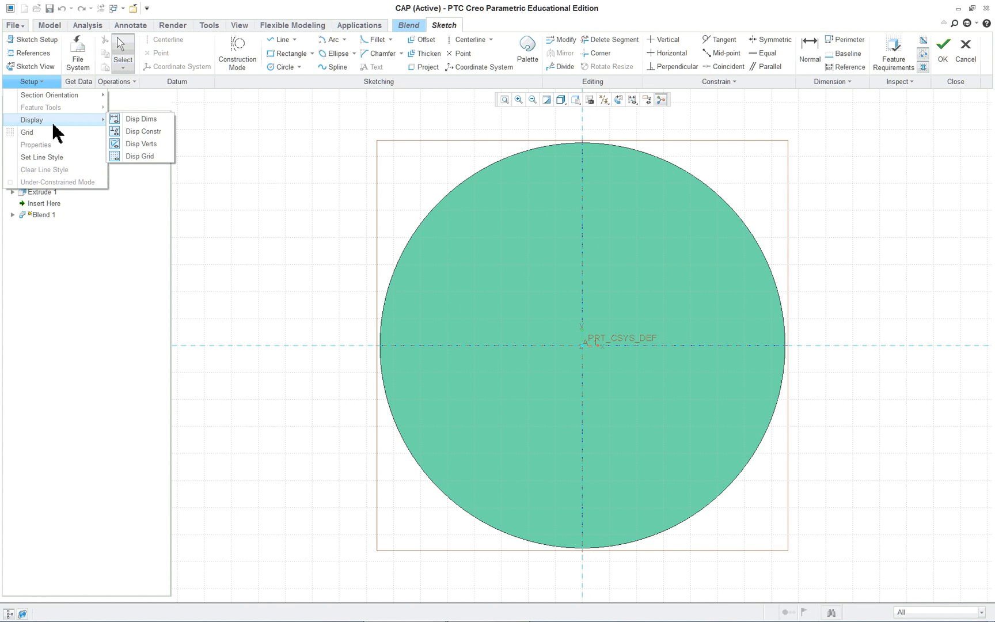
mouse_move(27, 131)
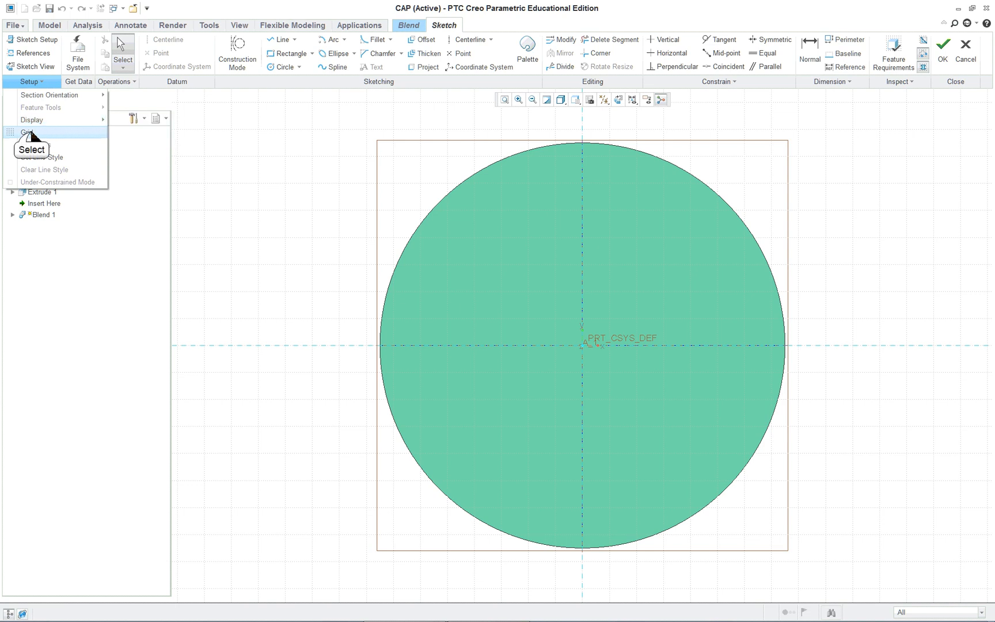
left_click(27, 132)
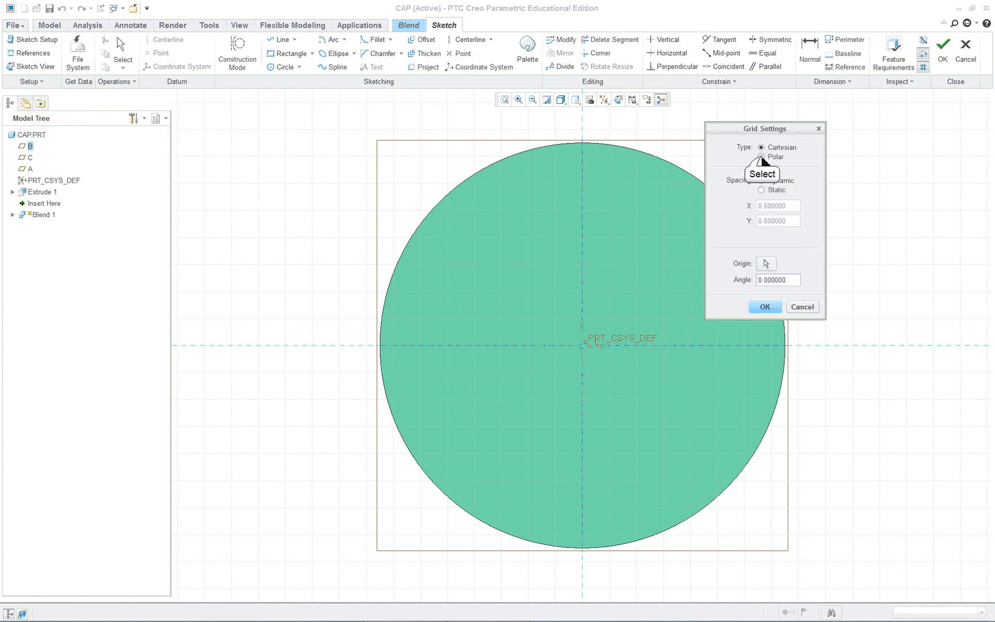
left_click(760, 157)
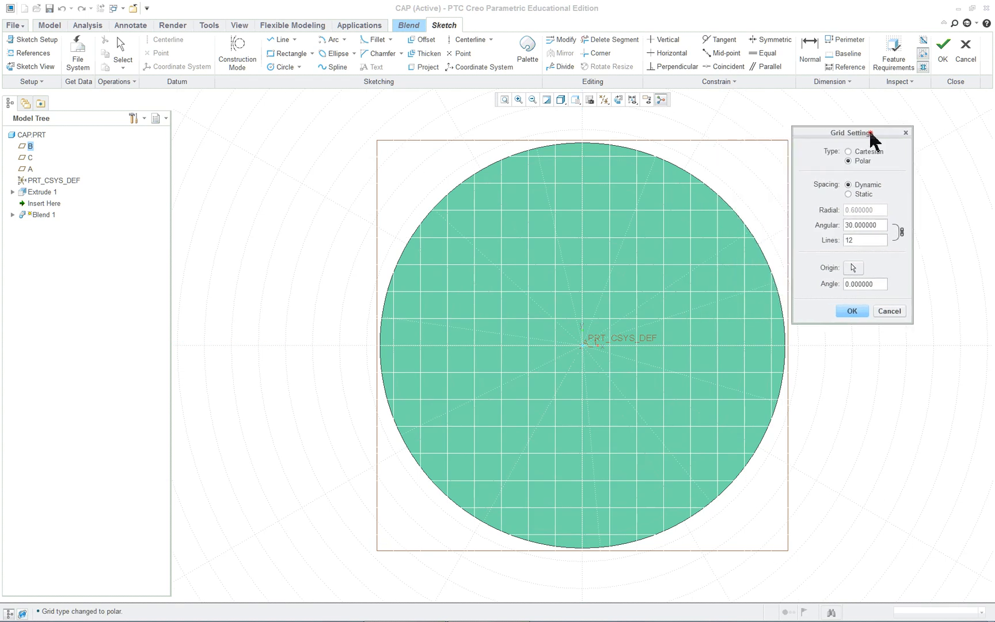
mouse_move(851, 311)
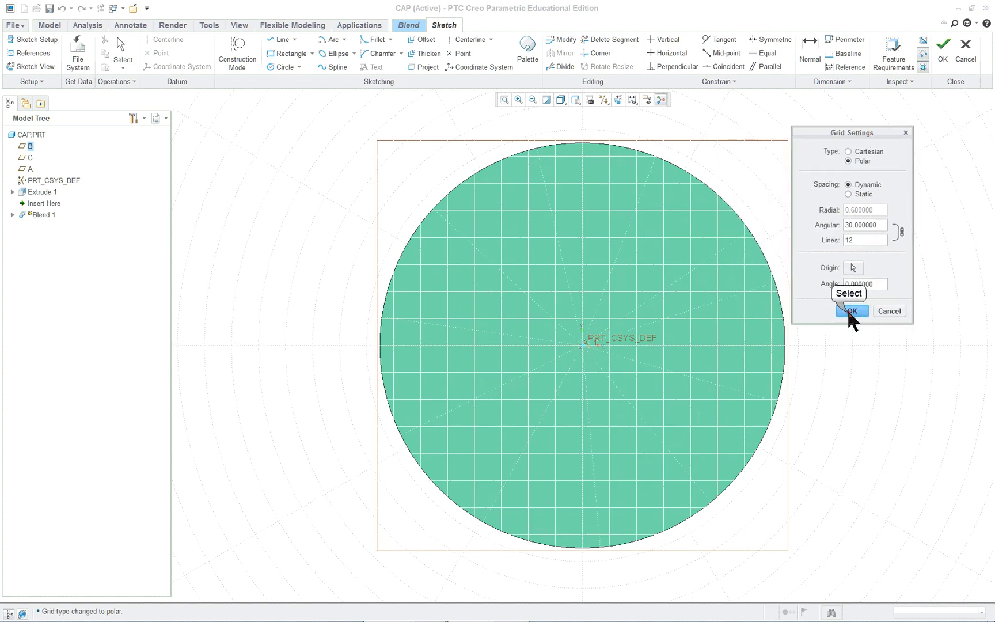
left_click(851, 311)
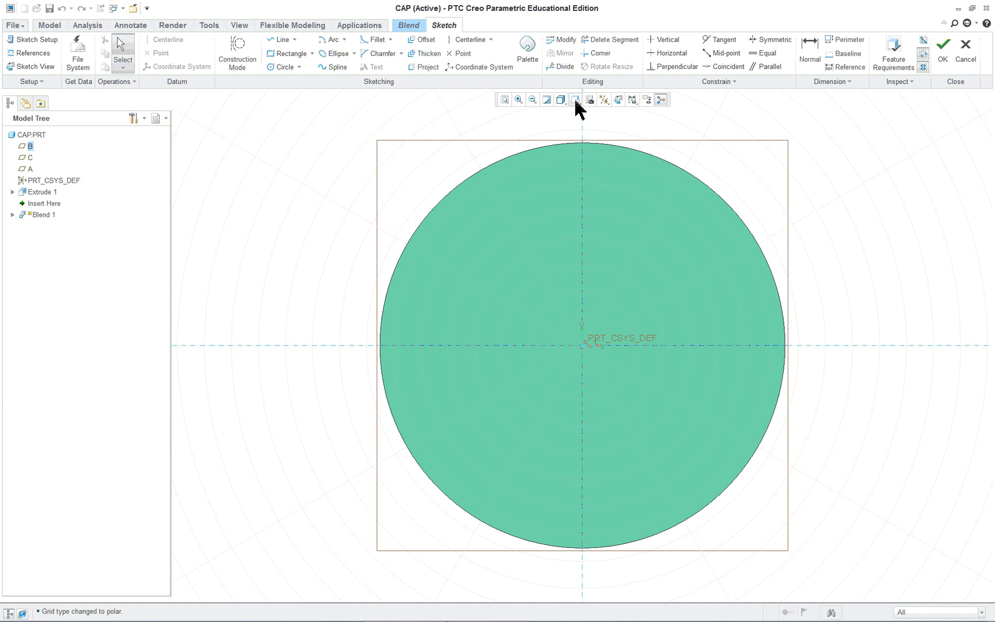
Switch the display style to Hidden Line.
left_click(561, 100)
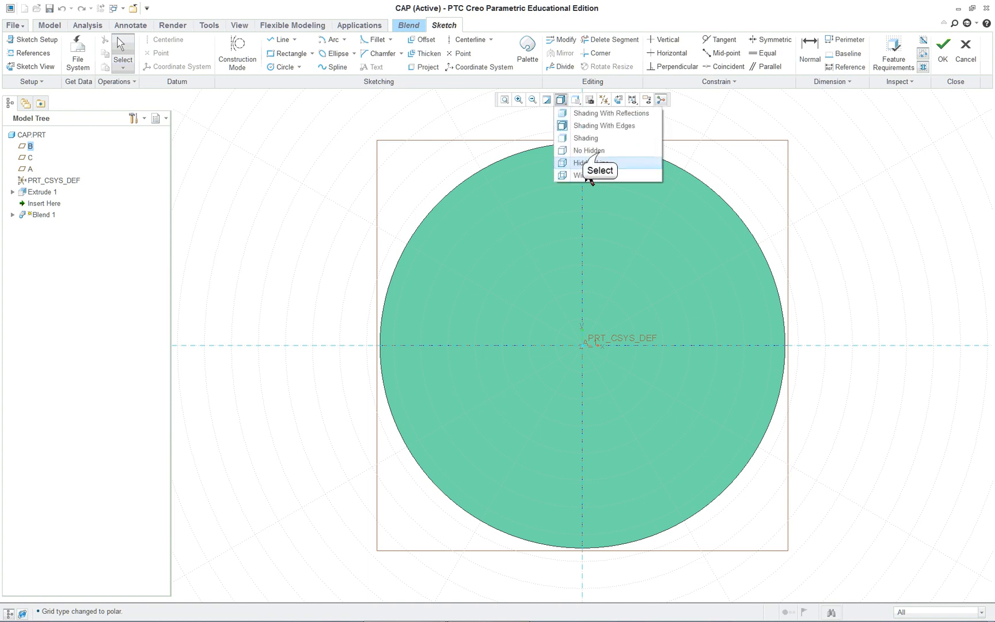
left_click(588, 162)
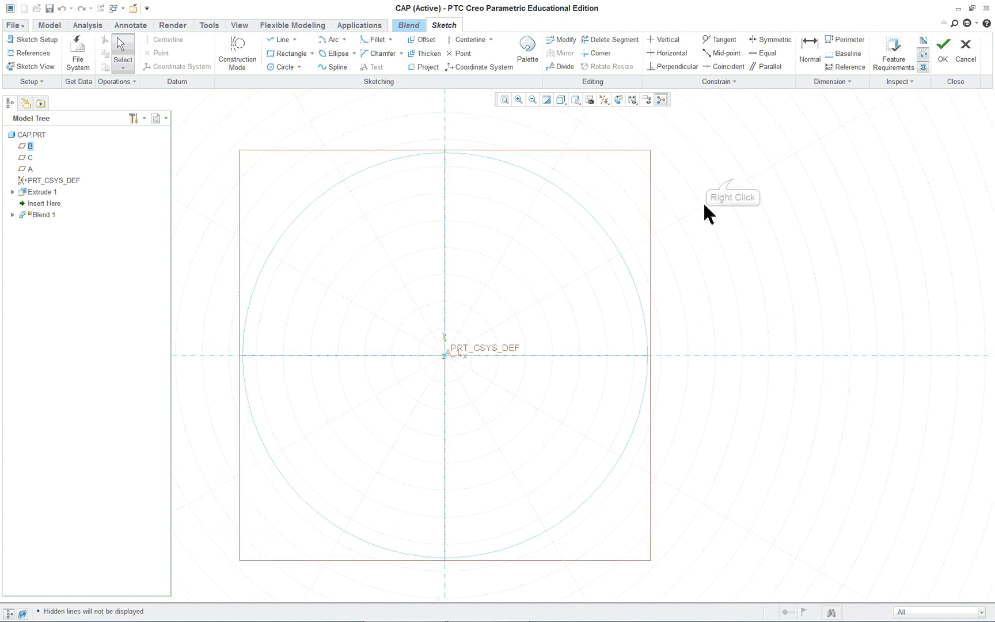
Pick Construction Centerline from the right-click menu for the two 60° centerlines.
right_click(708, 213)
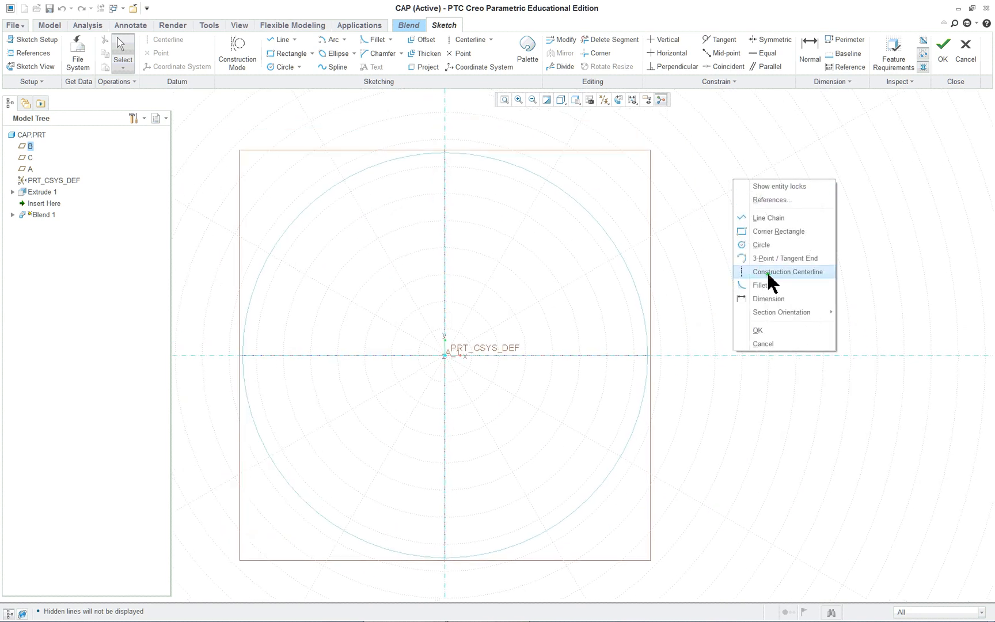
left_click(788, 271)
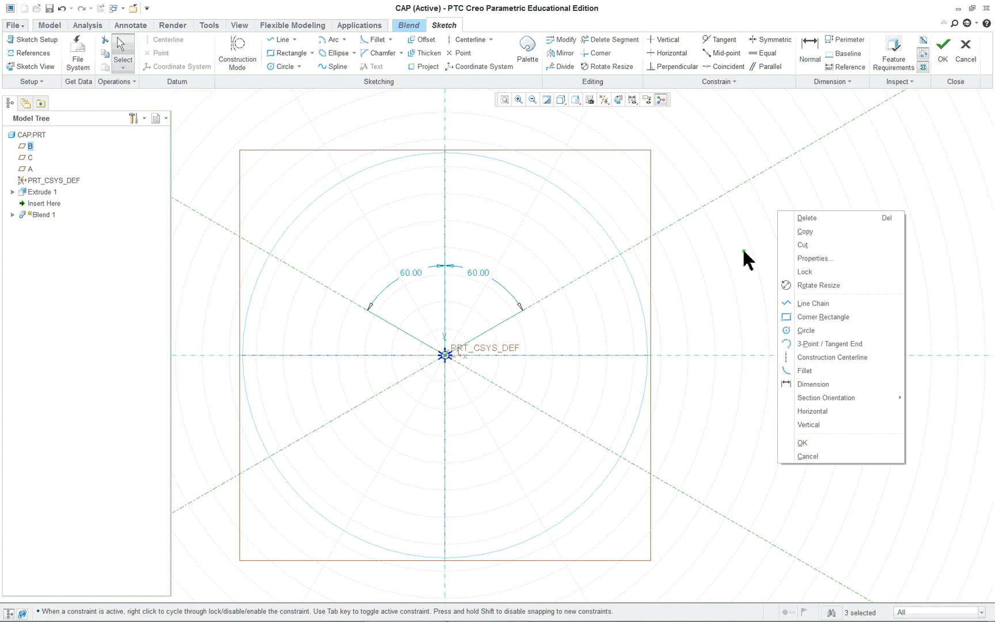
mouse_move(838, 303)
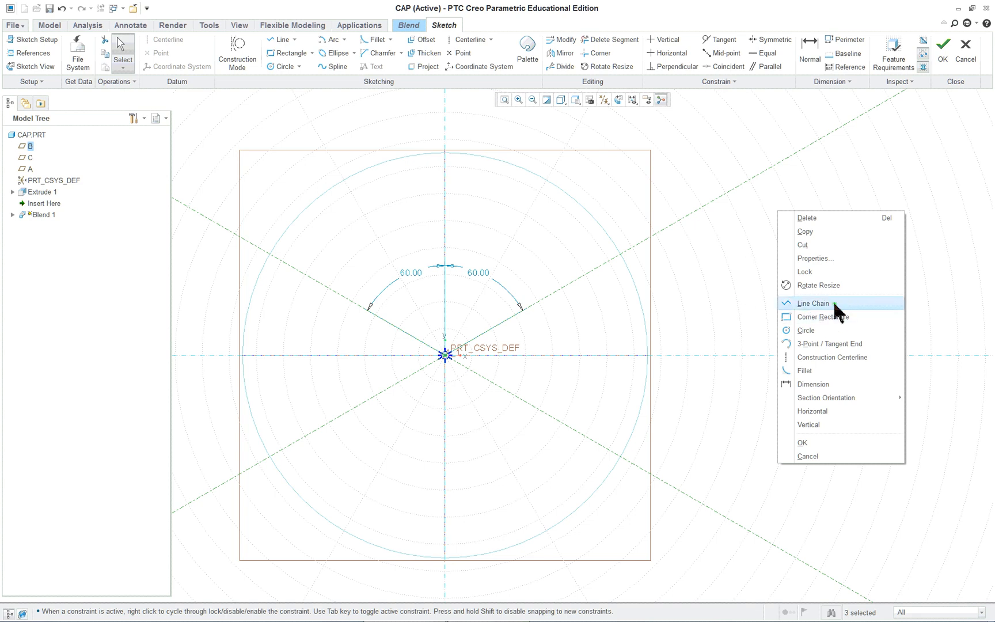
mouse_move(516, 409)
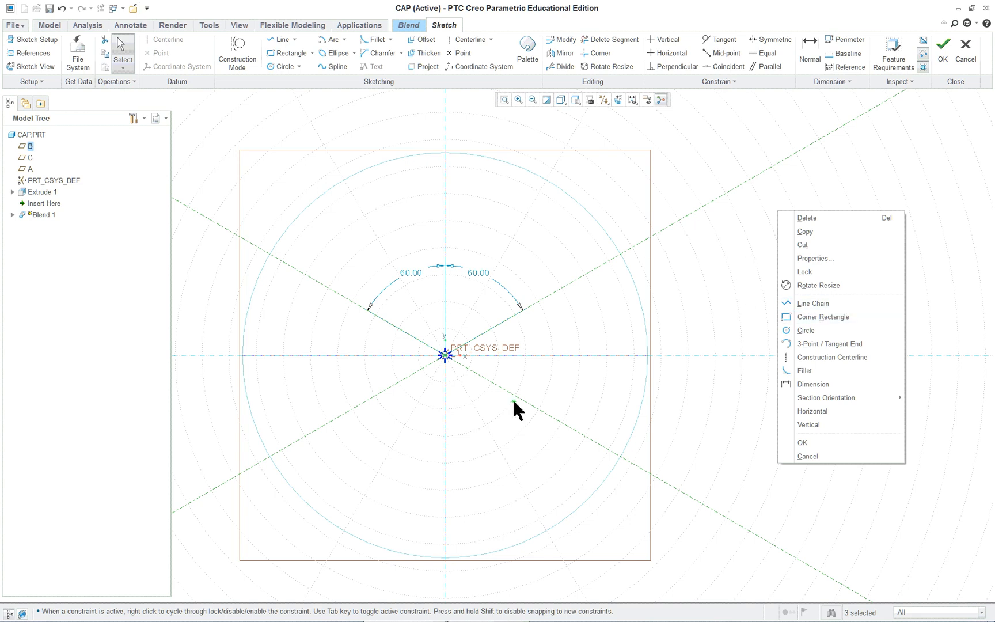
mouse_move(404, 286)
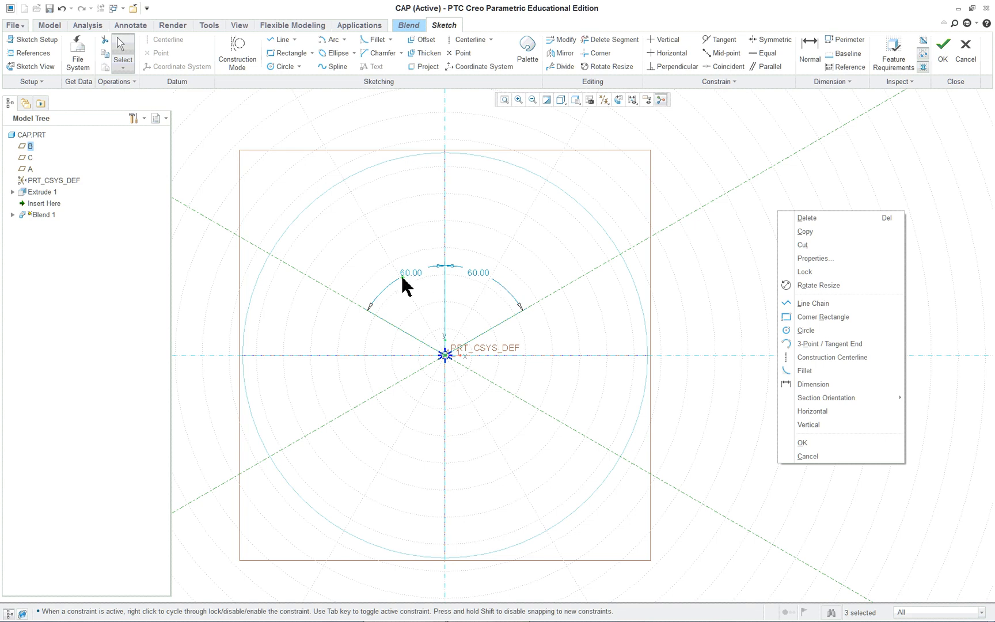
mouse_move(618, 367)
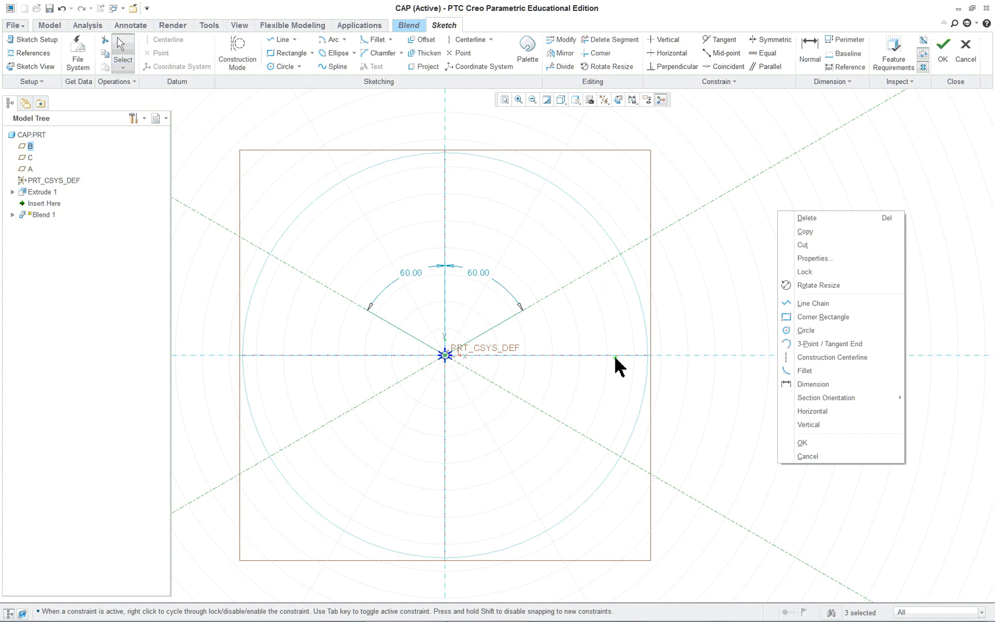
mouse_move(473, 282)
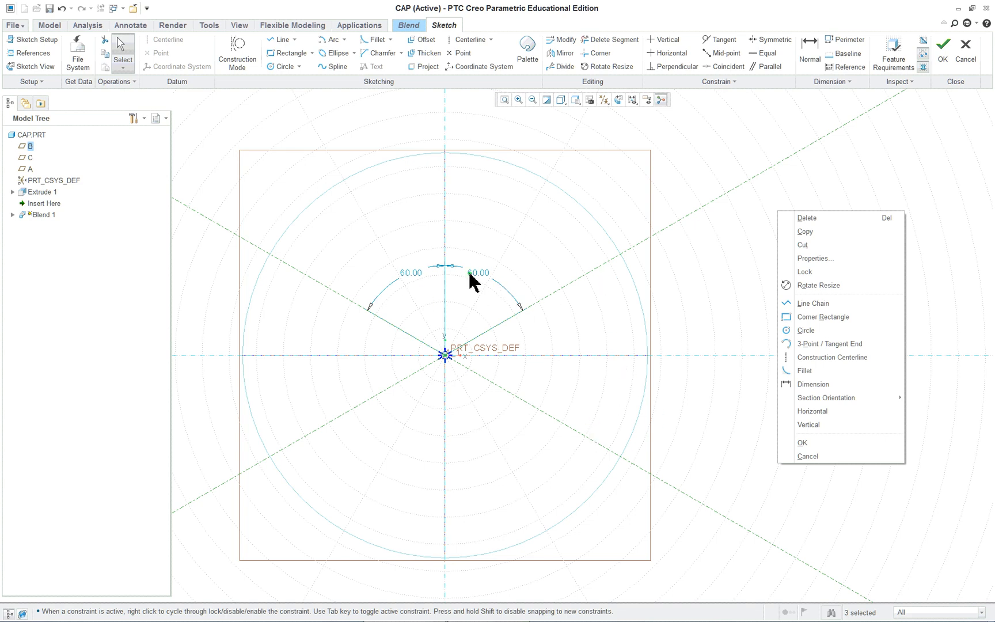
mouse_move(746, 406)
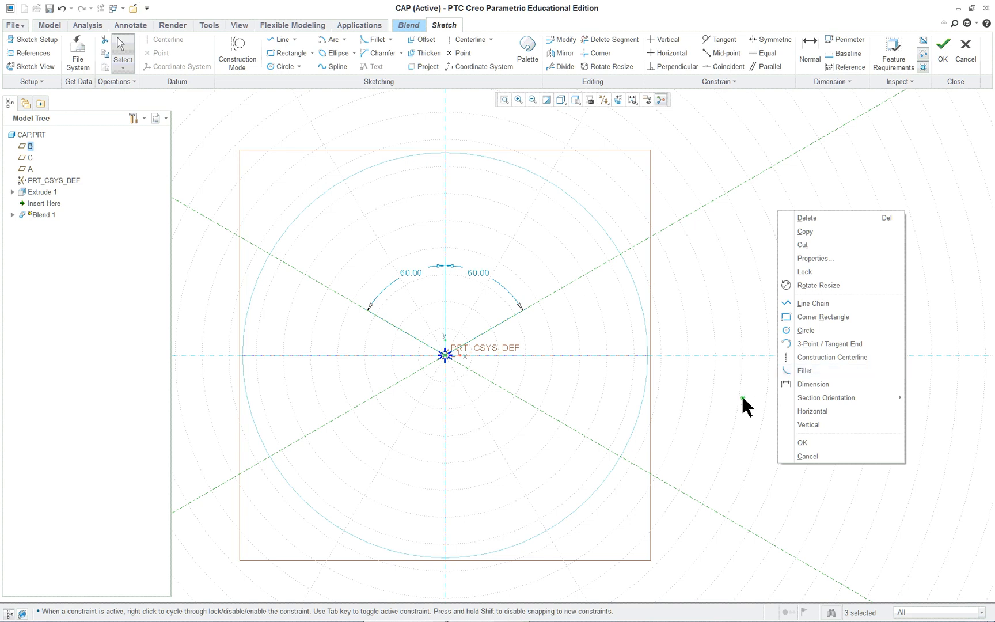
mouse_move(825, 304)
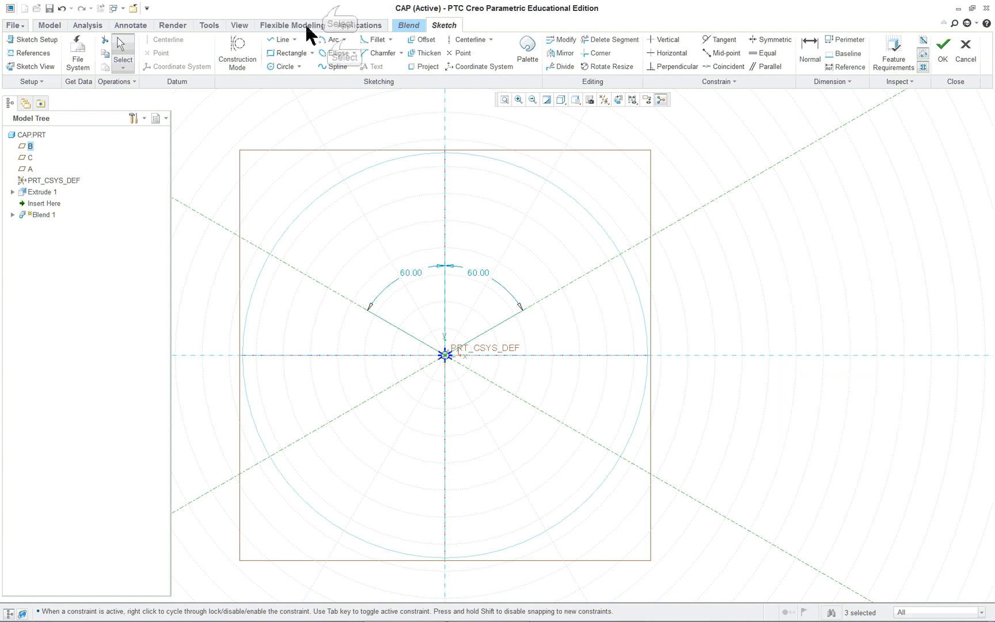
Activate the Arc tool to build the 3.60 circle from three arcs.
left_click(340, 40)
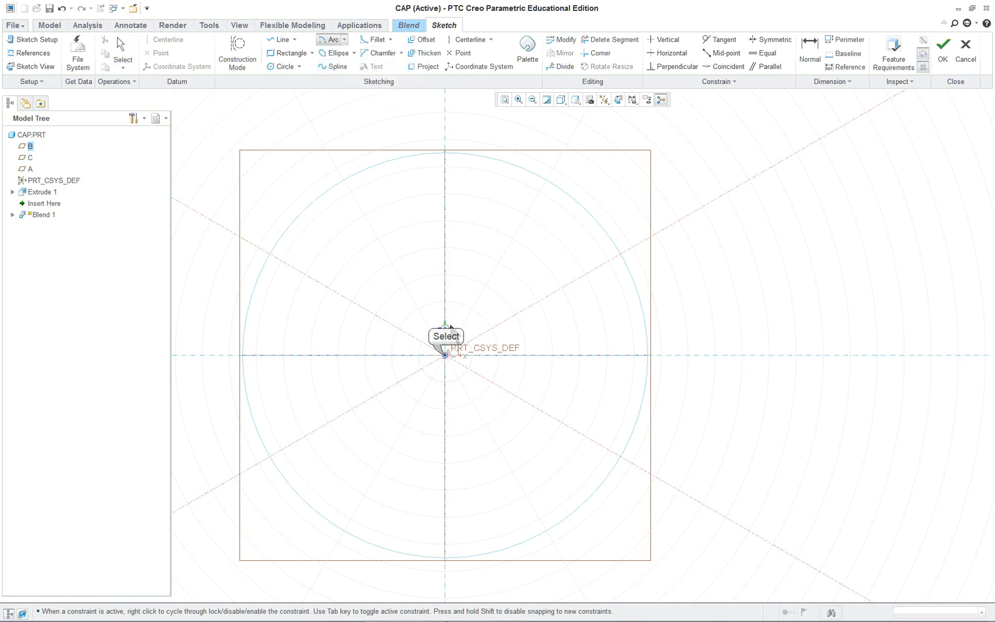
mouse_move(445, 192)
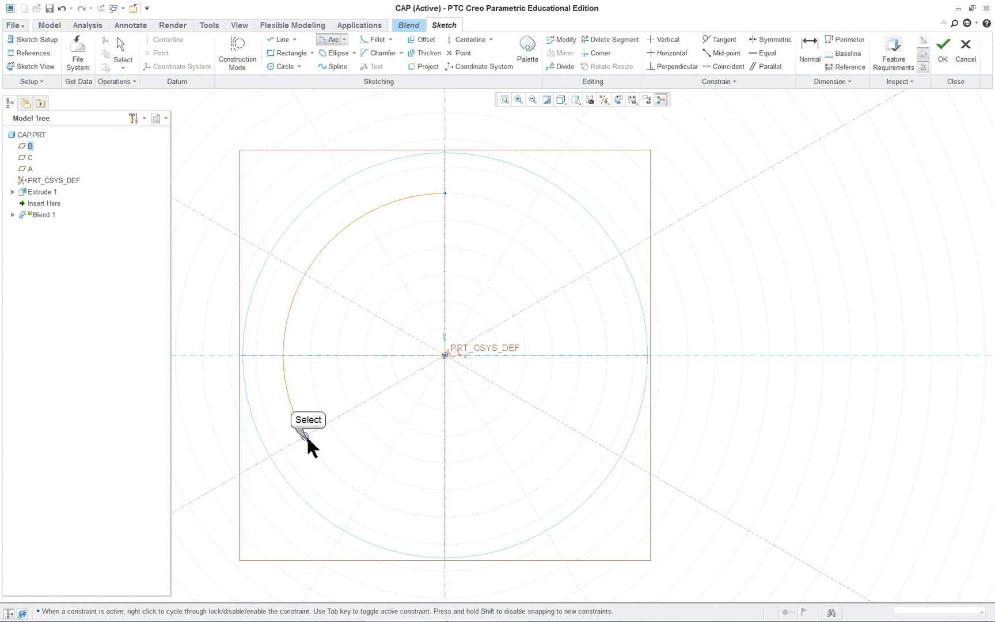
mouse_move(460, 372)
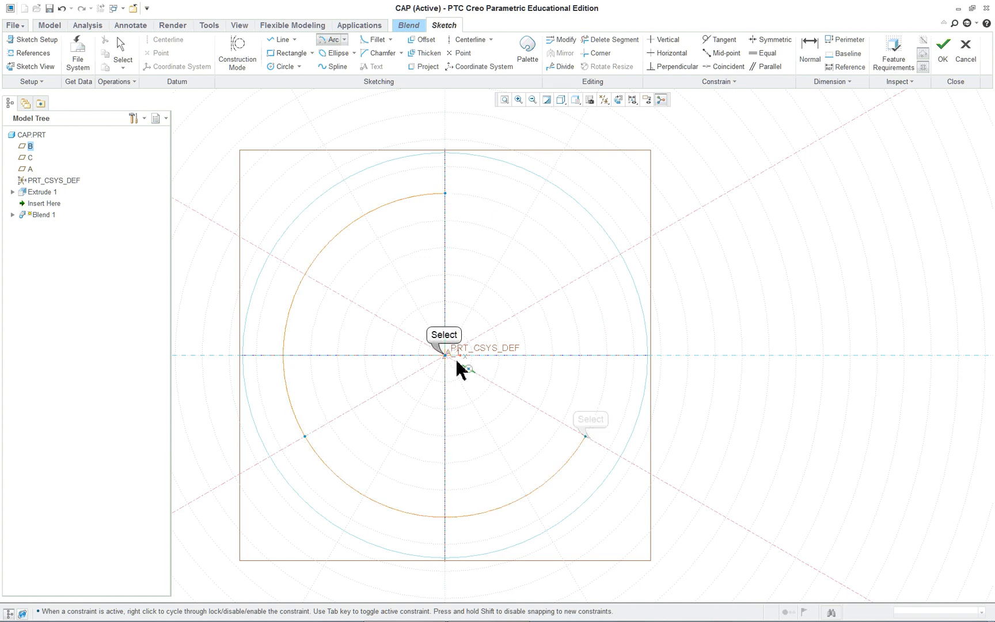
mouse_move(473, 206)
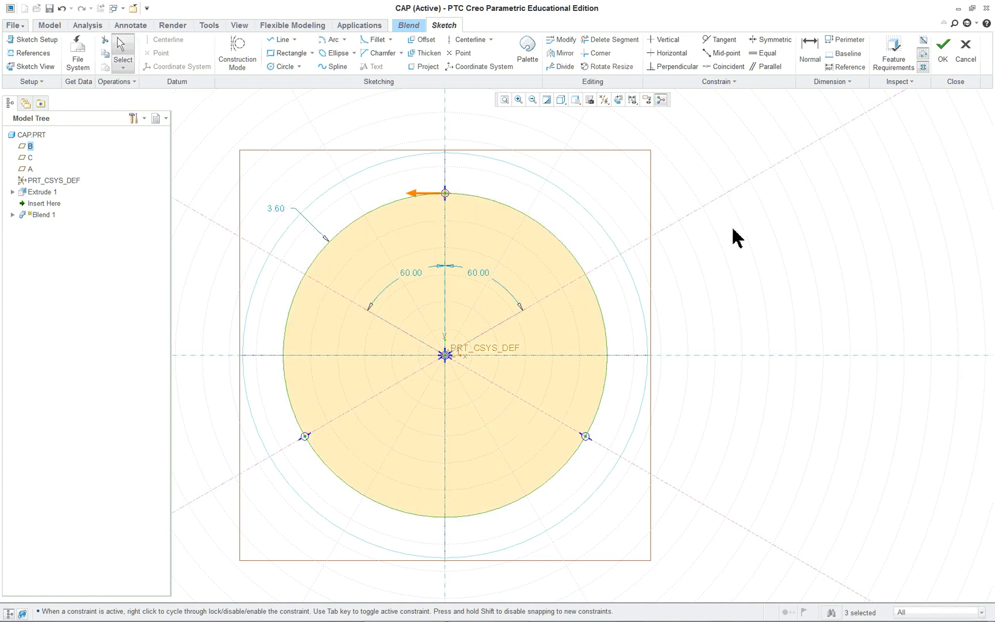
mouse_move(418, 201)
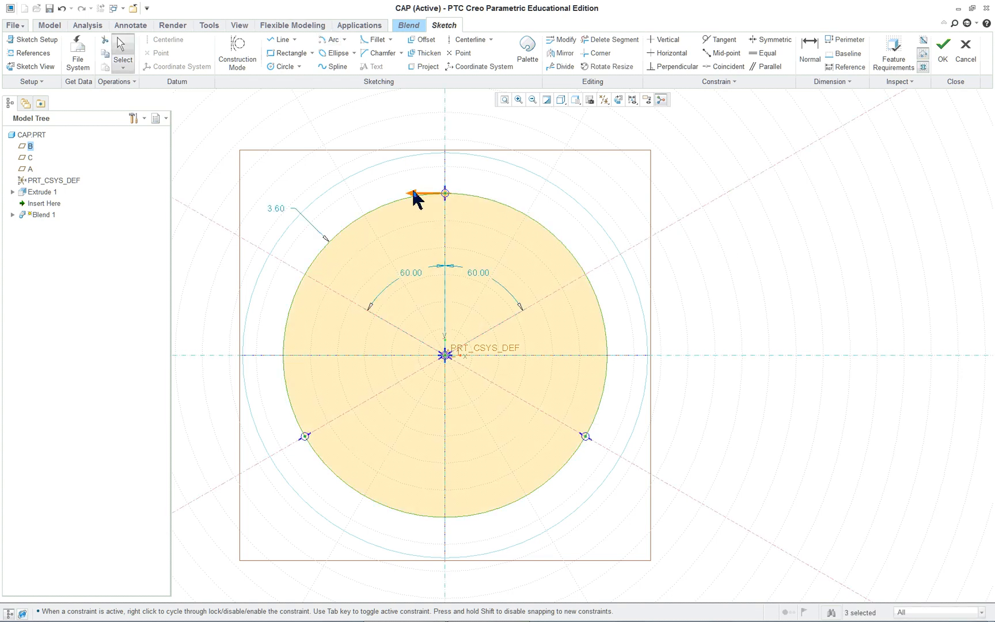
mouse_move(601, 394)
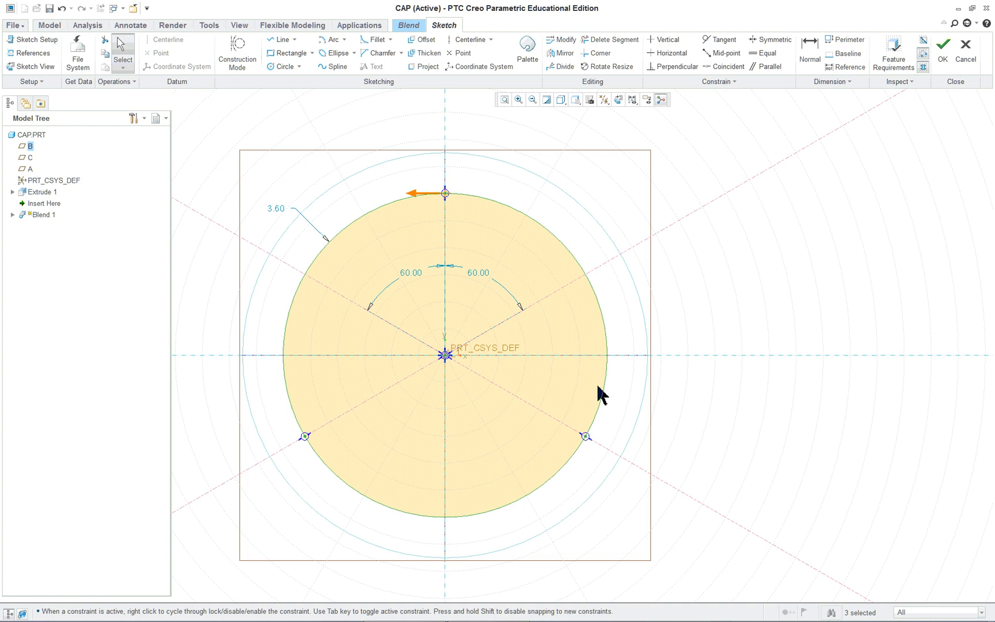
mouse_move(734, 333)
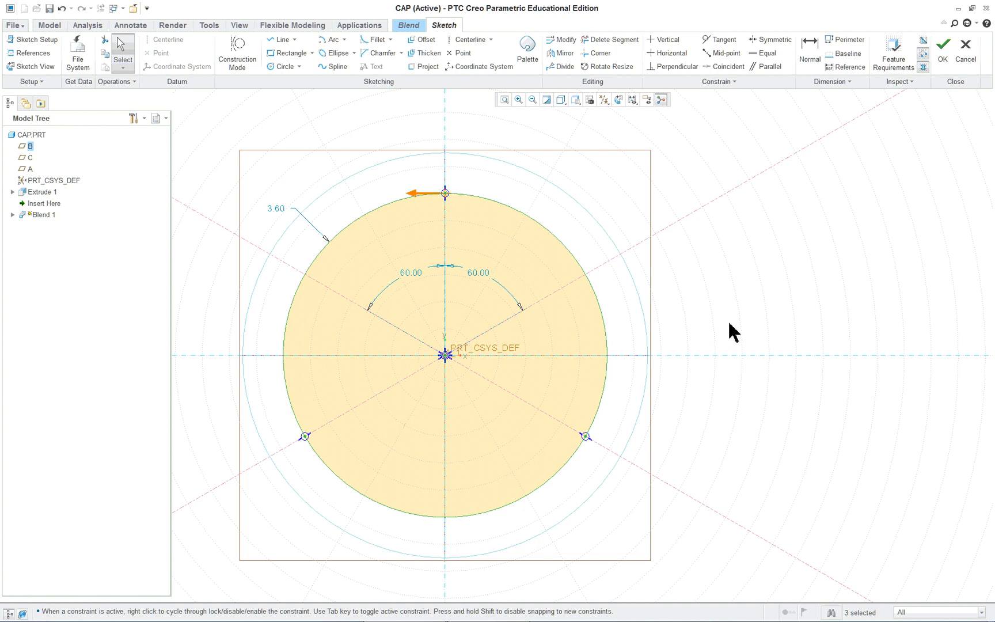
mouse_move(438, 201)
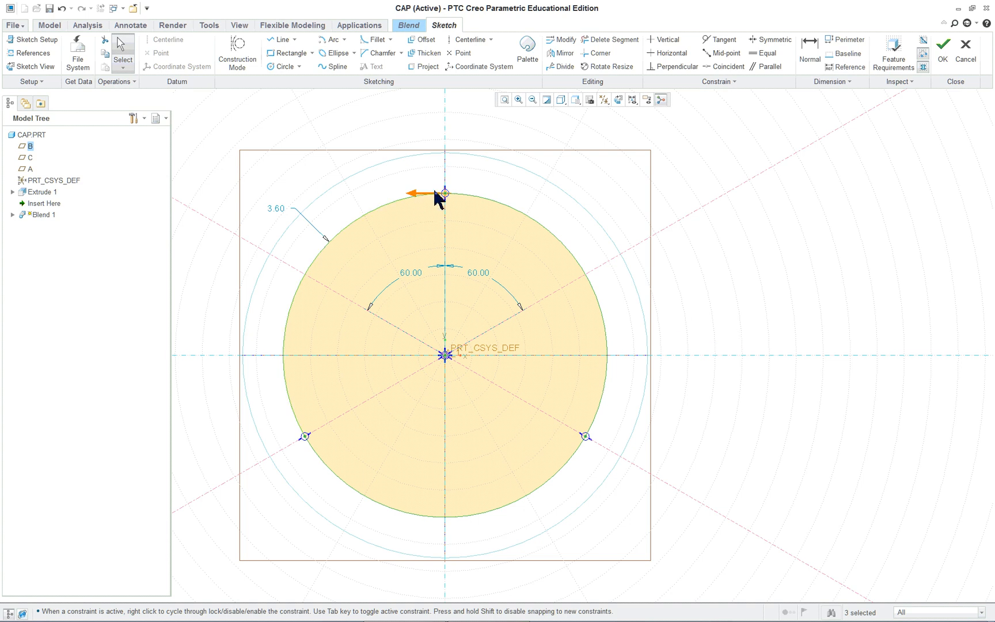
mouse_move(432, 200)
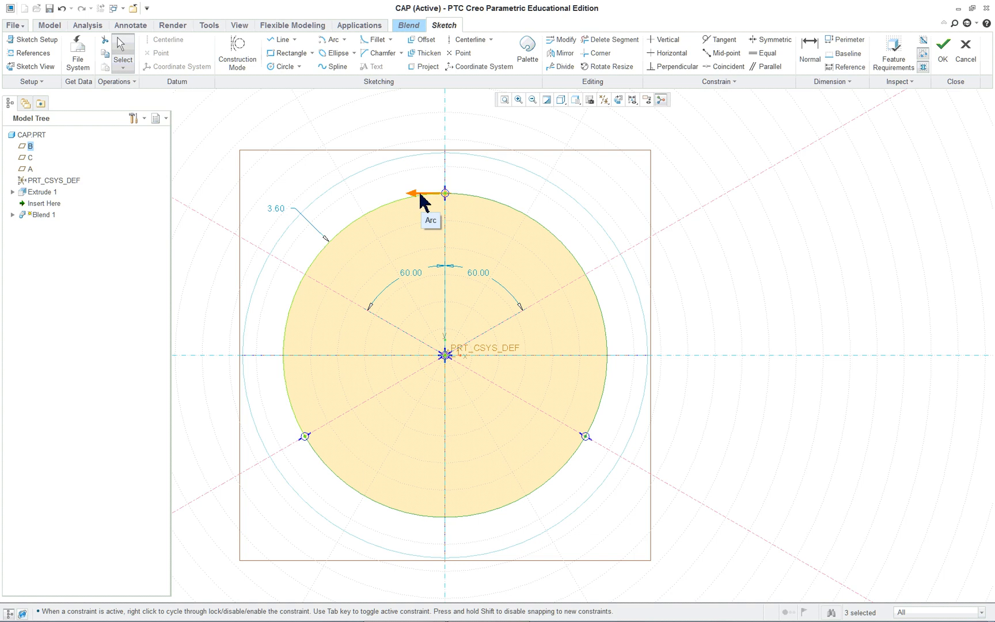
mouse_move(465, 199)
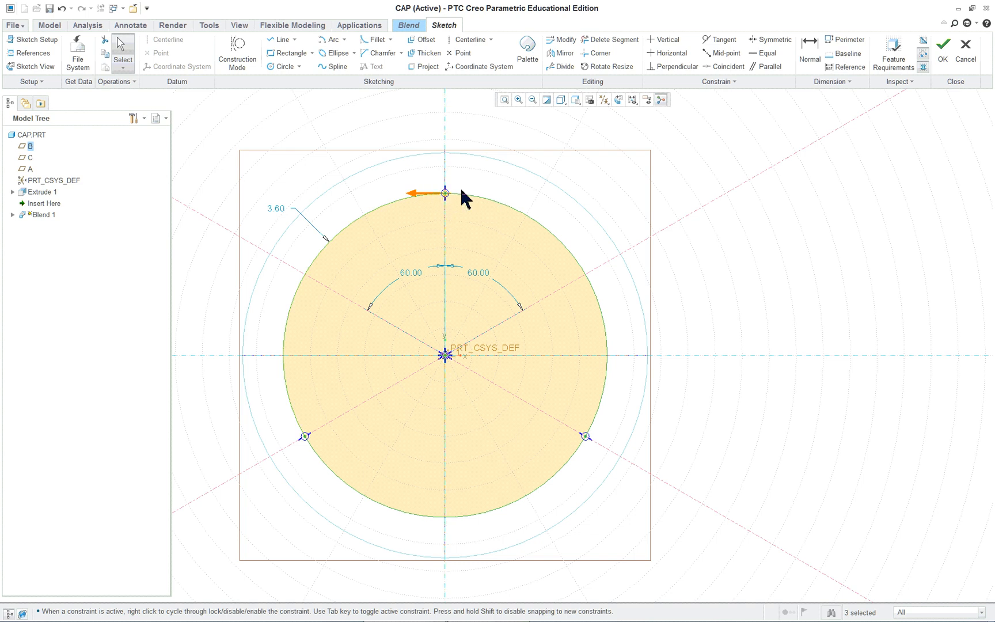
mouse_move(728, 274)
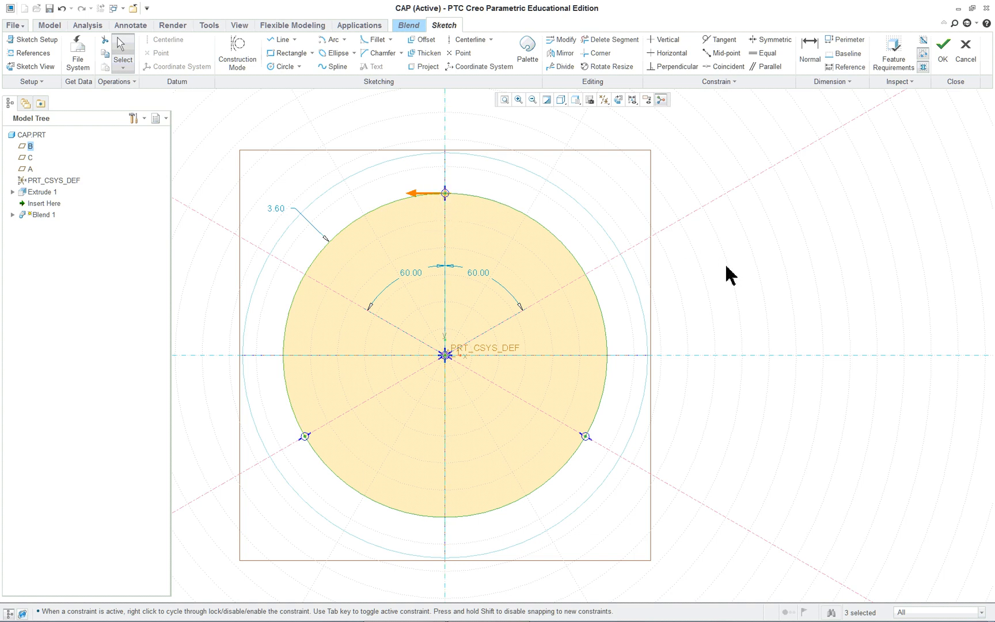
mouse_move(655, 252)
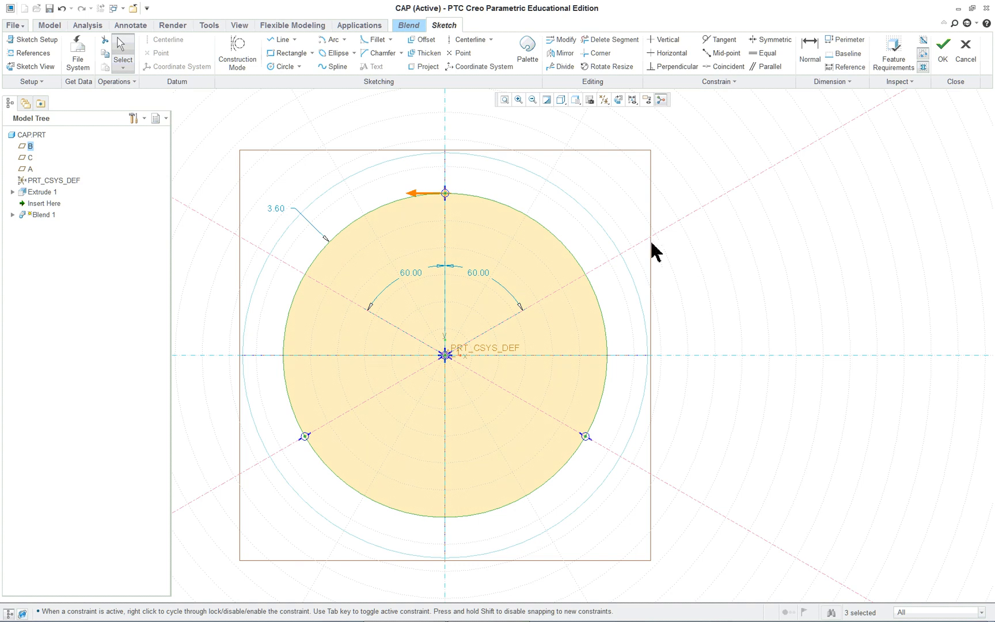
Finish the 3.60 circle sketch and insert Section 2 offset 3.18 in the Sections panel.
right_click(782, 214)
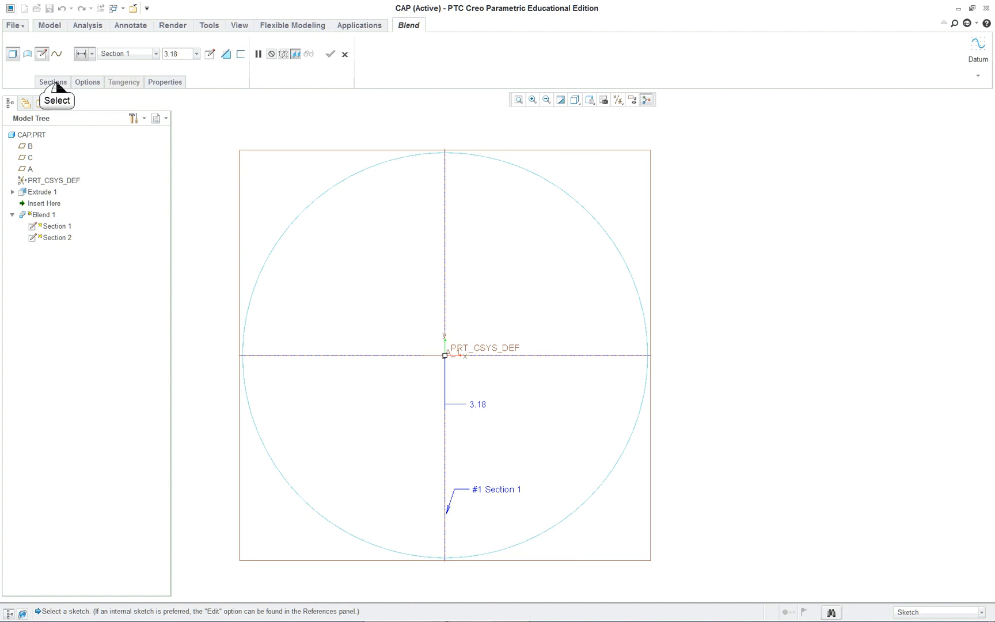
left_click(52, 82)
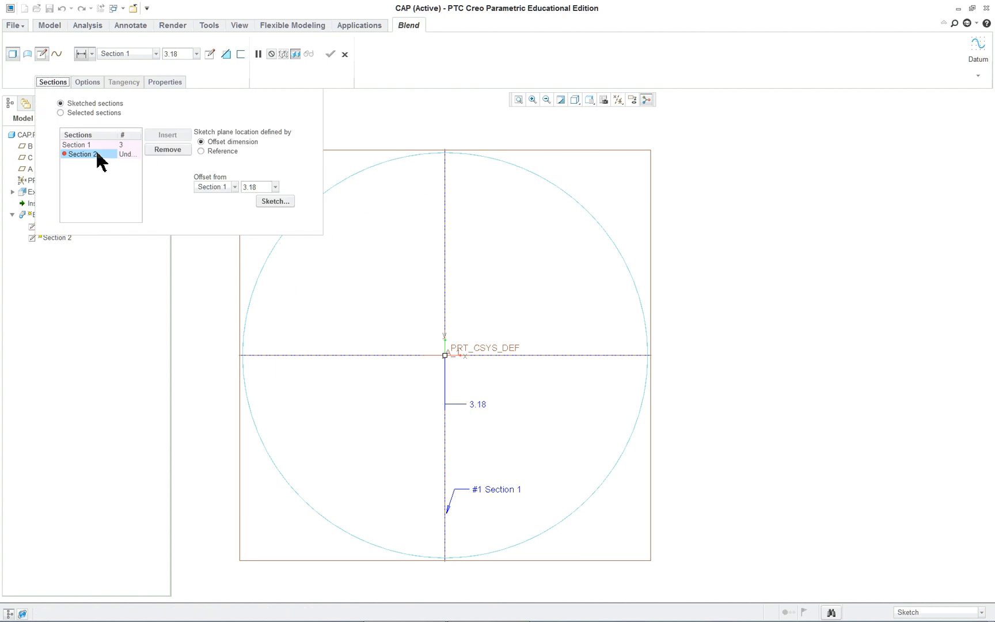
mouse_move(117, 172)
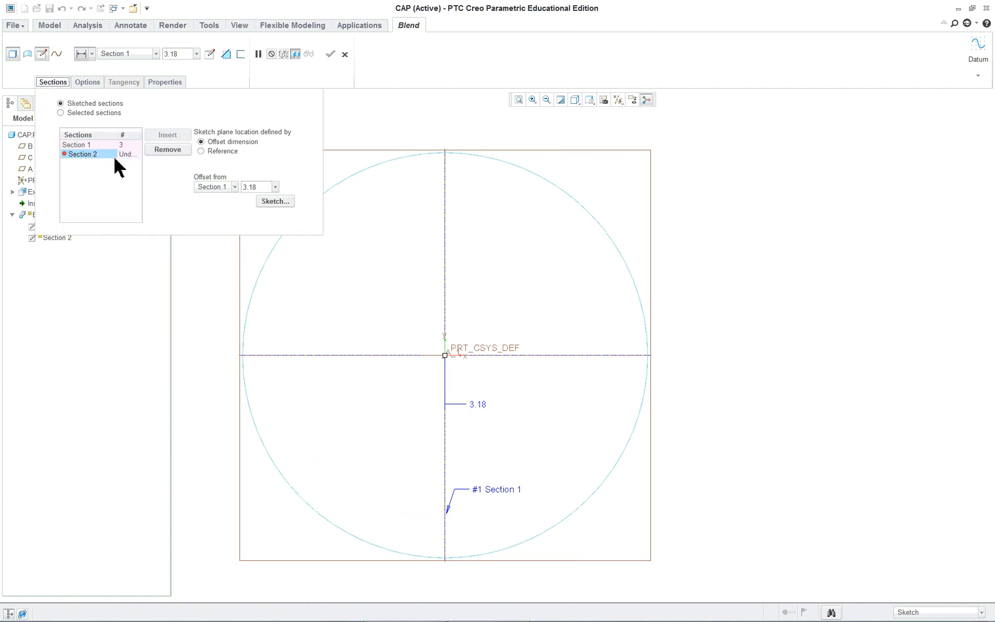
mouse_move(283, 177)
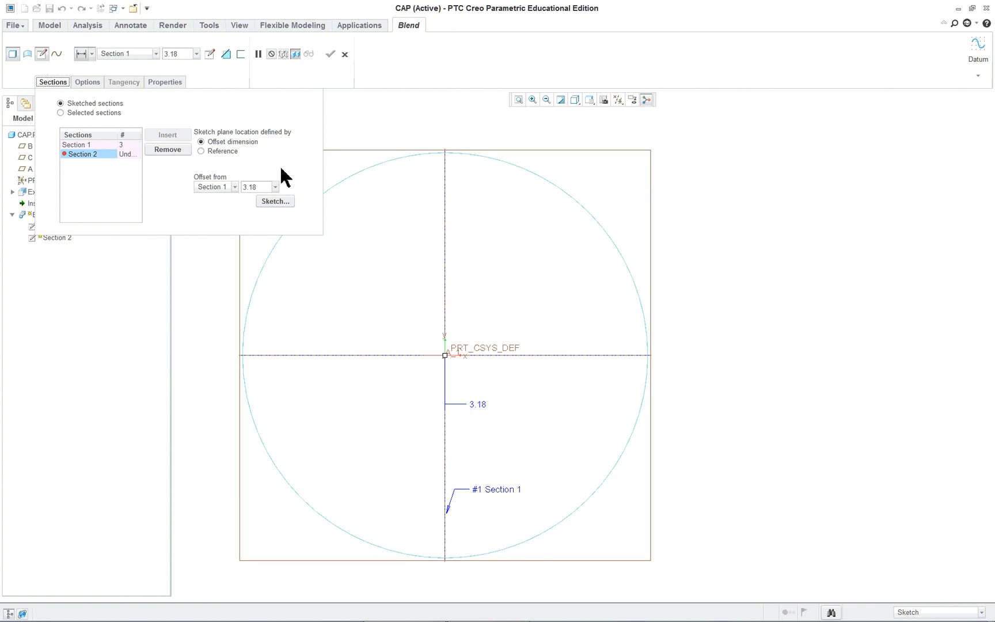
mouse_move(255, 186)
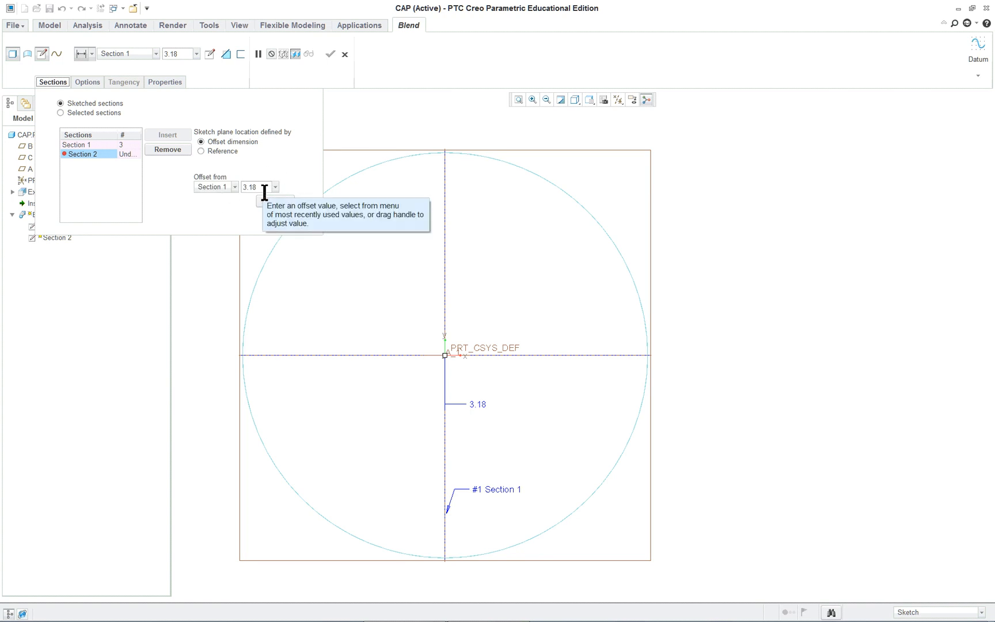
mouse_move(274, 201)
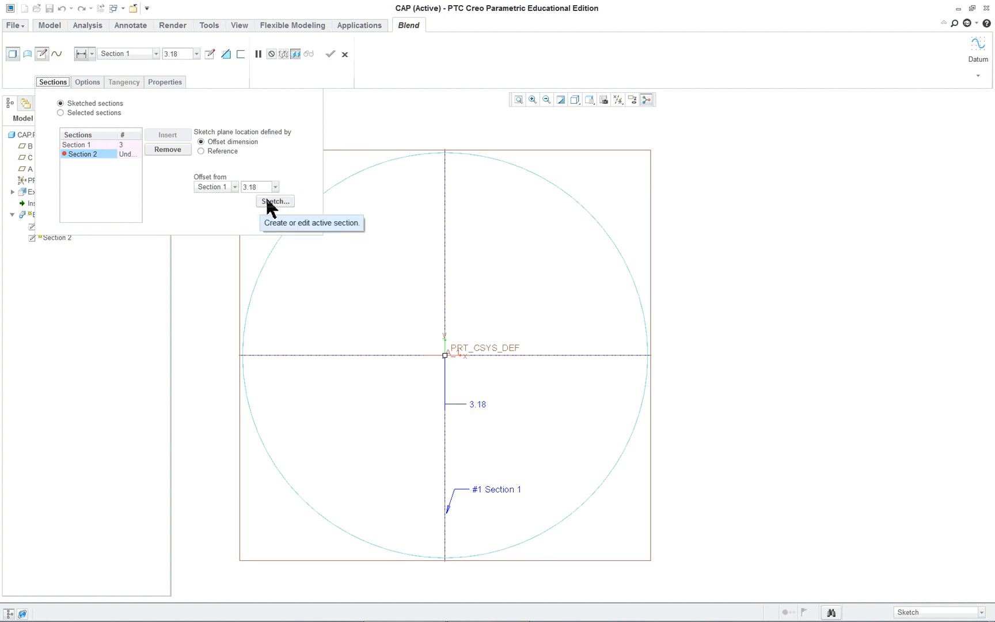
mouse_move(276, 210)
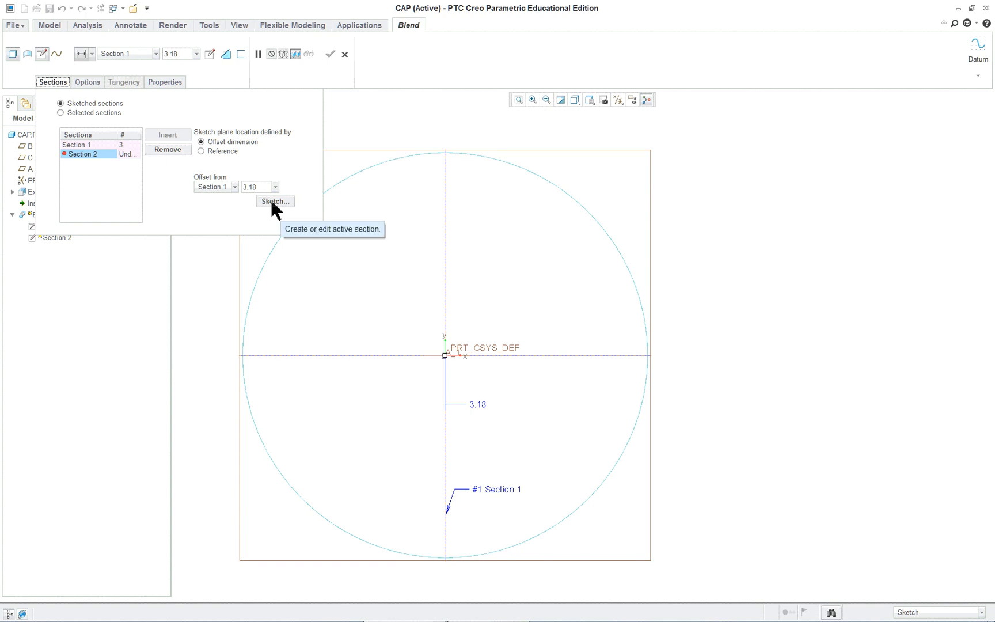
Open the Section 2 sketch and draw two angled centerlines through the origin.
left_click(274, 201)
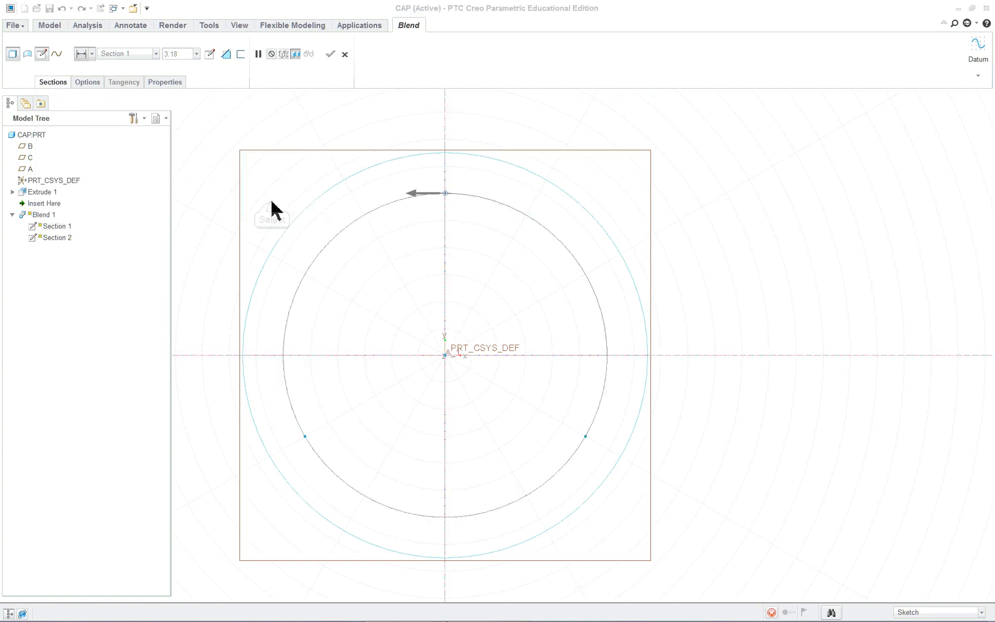
left_click(443, 24)
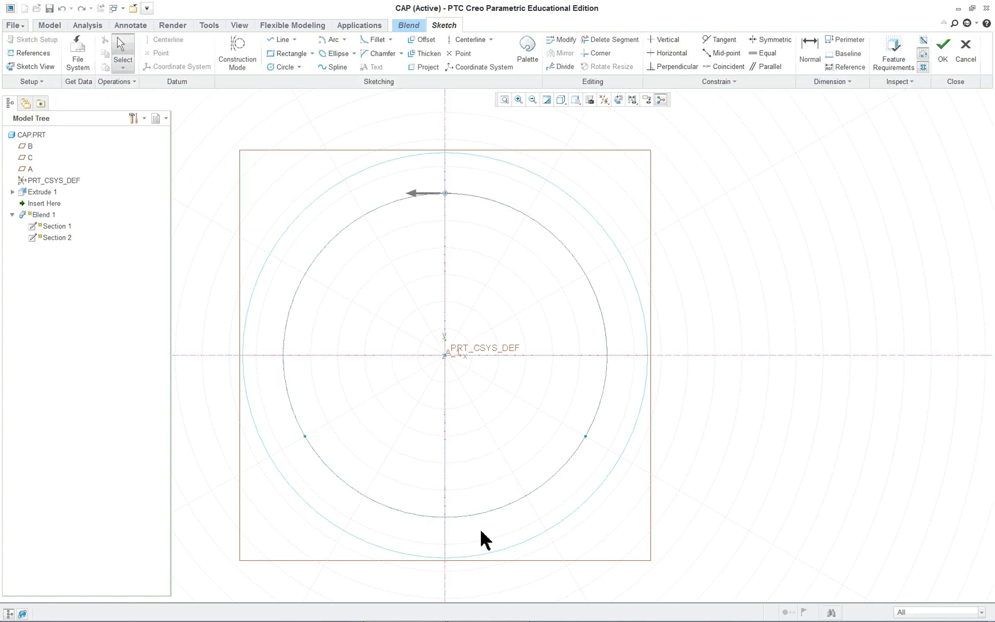
right_click(671, 360)
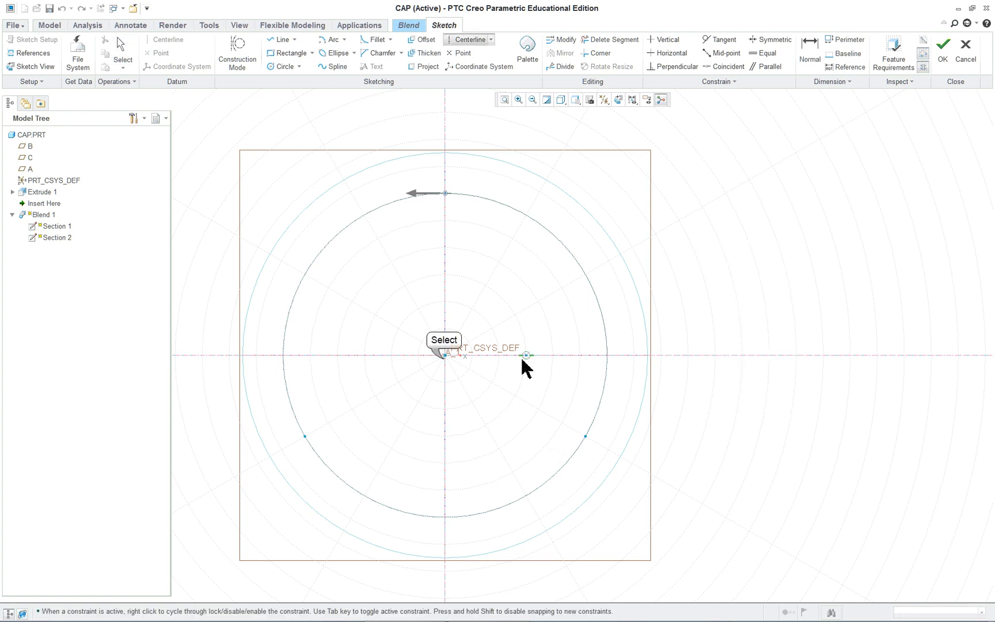
mouse_move(454, 365)
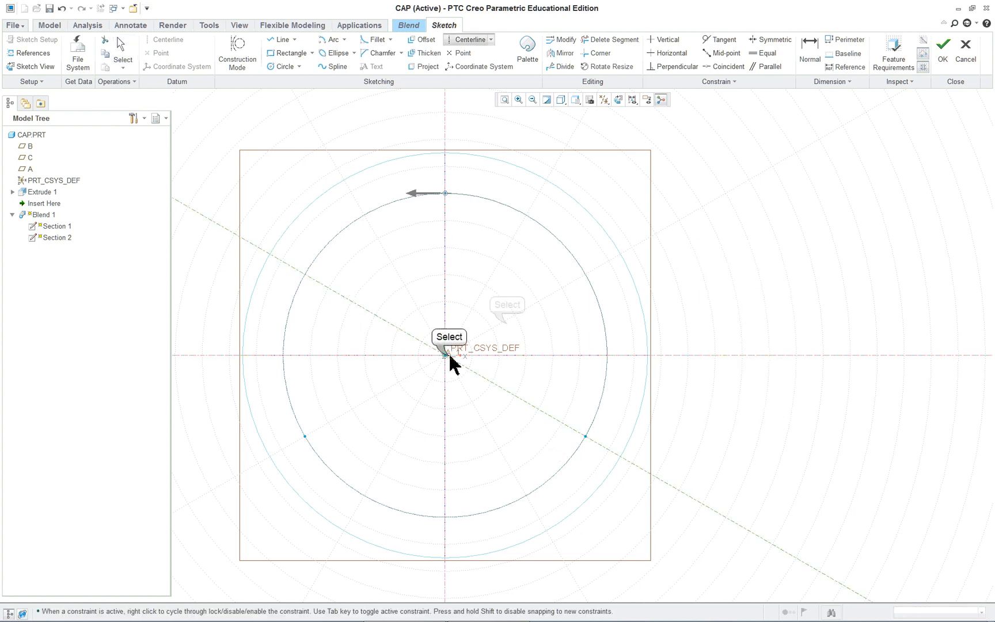
mouse_move(728, 298)
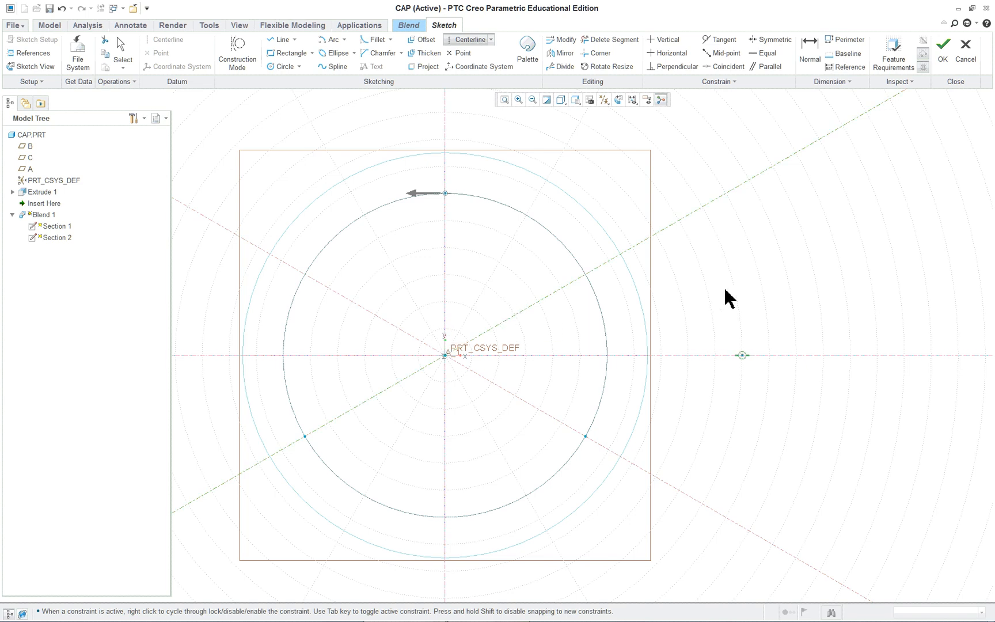
left_click(306, 263)
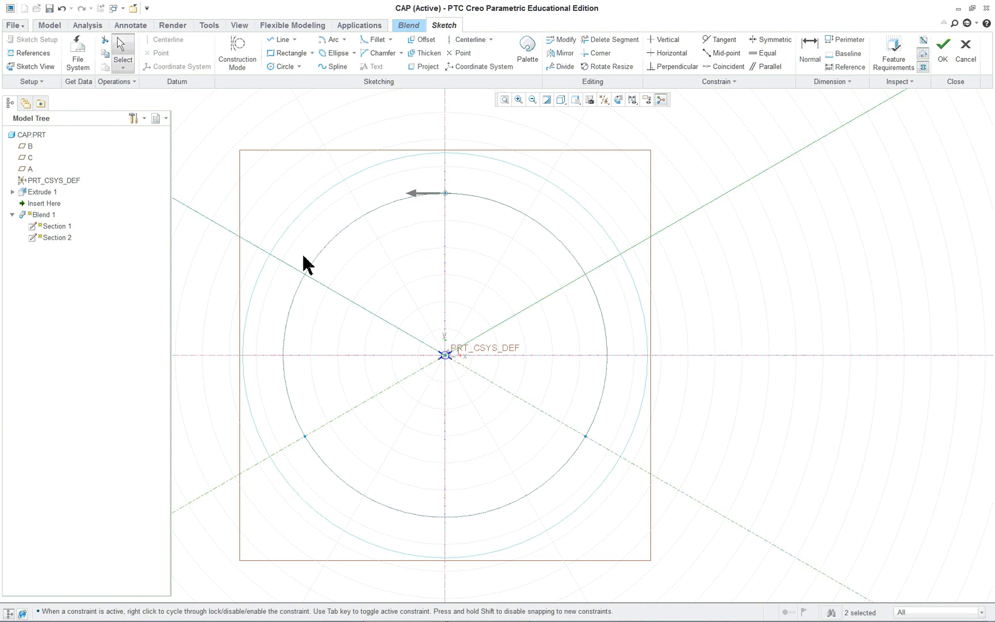
right_click(590, 334)
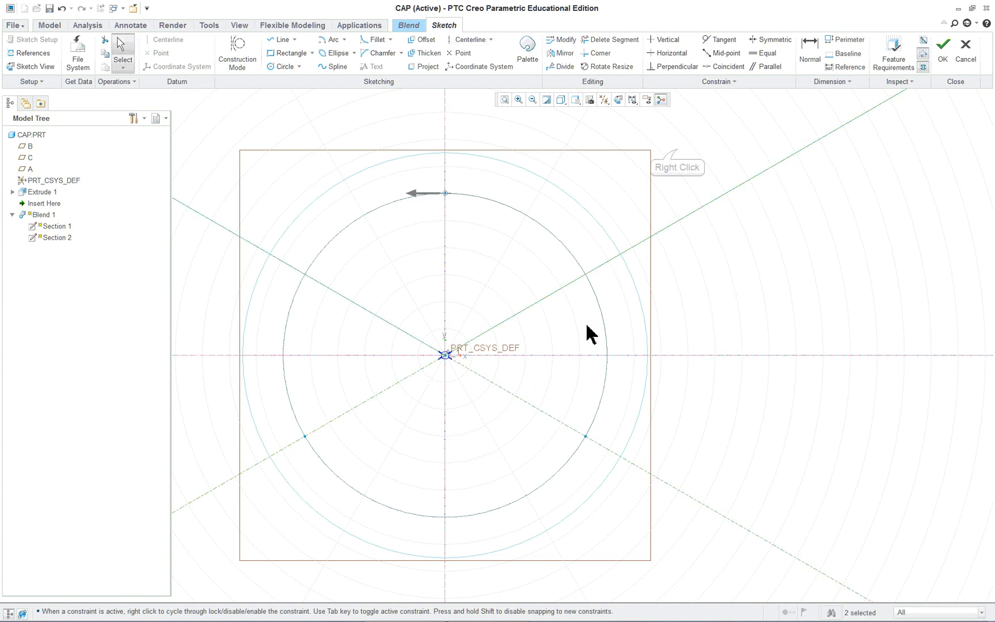
right_click(590, 333)
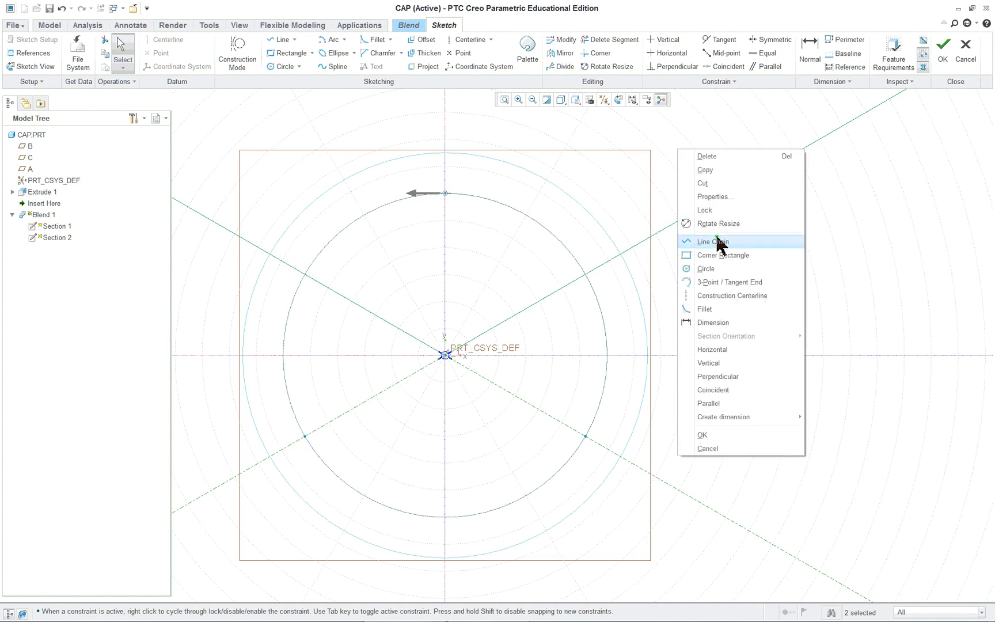
Draw a closed triangle with Line Chain, corners snapped to the vertical axis and centerlines.
left_click(711, 242)
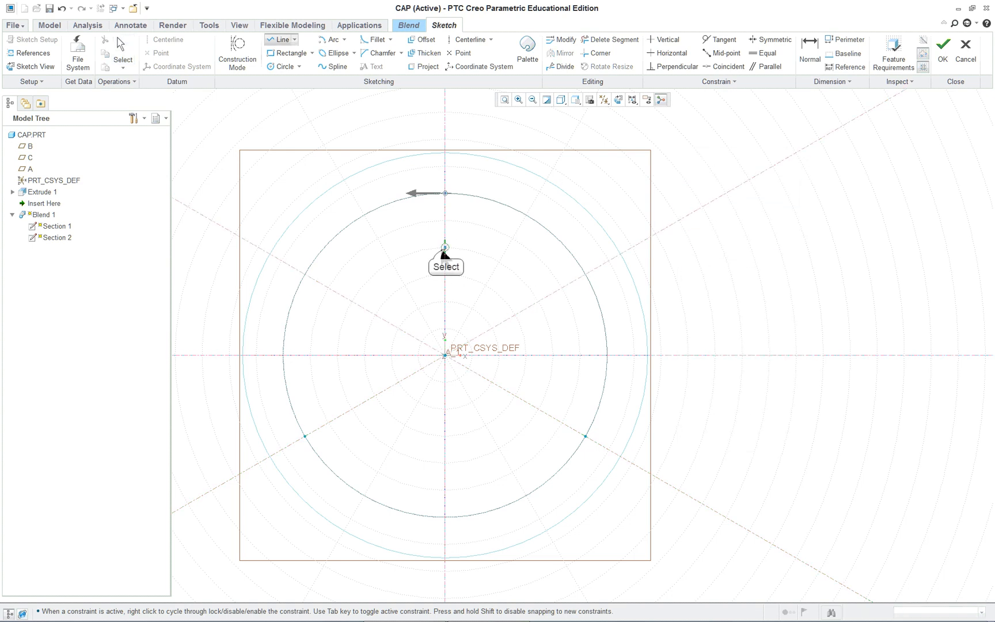
left_click(352, 408)
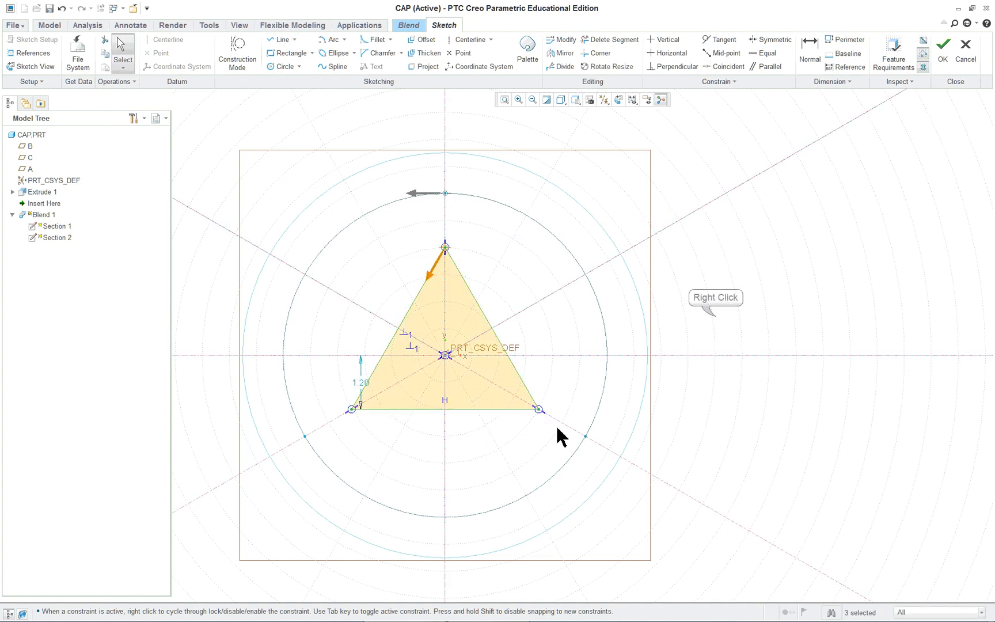
right_click(561, 436)
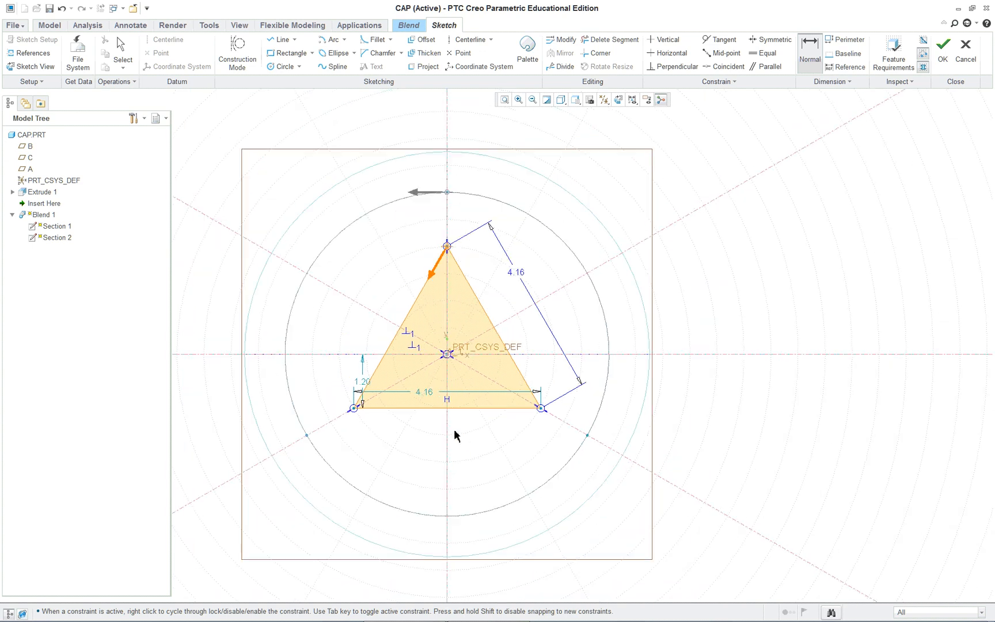
mouse_move(409, 466)
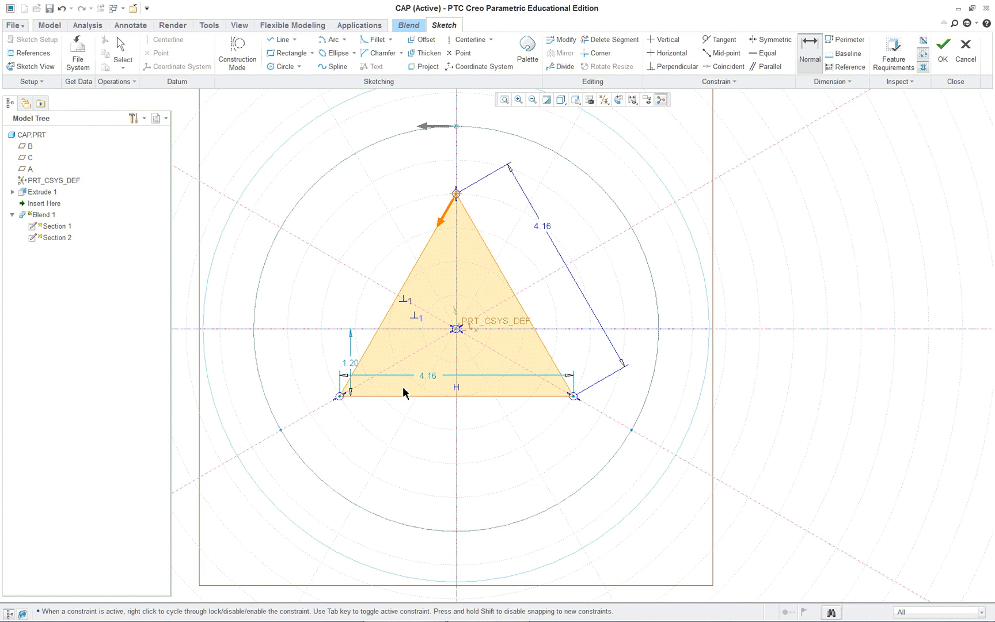
mouse_move(389, 452)
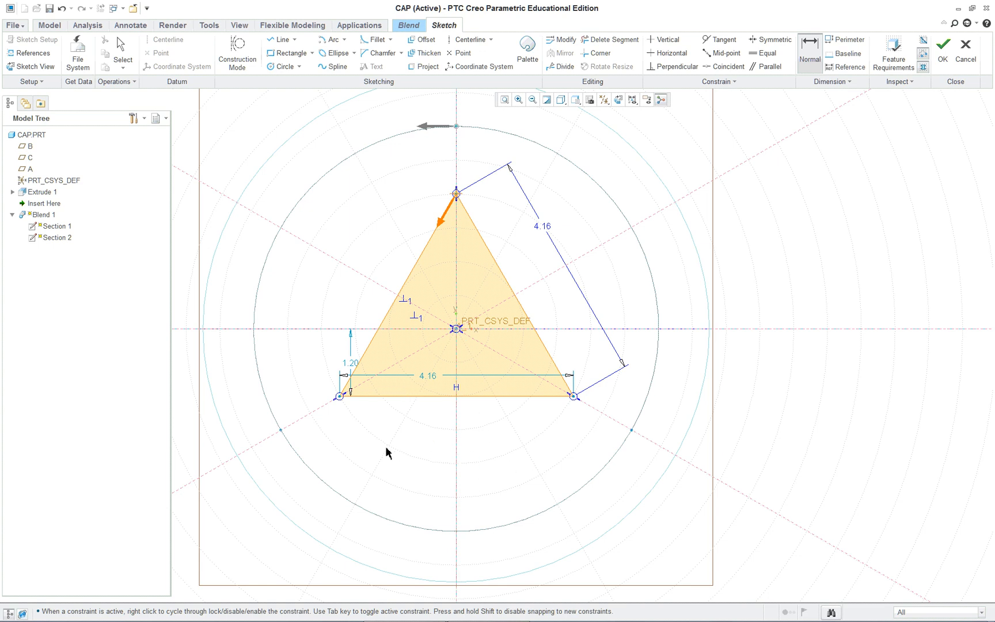
mouse_move(431, 427)
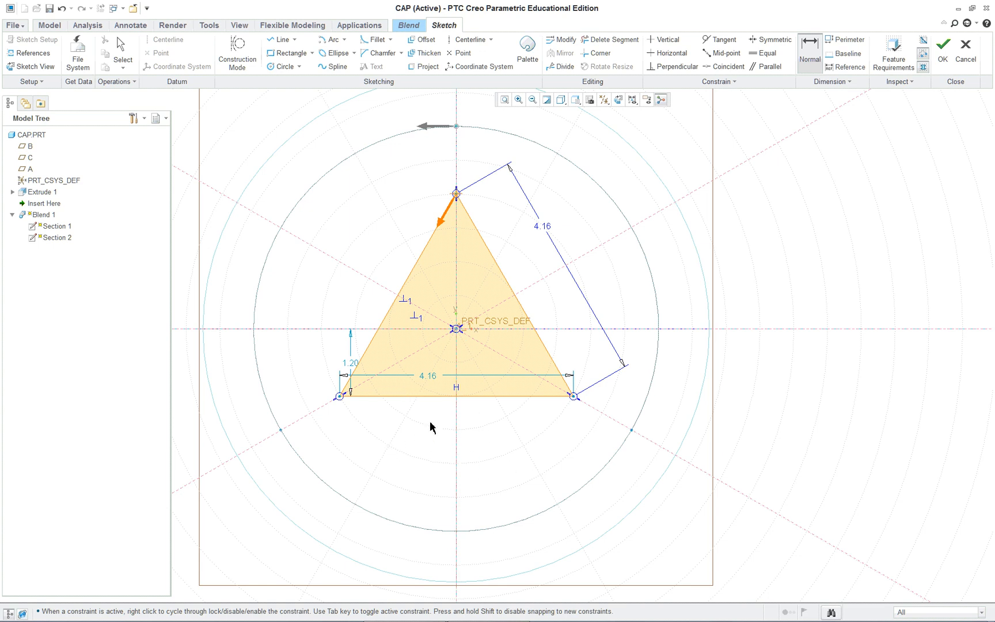
mouse_move(444, 298)
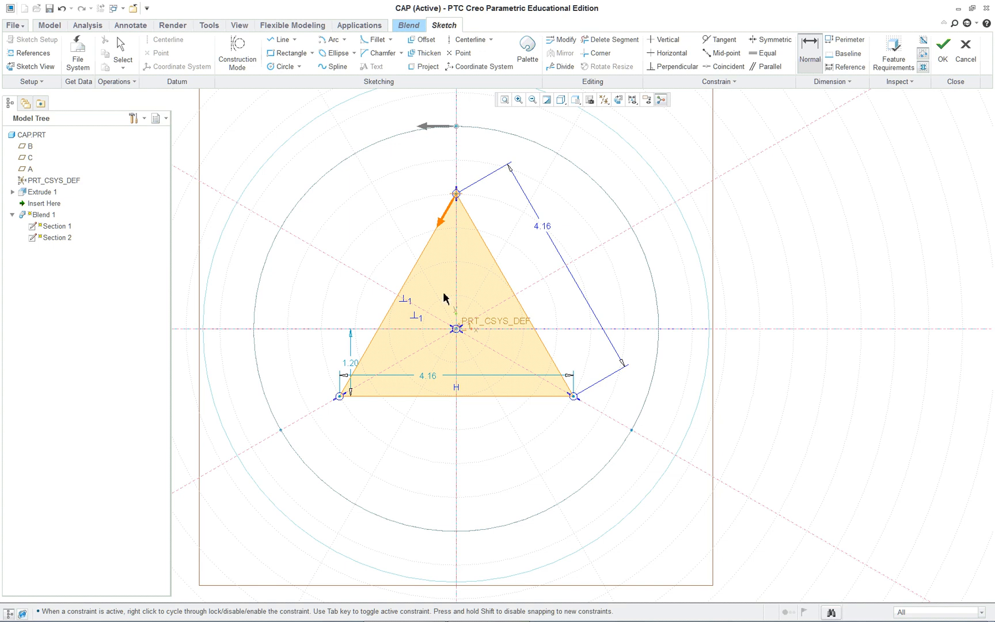
mouse_move(491, 378)
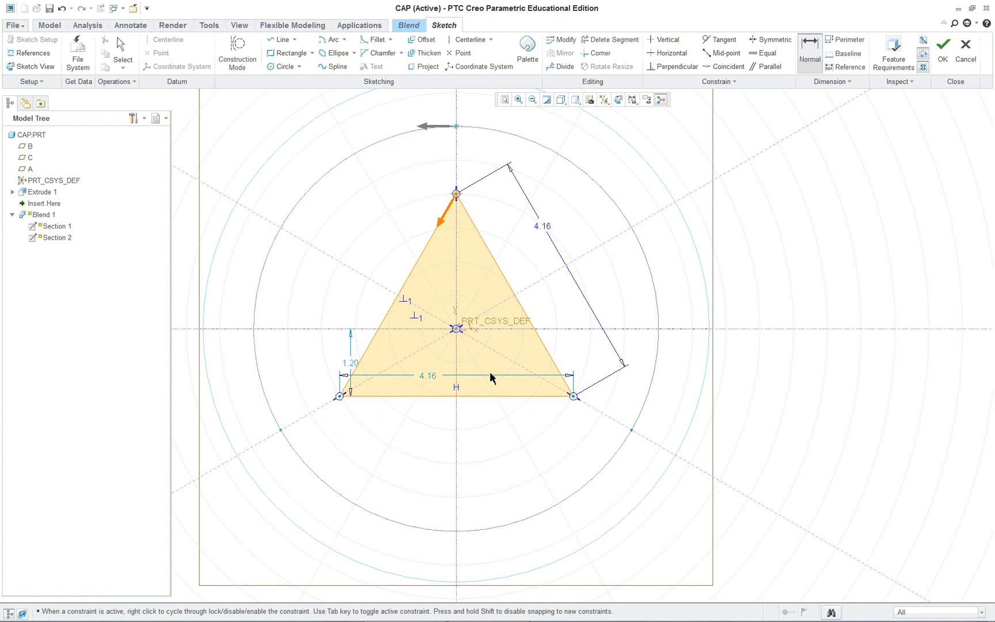
mouse_move(765, 53)
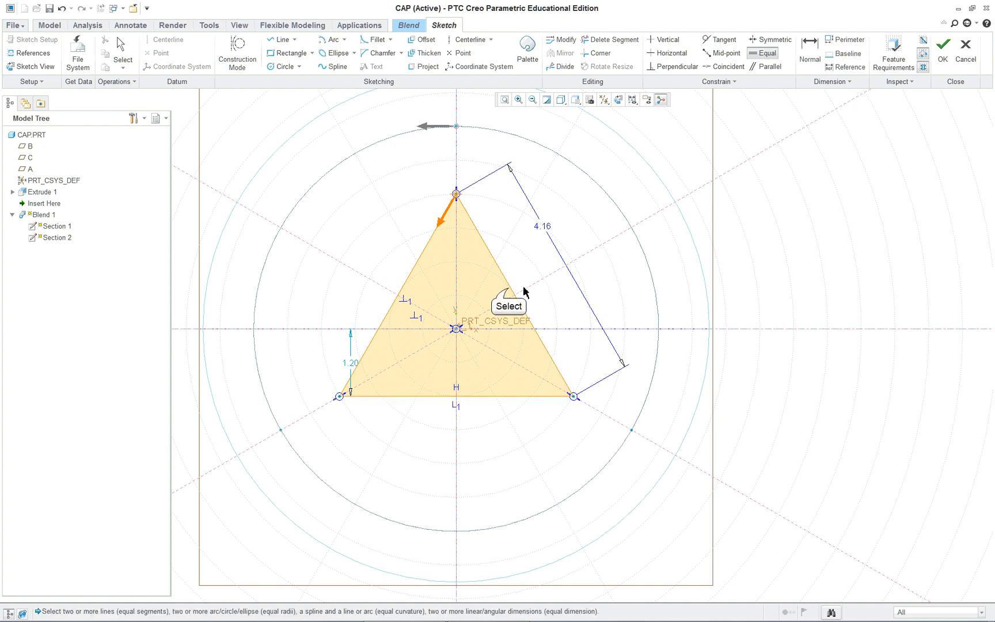
mouse_move(411, 282)
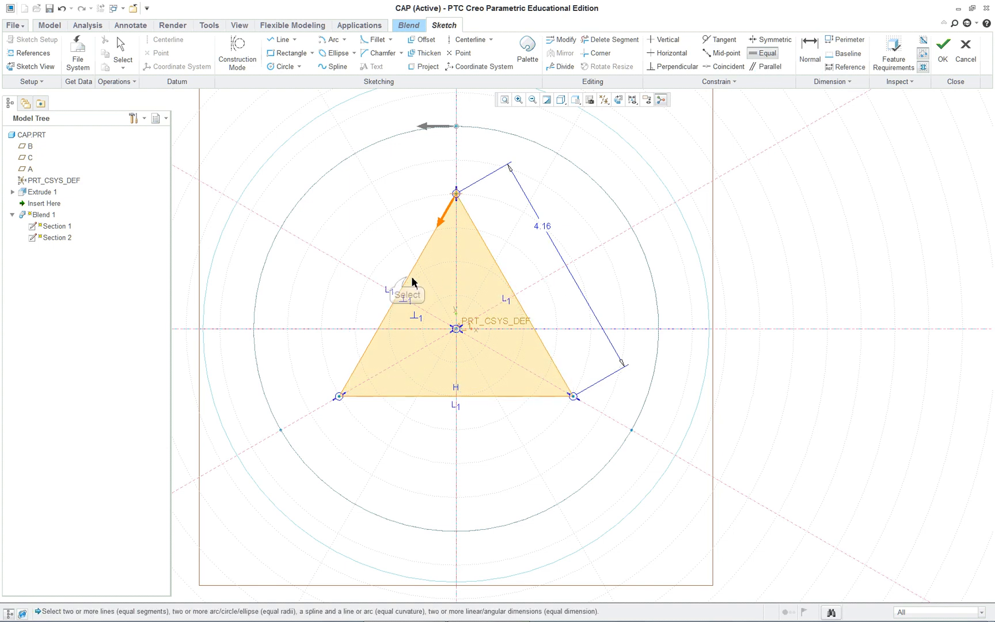
mouse_move(681, 254)
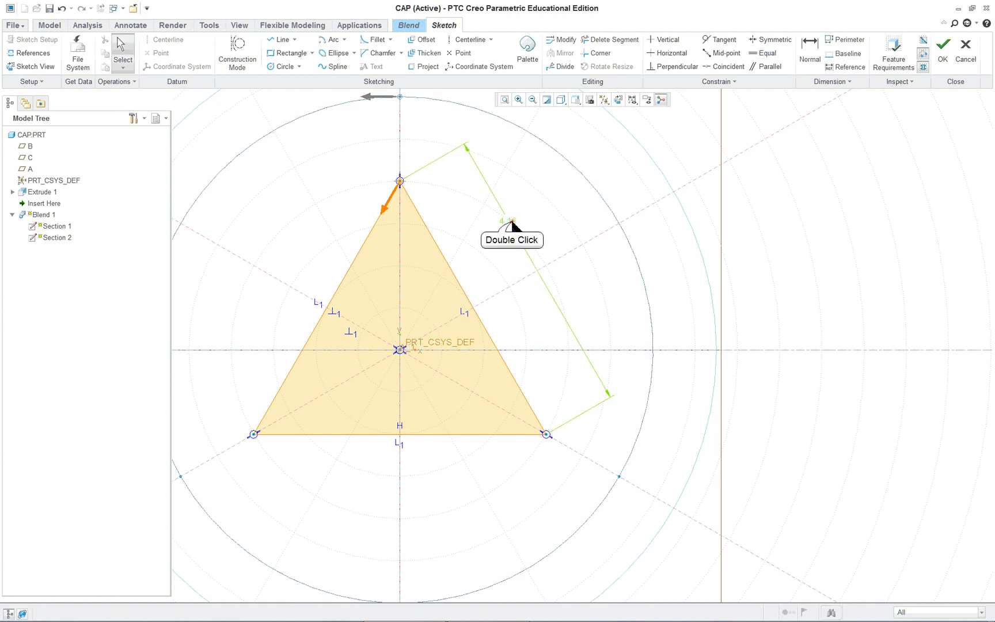
Set the triangle sides to 3.50 and insert a third section 3.18 beyond Section 2.
double_click(511, 222)
type("3.5")
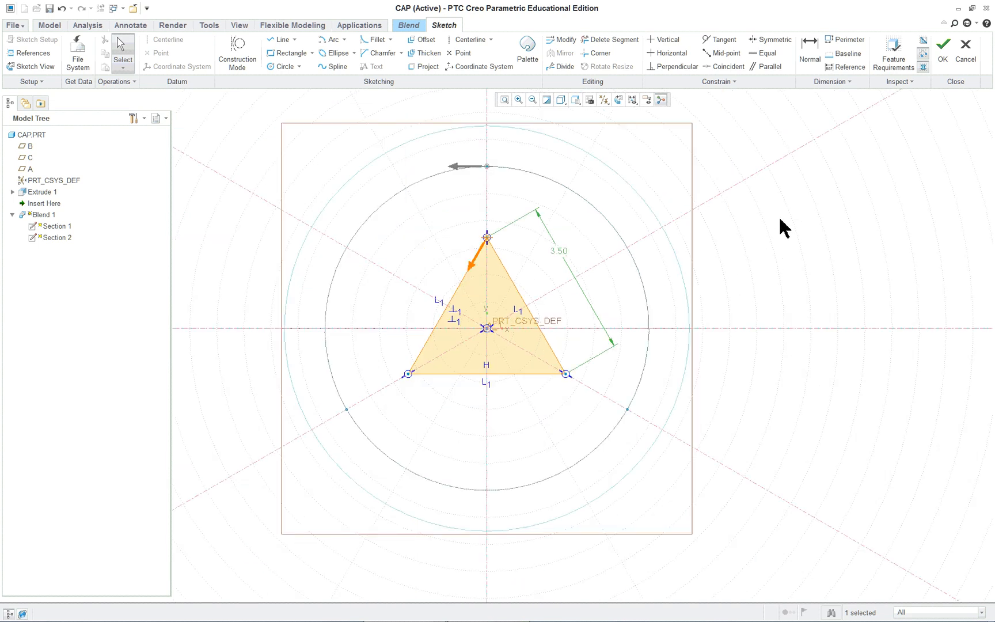
mouse_move(943, 48)
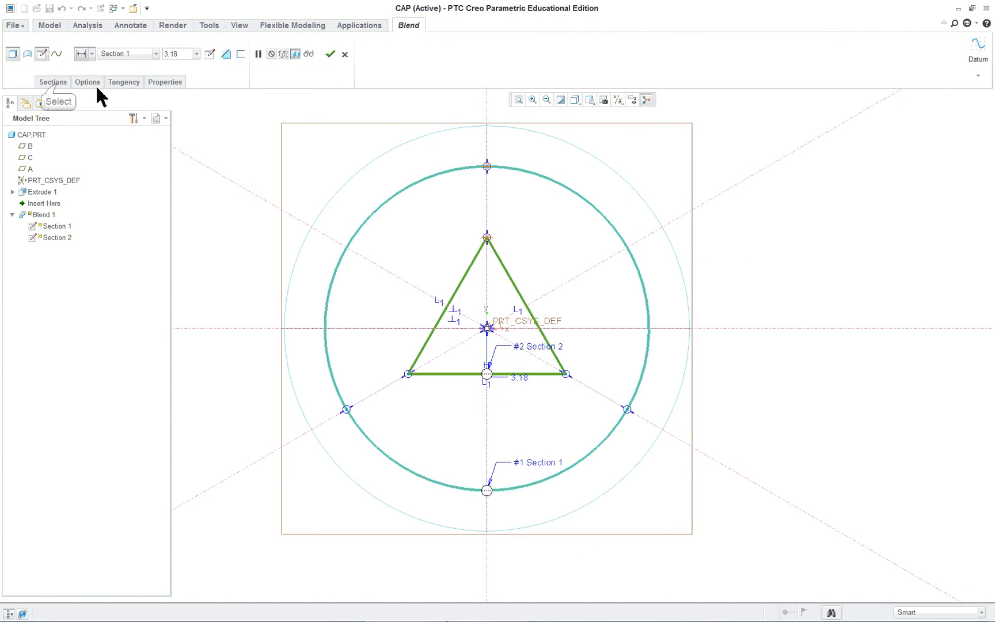
left_click(51, 82)
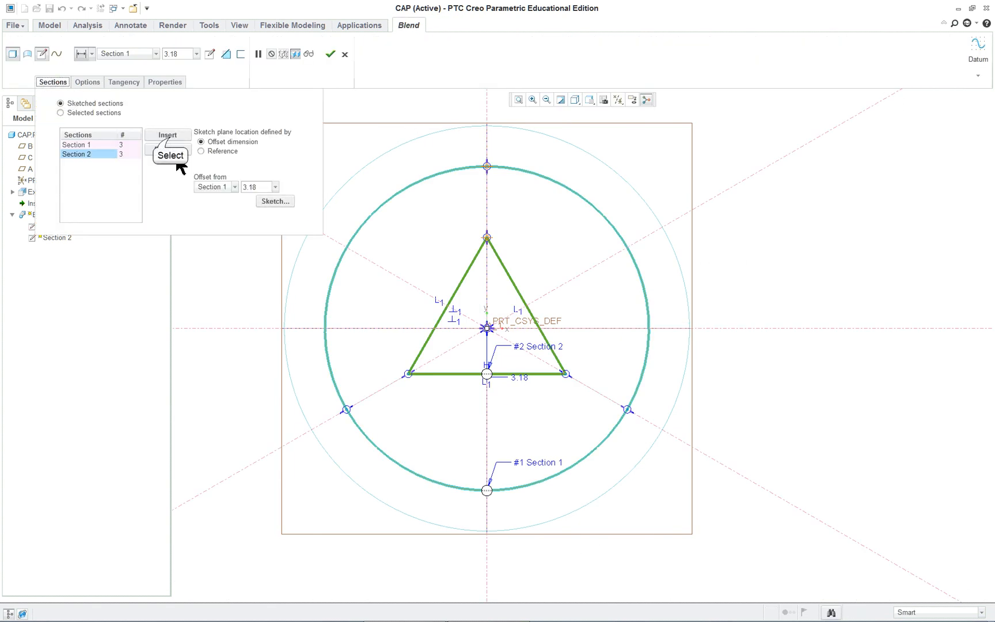
left_click(167, 135)
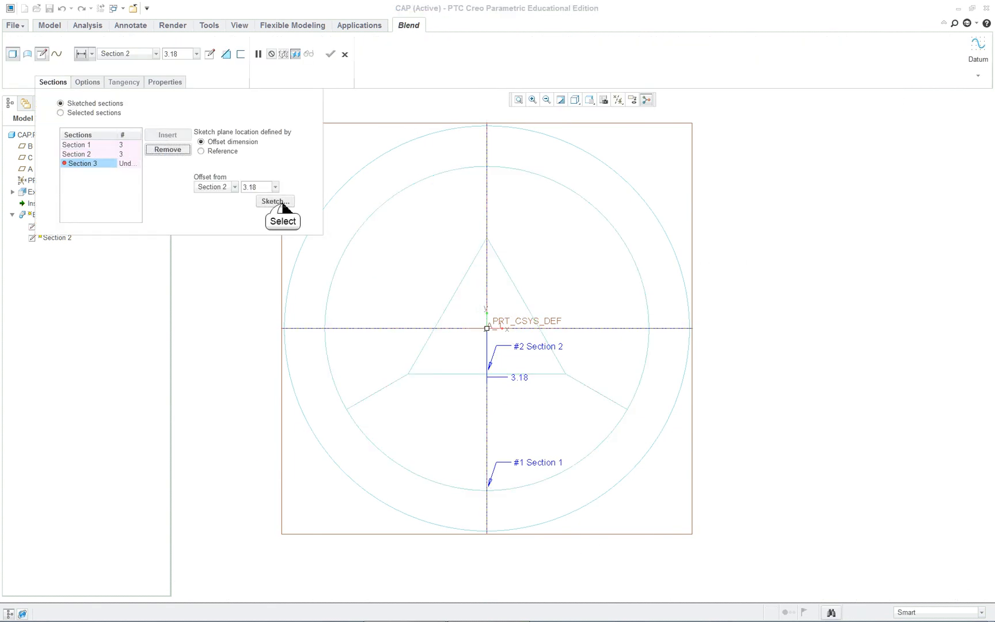
Sketch Section 3 as a 1.20 circle at the origin with two angled centerlines.
left_click(275, 201)
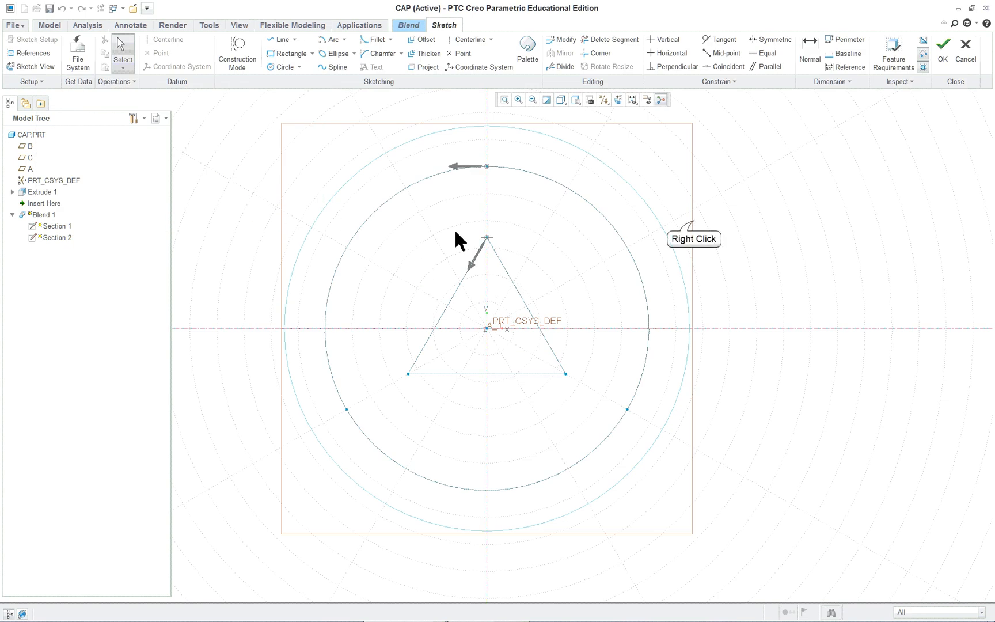
right_click(486, 238)
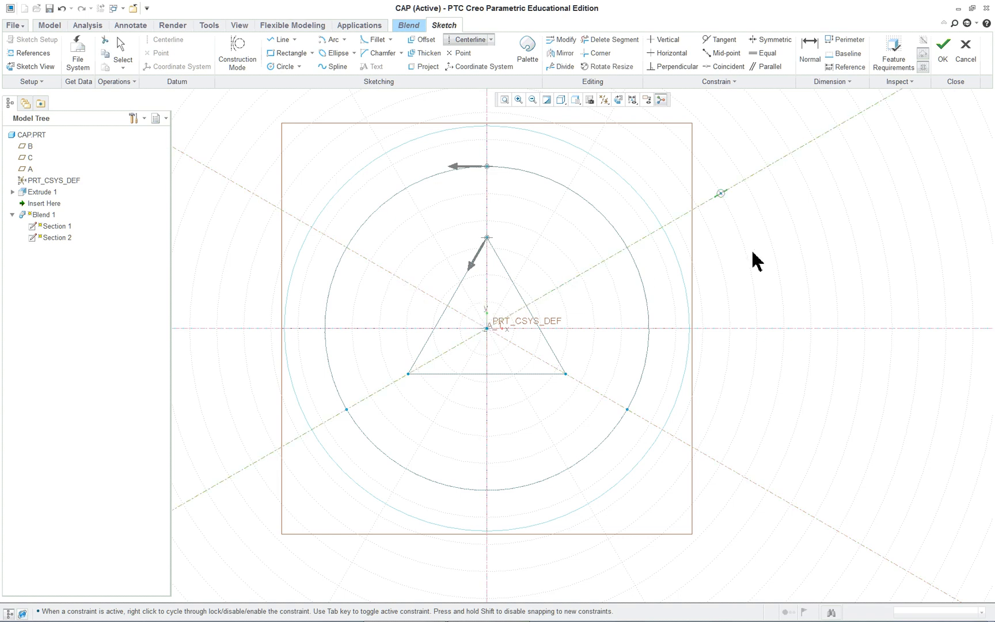
mouse_move(325, 41)
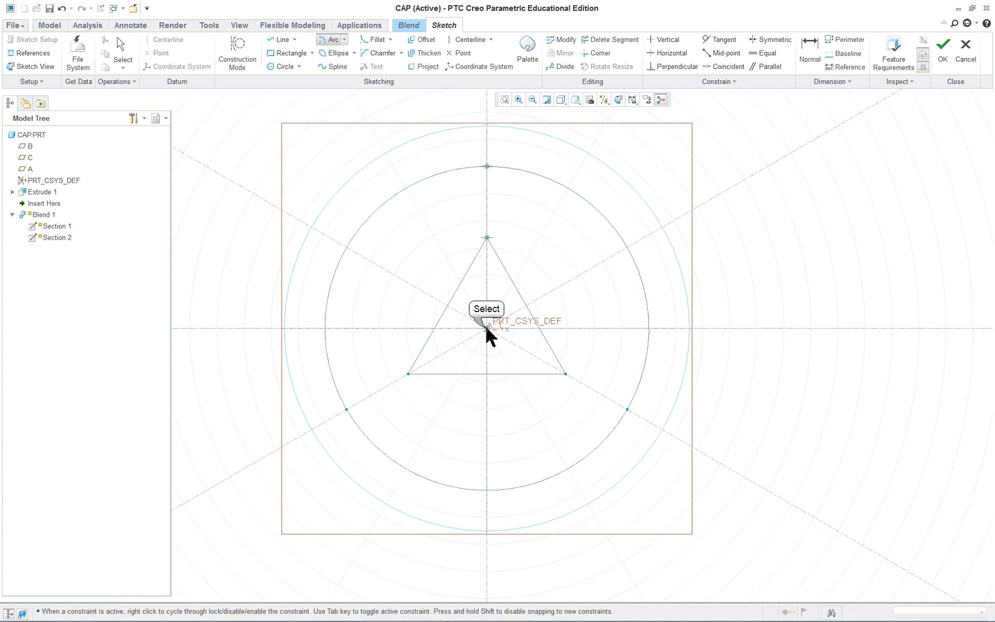
mouse_move(490, 279)
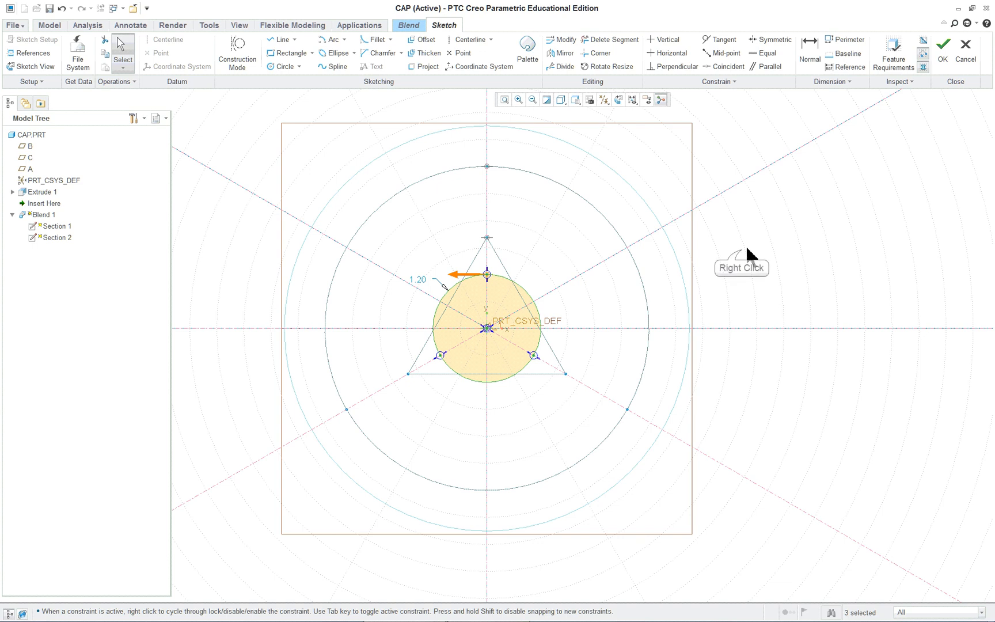
right_click(748, 253)
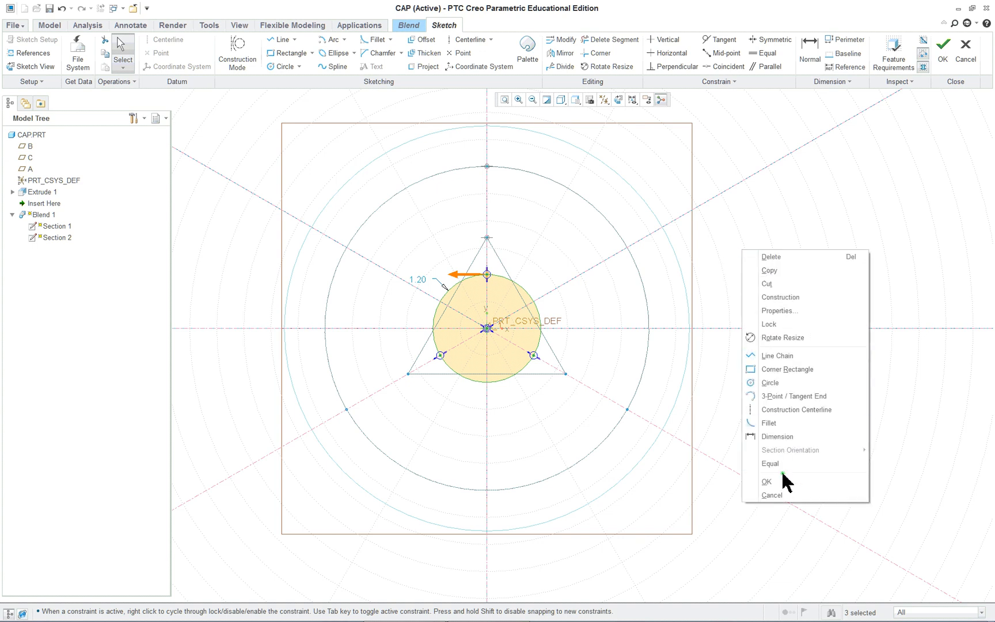
Finish Section 3, switch to shaded display, and set Section 2's offset to 5.28.
left_click(767, 482)
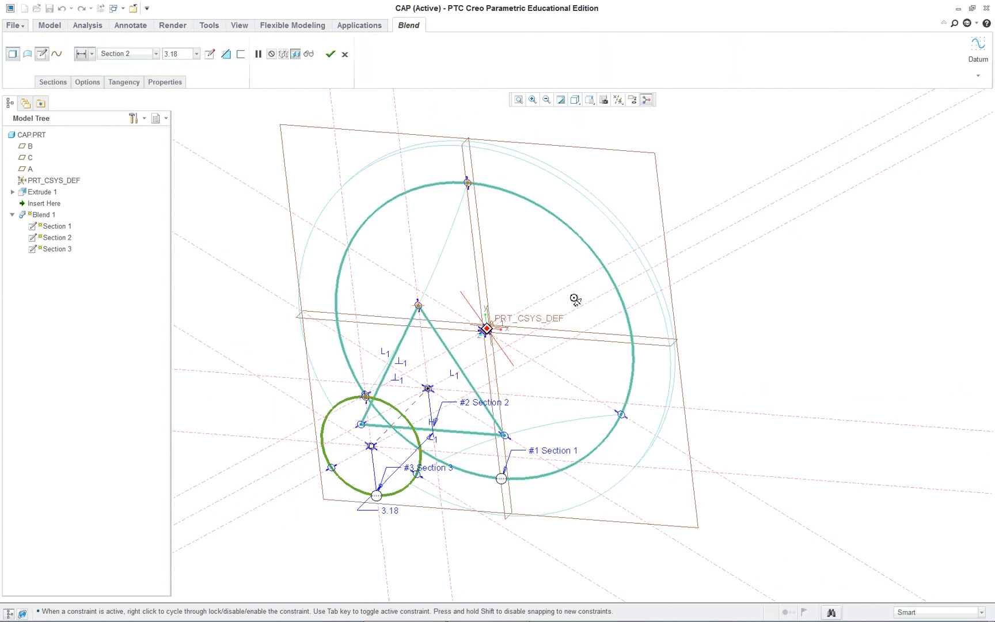
left_click(575, 100)
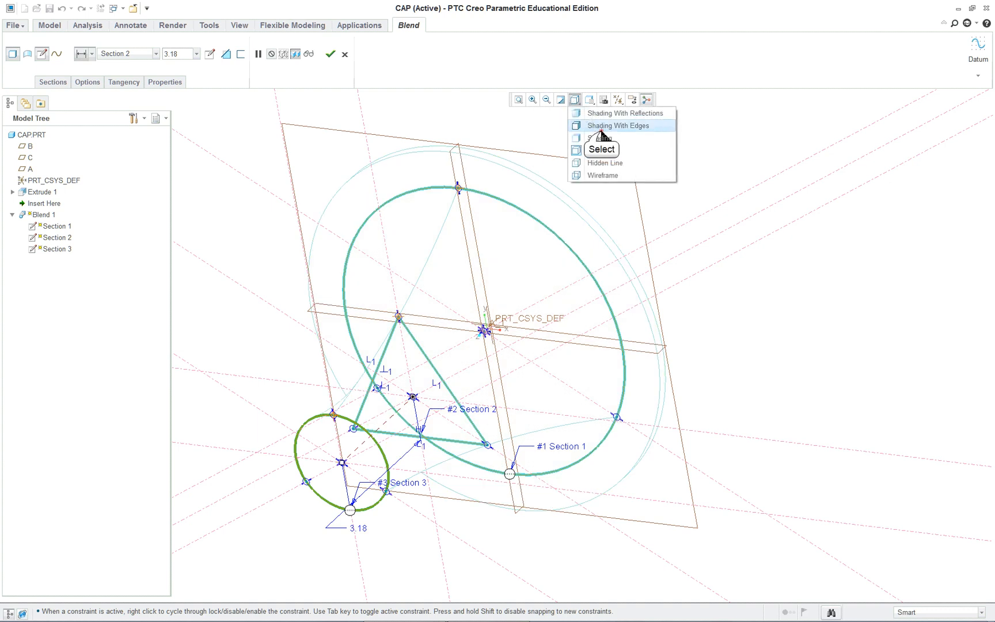
left_click(618, 125)
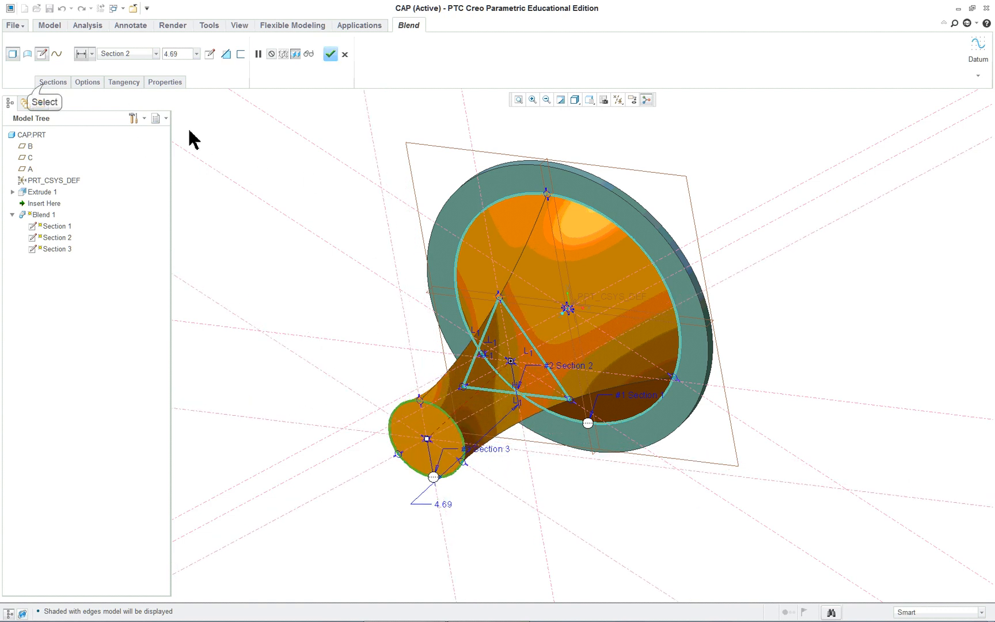
left_click(53, 82)
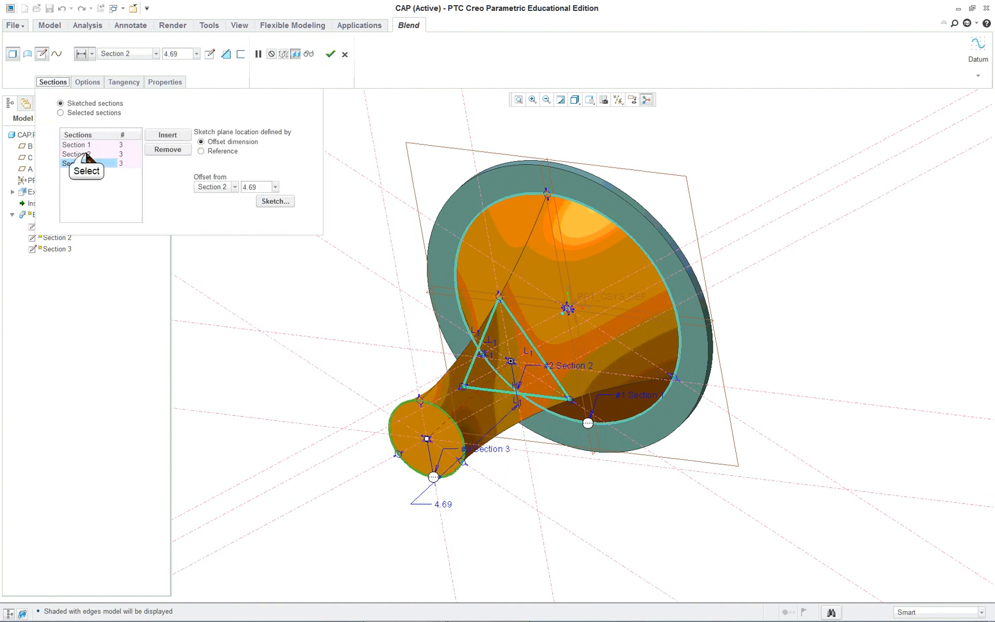
left_click(76, 153)
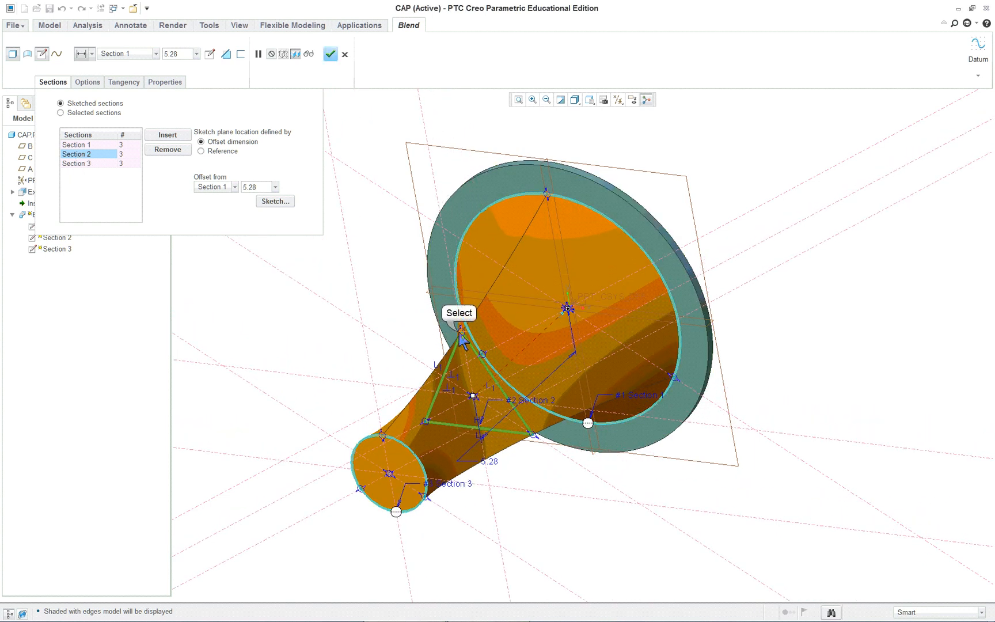
mouse_move(378, 326)
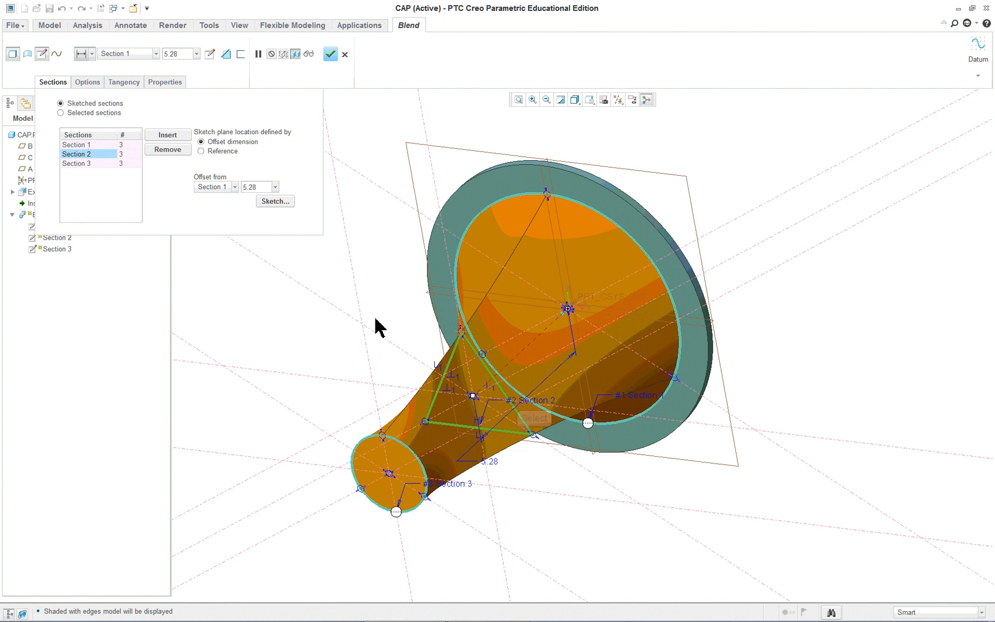
mouse_move(536, 448)
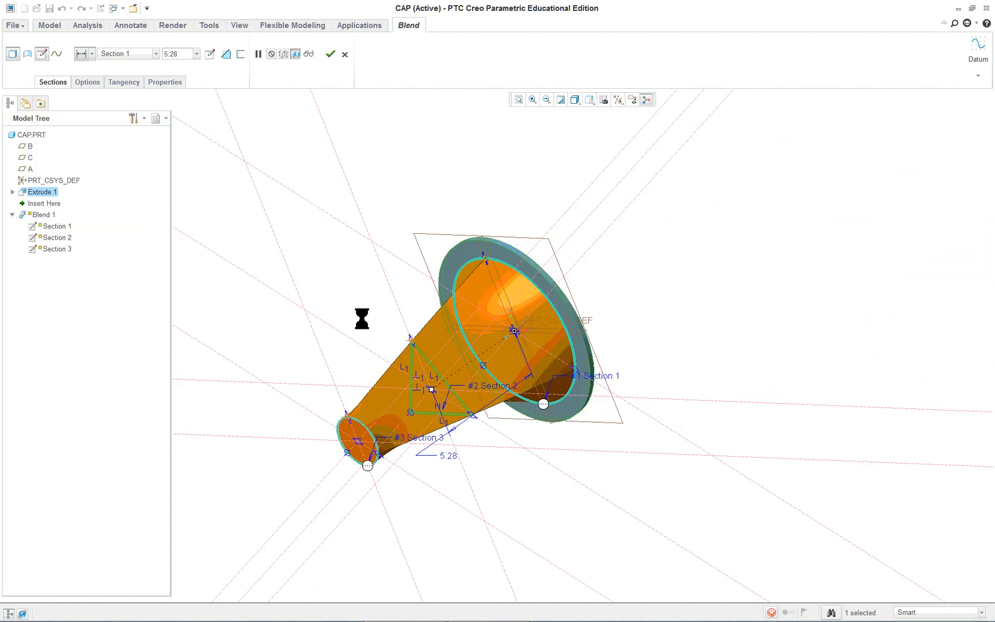
Complete Blend 1 so the tapered funnel joins the flange disc as a solid.
left_click(329, 53)
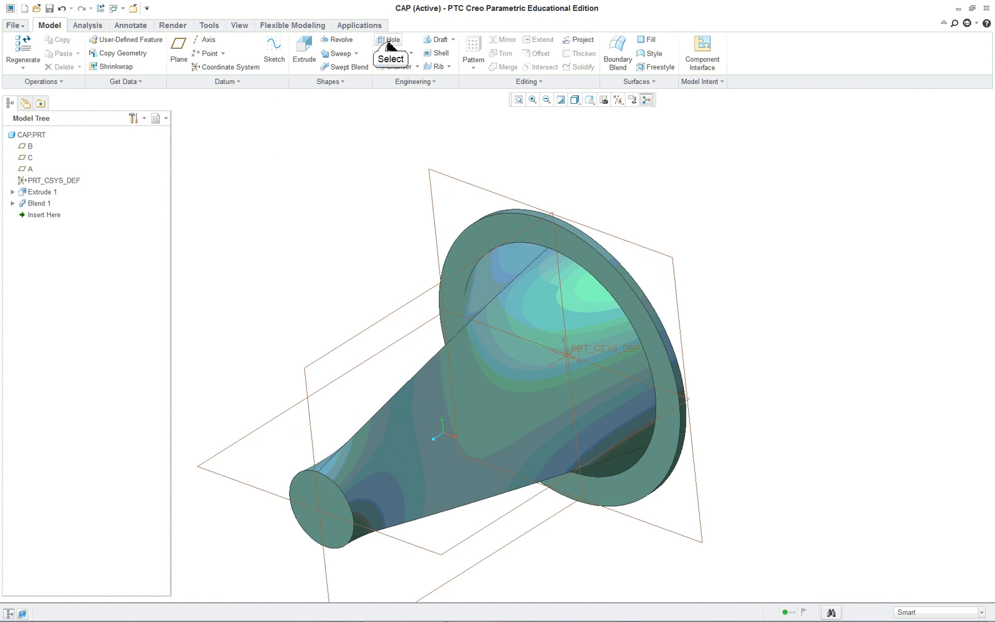
Place a 0.53 hole in the flange on an 8.06 diameter, 0° from datum C.
left_click(387, 39)
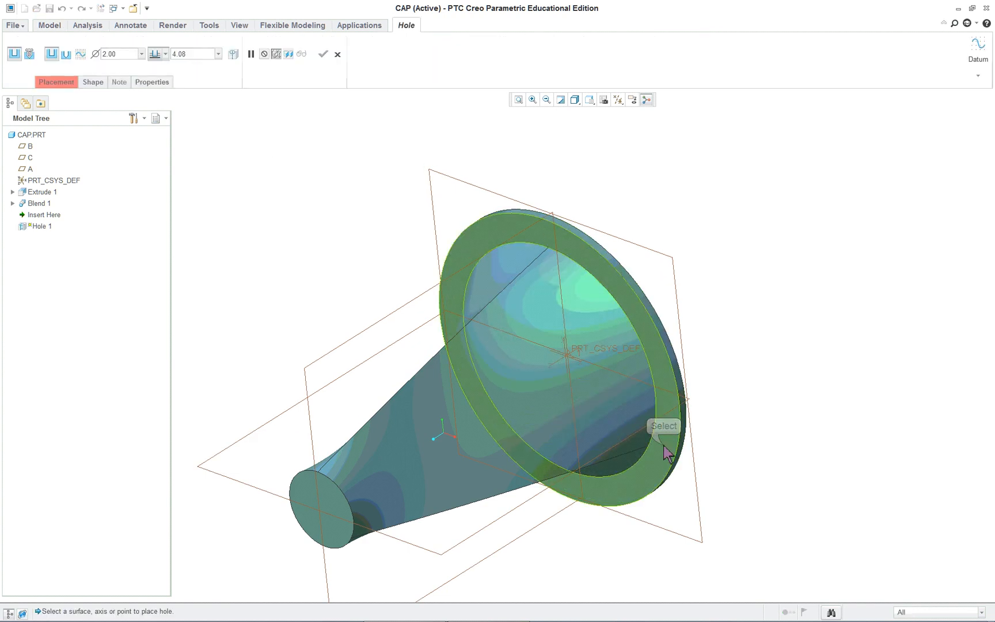
left_click(666, 438)
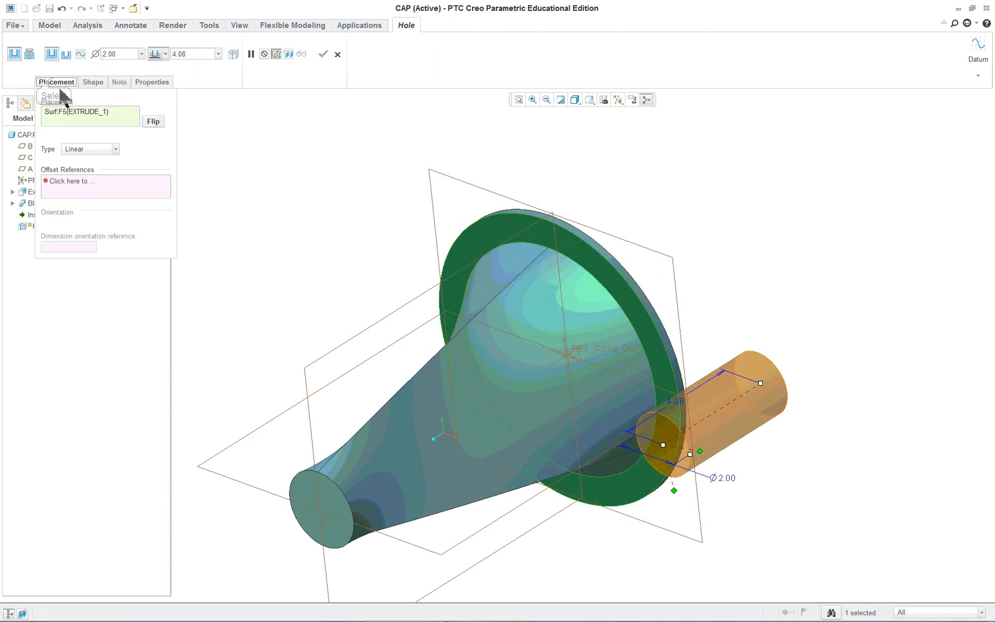
left_click(115, 149)
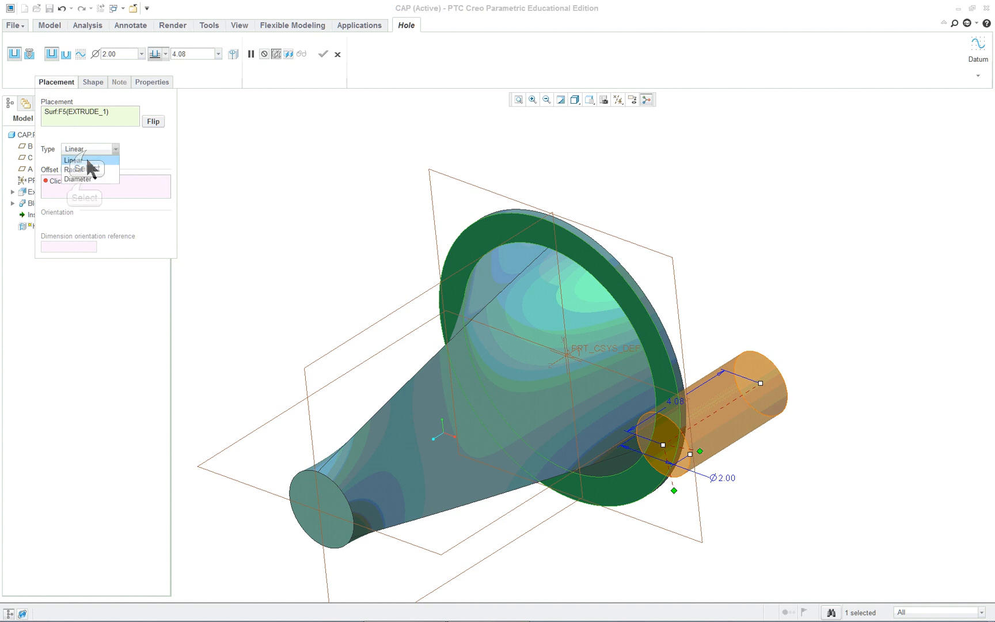
left_click(79, 179)
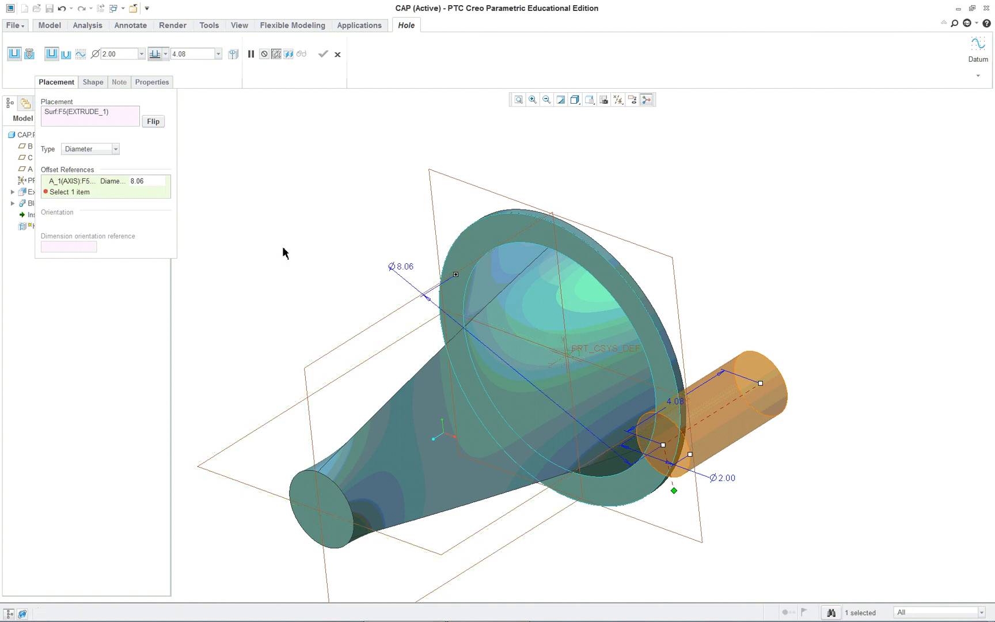
mouse_move(378, 359)
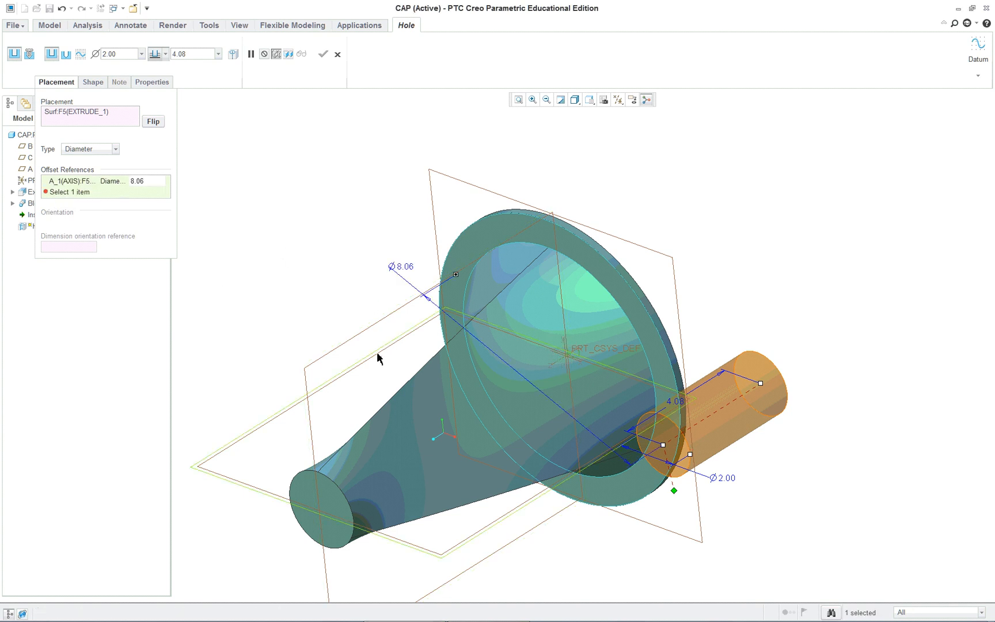
mouse_move(379, 359)
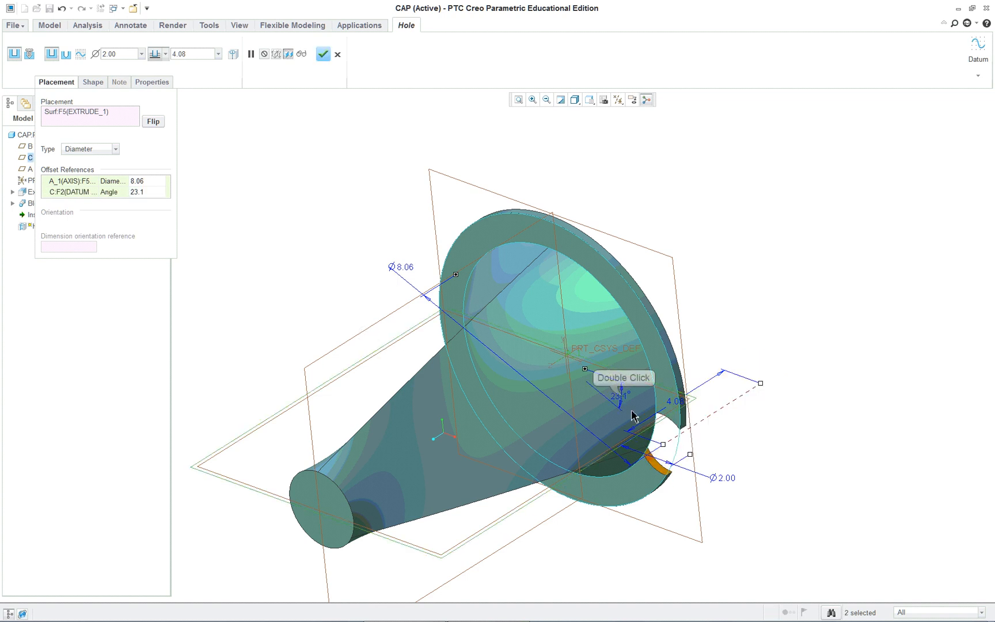
double_click(619, 395)
type("0")
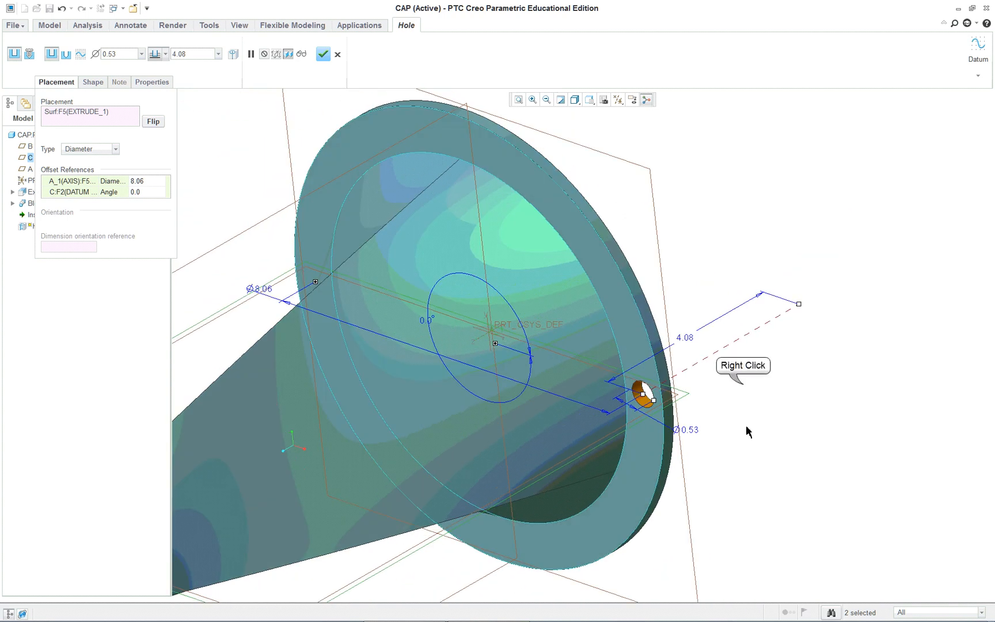
Pattern the flange hole around the central axis into 4 holes 90° apart.
right_click(643, 392)
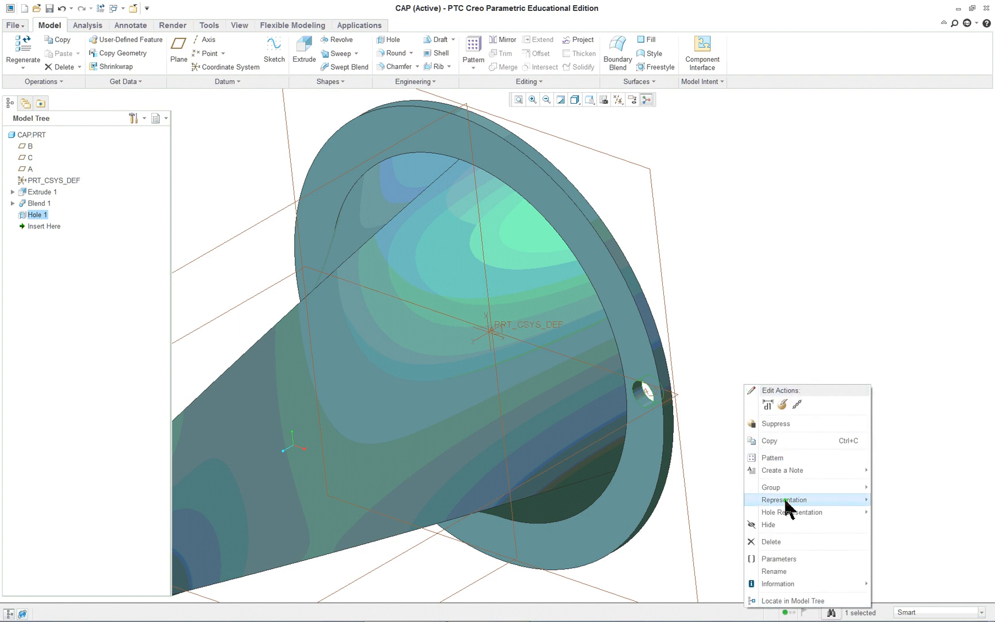
mouse_move(777, 558)
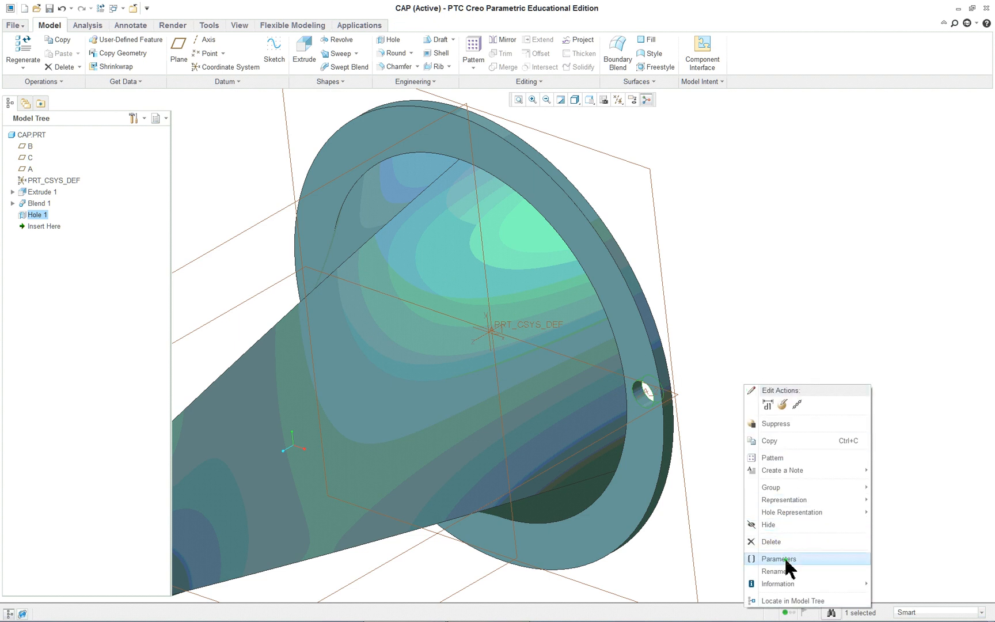
mouse_move(773, 458)
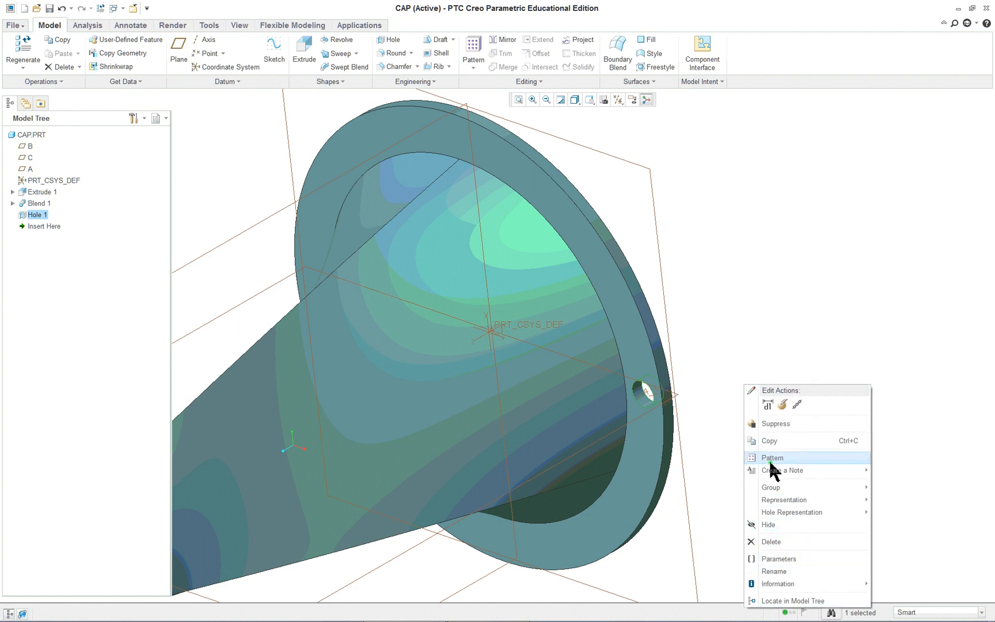
left_click(773, 458)
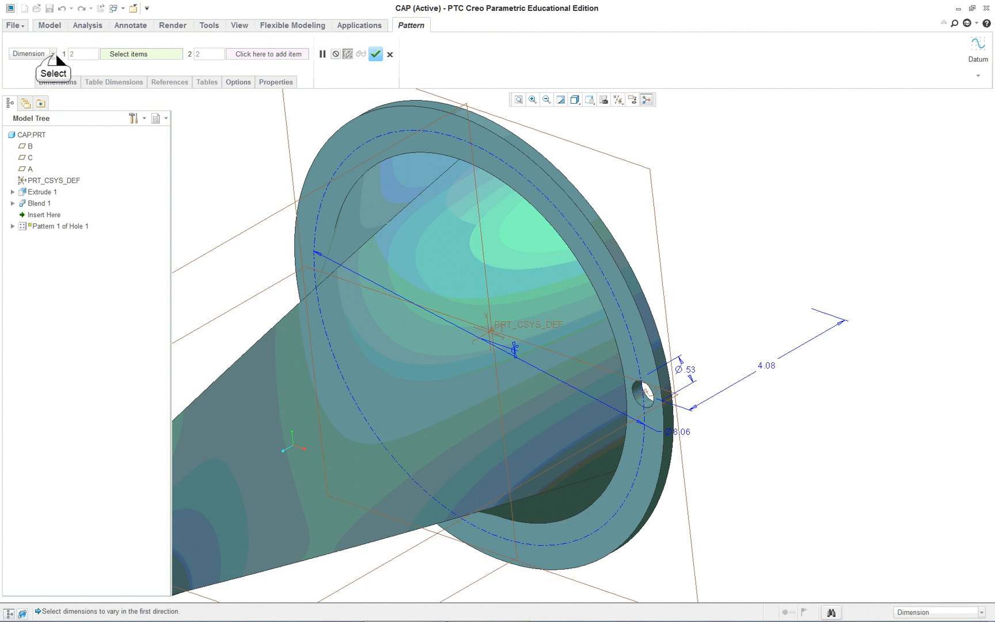
left_click(29, 54)
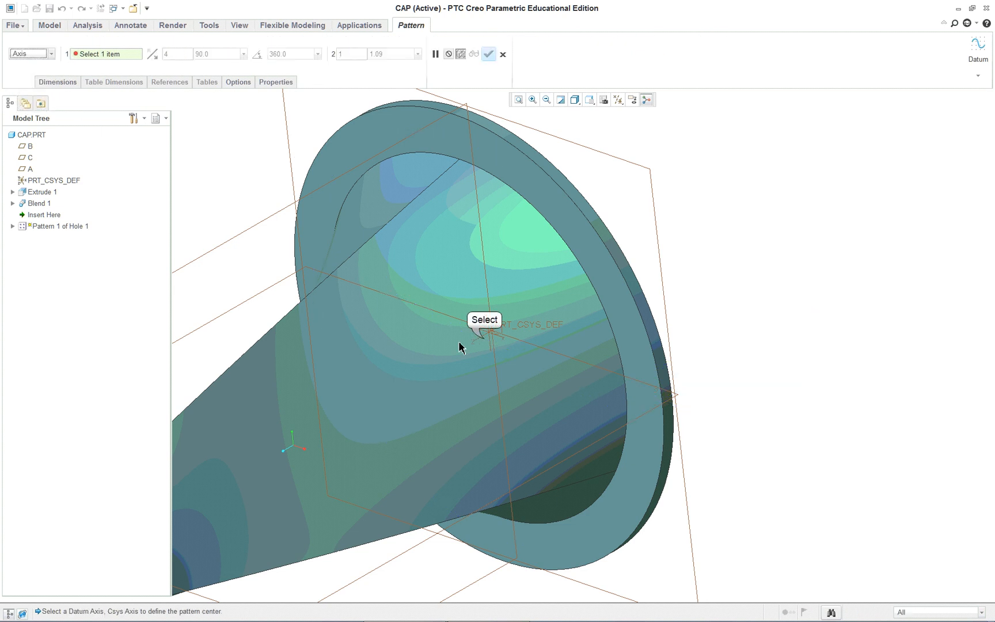
left_click(480, 332)
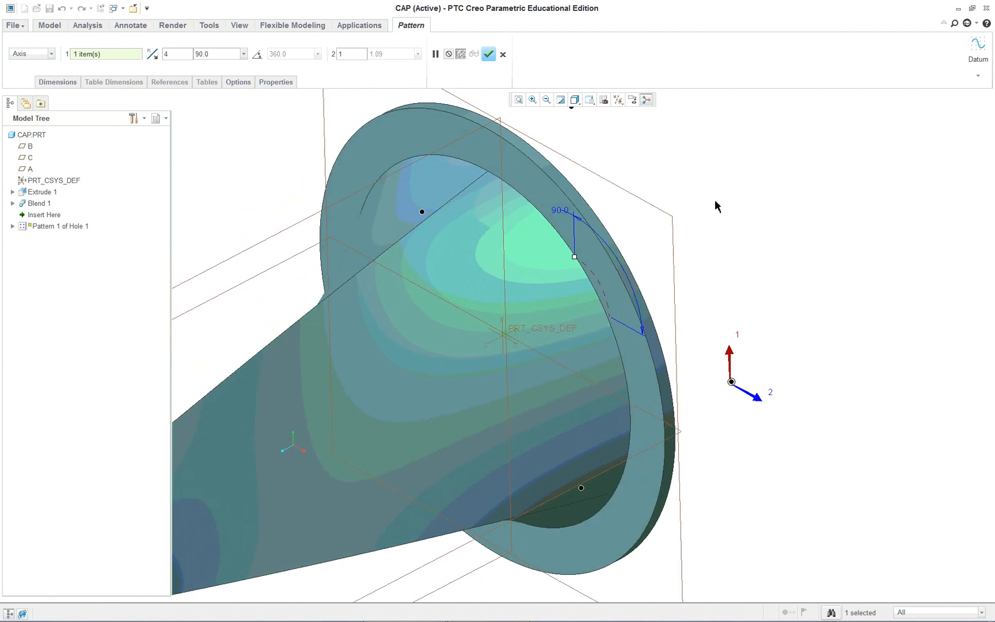
left_click(489, 53)
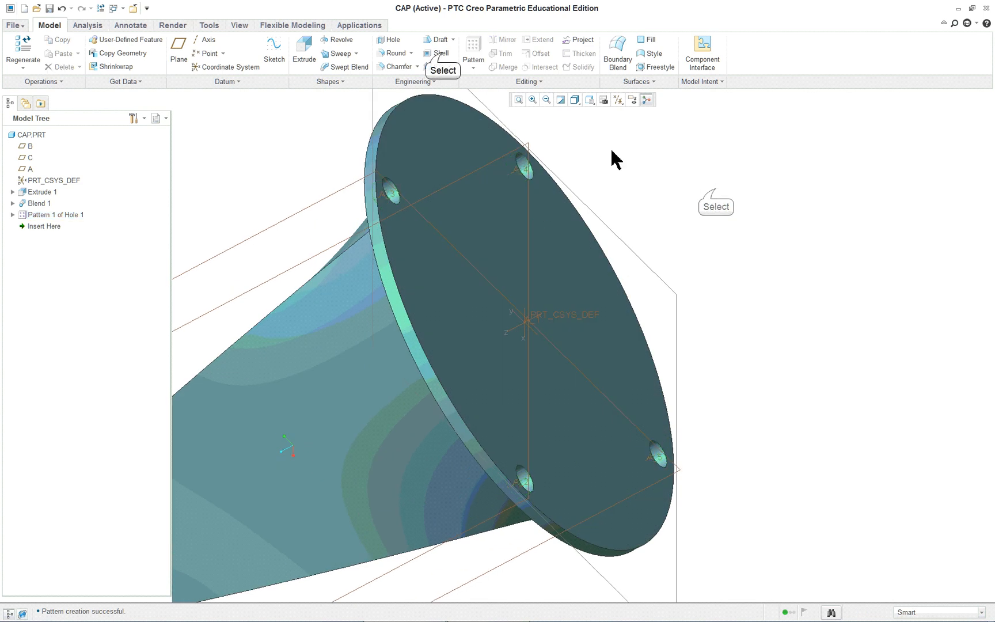
Shell the cap to a 0.20 wall thickness, removing the flange end surface.
left_click(441, 53)
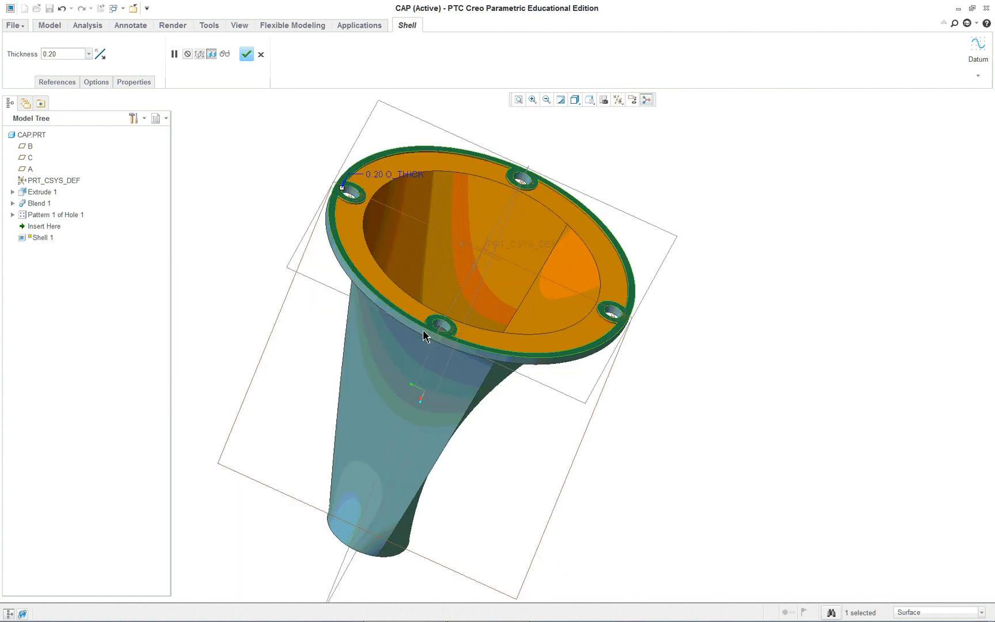
scroll("up", 3)
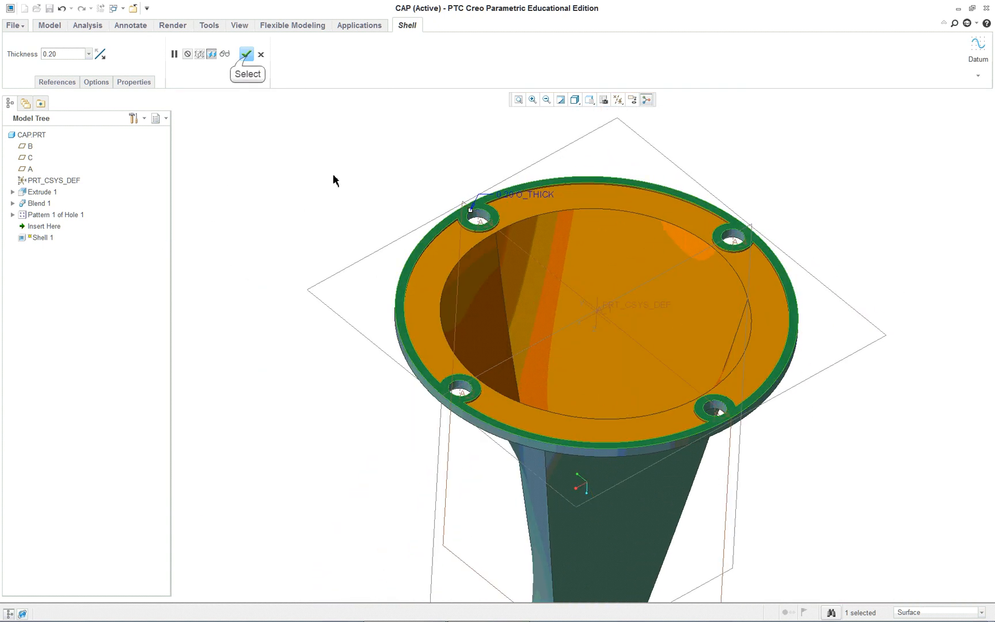
left_click(246, 53)
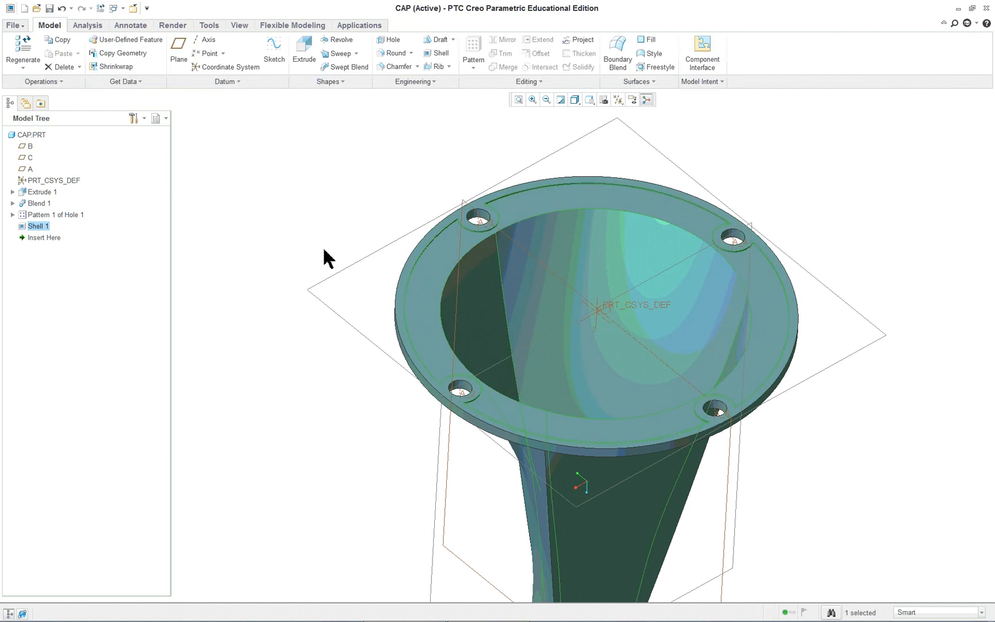
Zoom in on a flange hole, select Shell 1, and regenerate the CAP part.
scroll("up", 3)
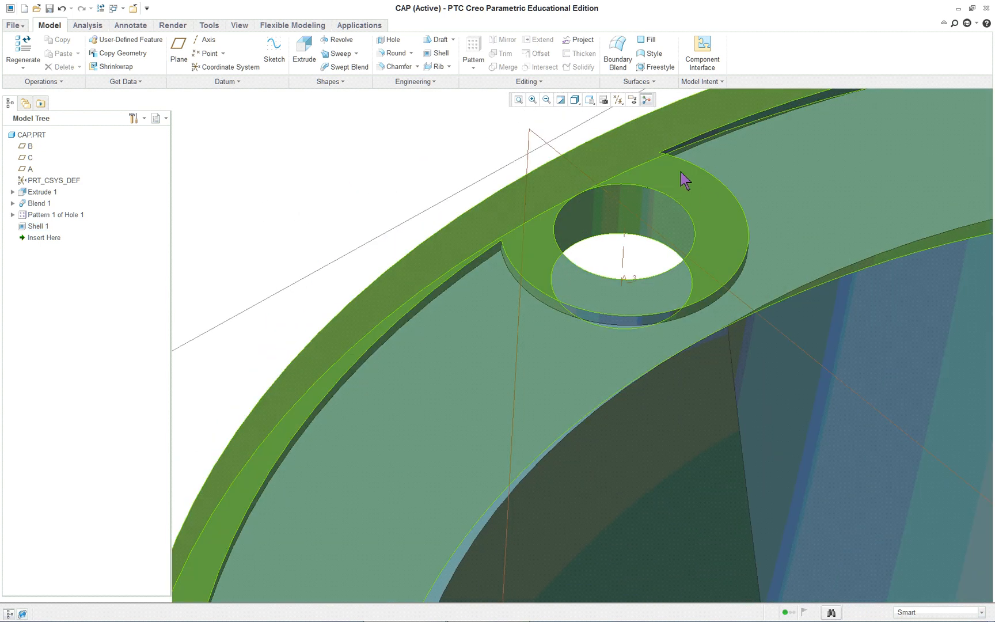
left_click(38, 226)
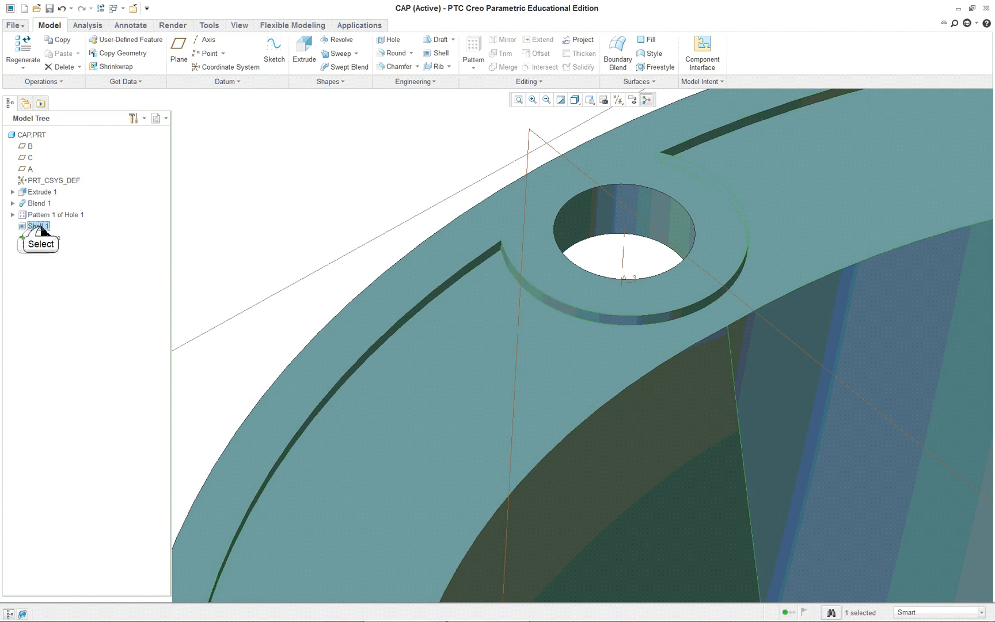
left_click(38, 226)
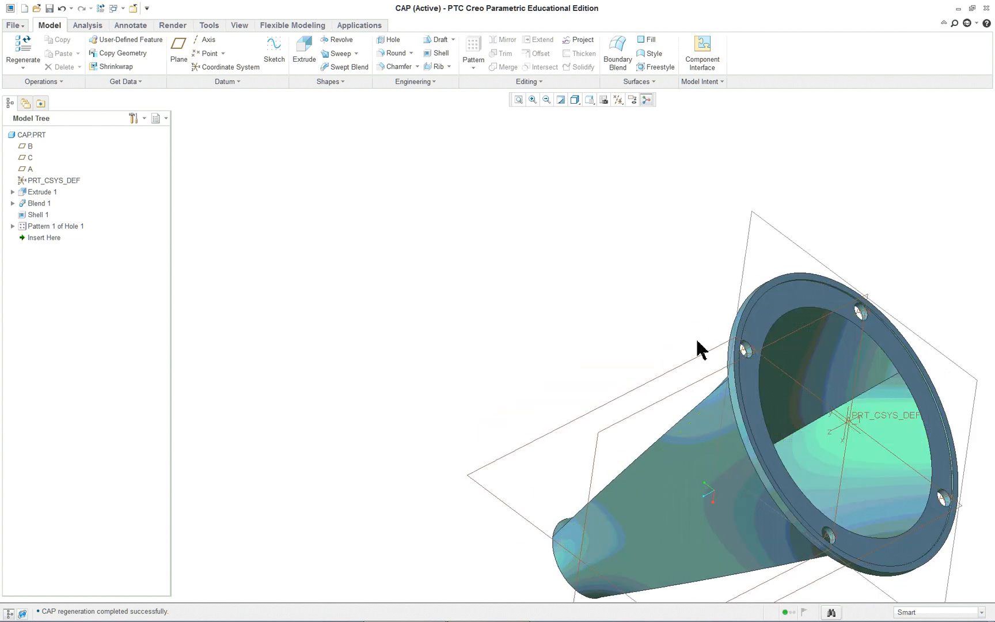
mouse_move(372, 178)
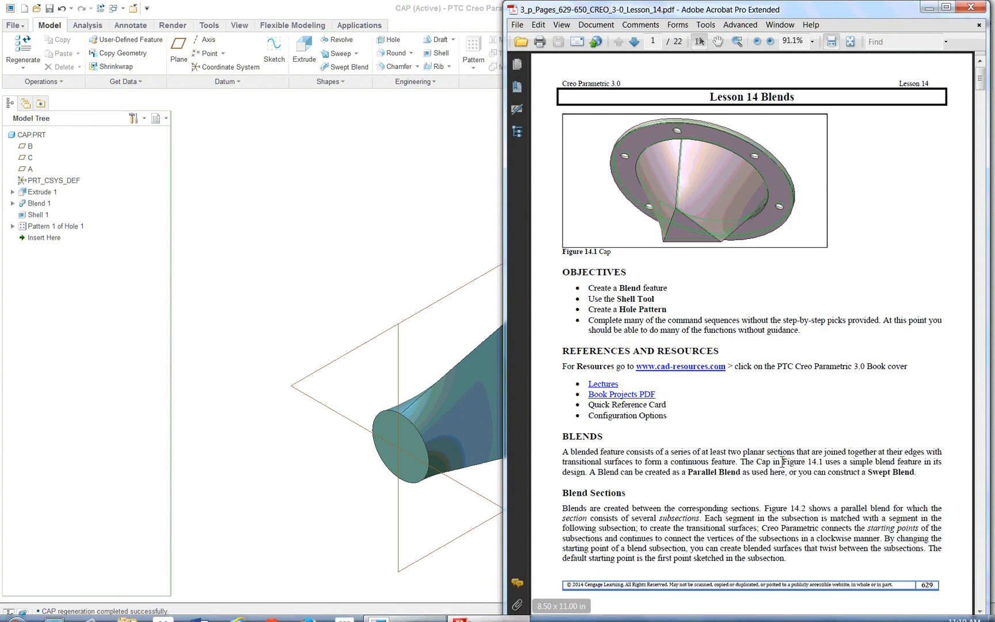
Scroll the Lesson 14 PDF to page 22's completed cap detail drawing.
scroll("down", 3)
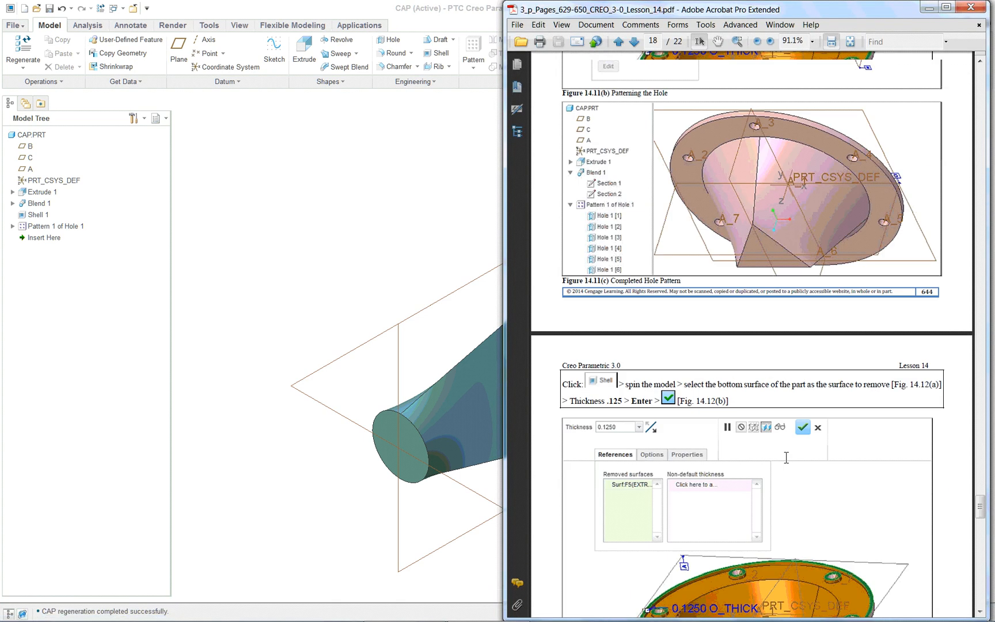
scroll("down", 3)
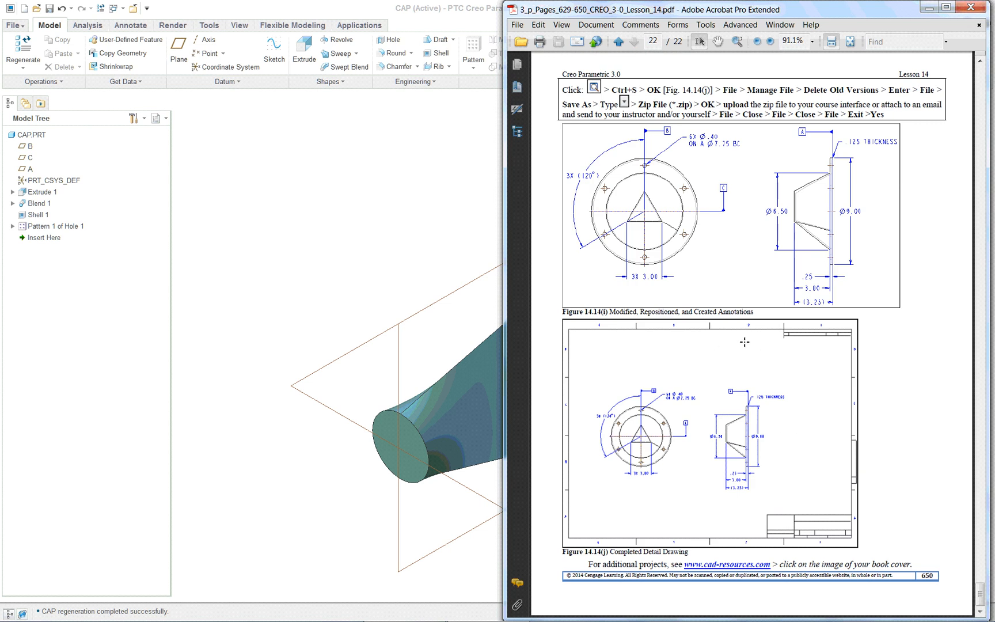
mouse_move(859, 291)
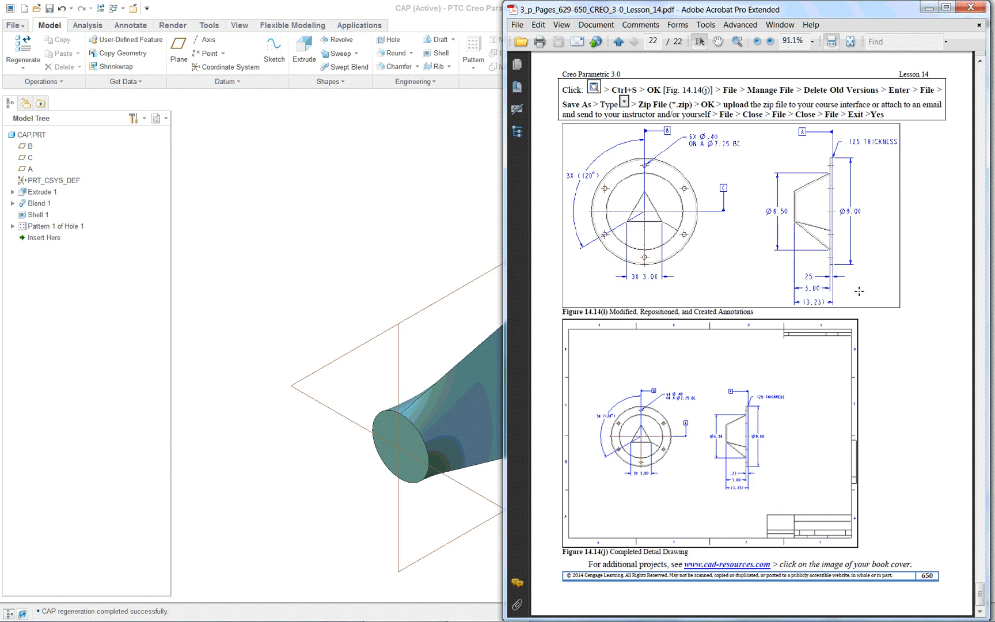
mouse_move(876, 374)
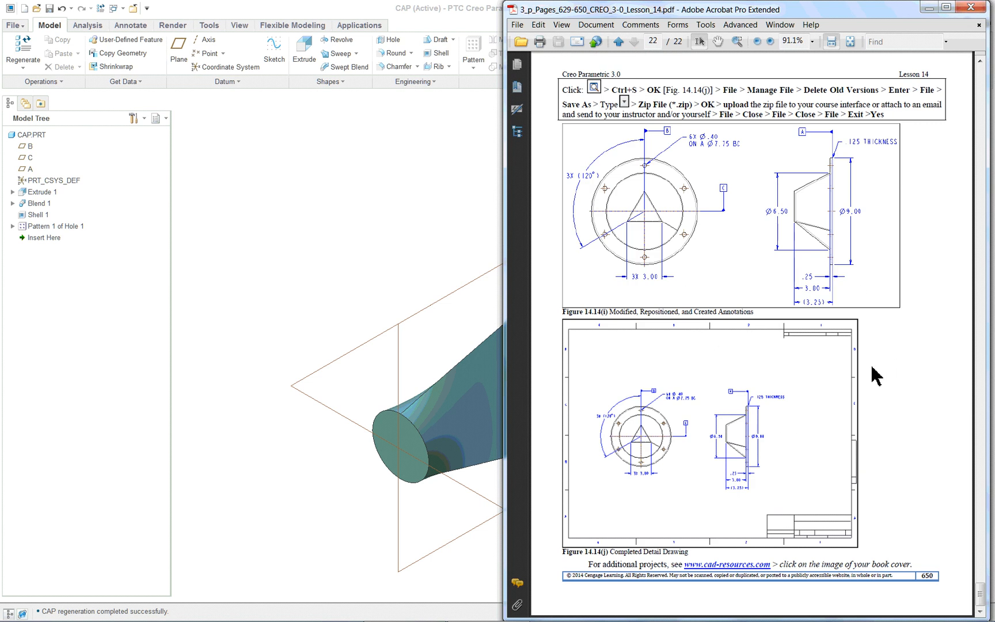